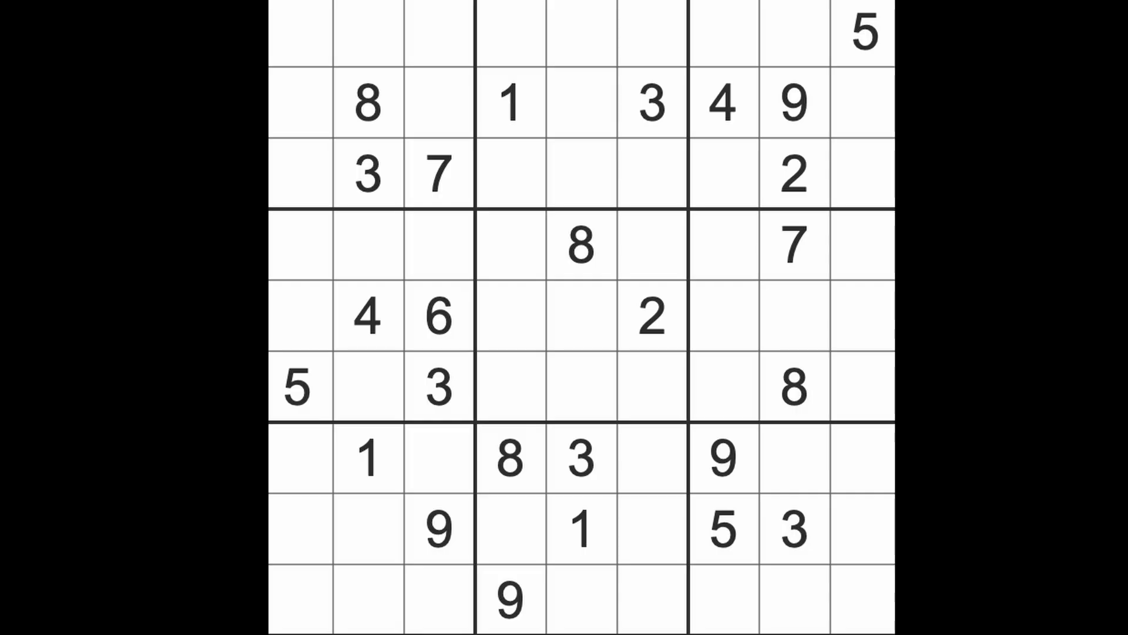
Place an 8 at row 5, column 1 after checking the existing 8s, then survey the 1s.
click(580, 246)
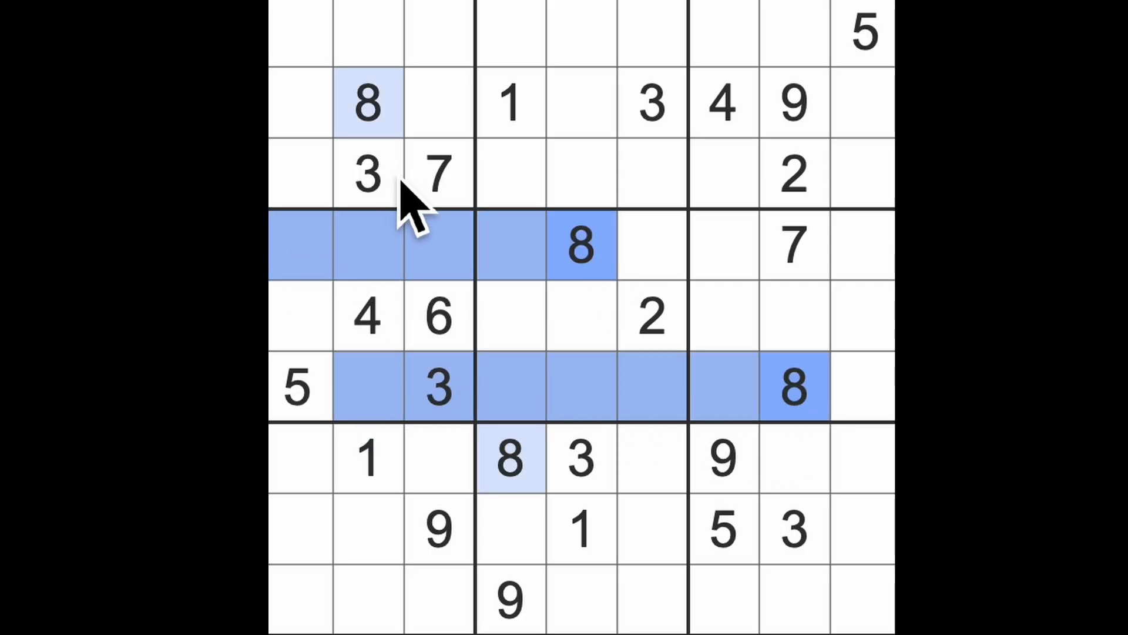
click(296, 315)
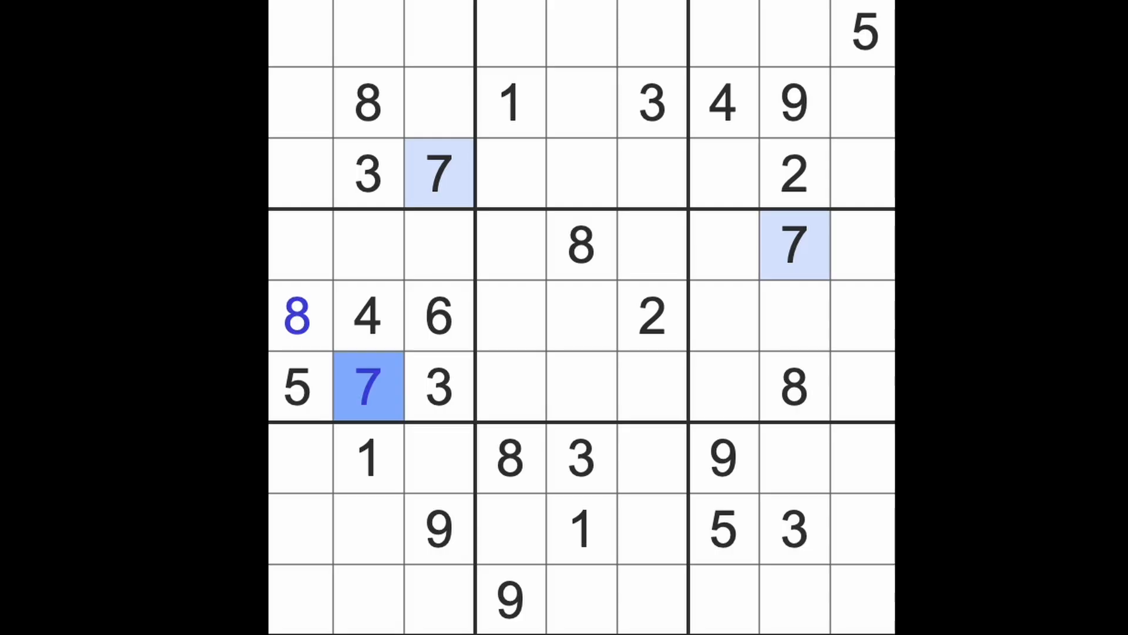
mouse_move(410, 403)
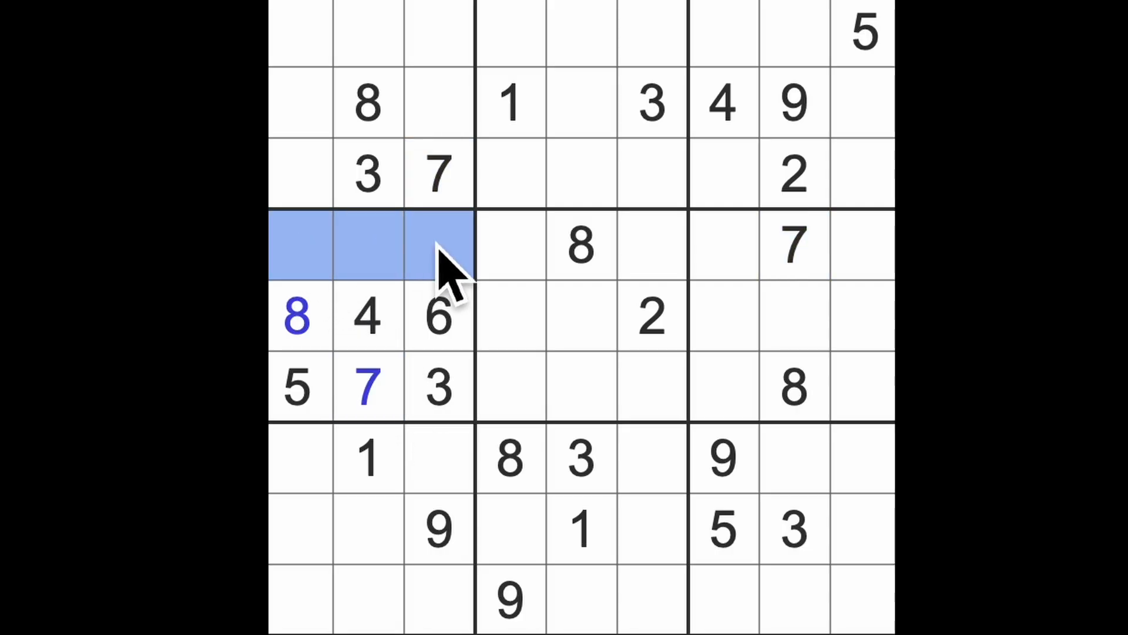
mouse_move(450, 281)
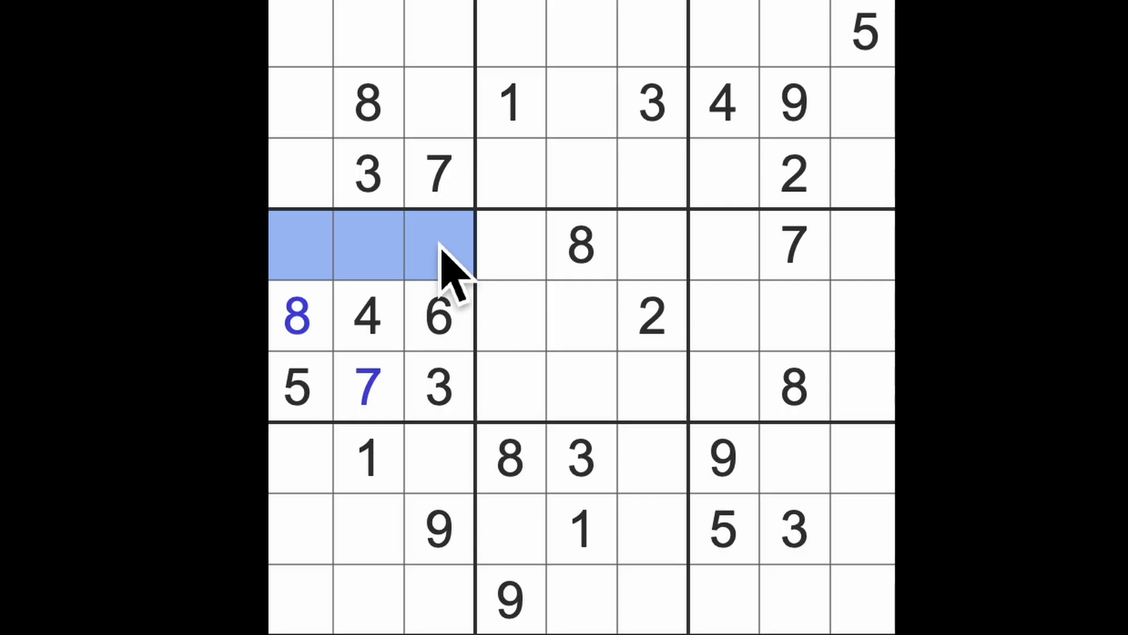
mouse_move(500, 274)
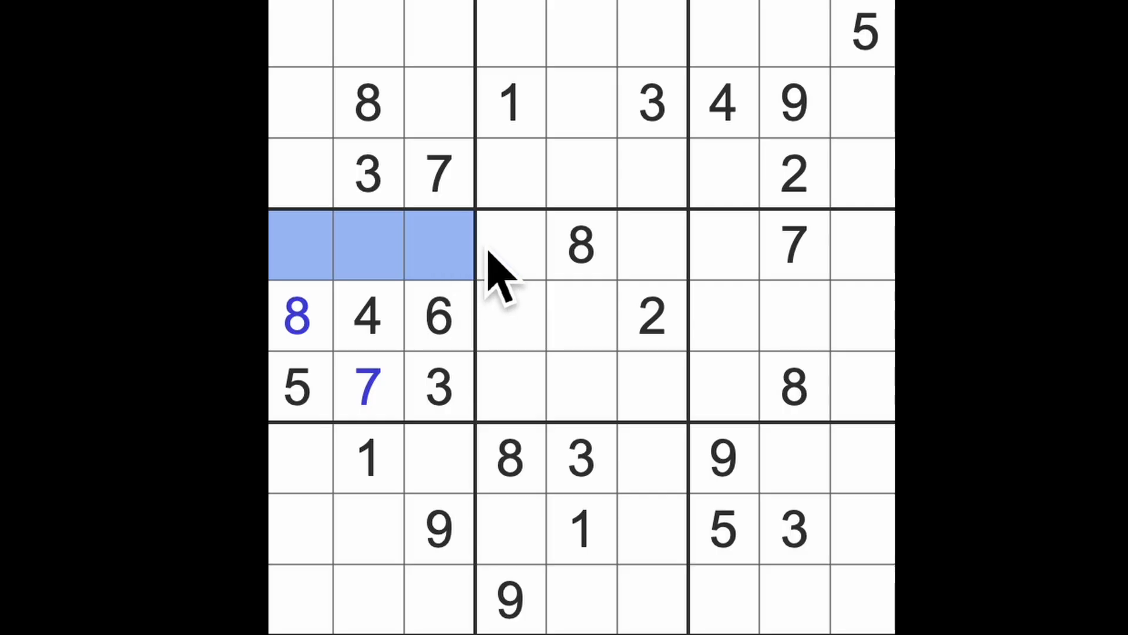
click(509, 103)
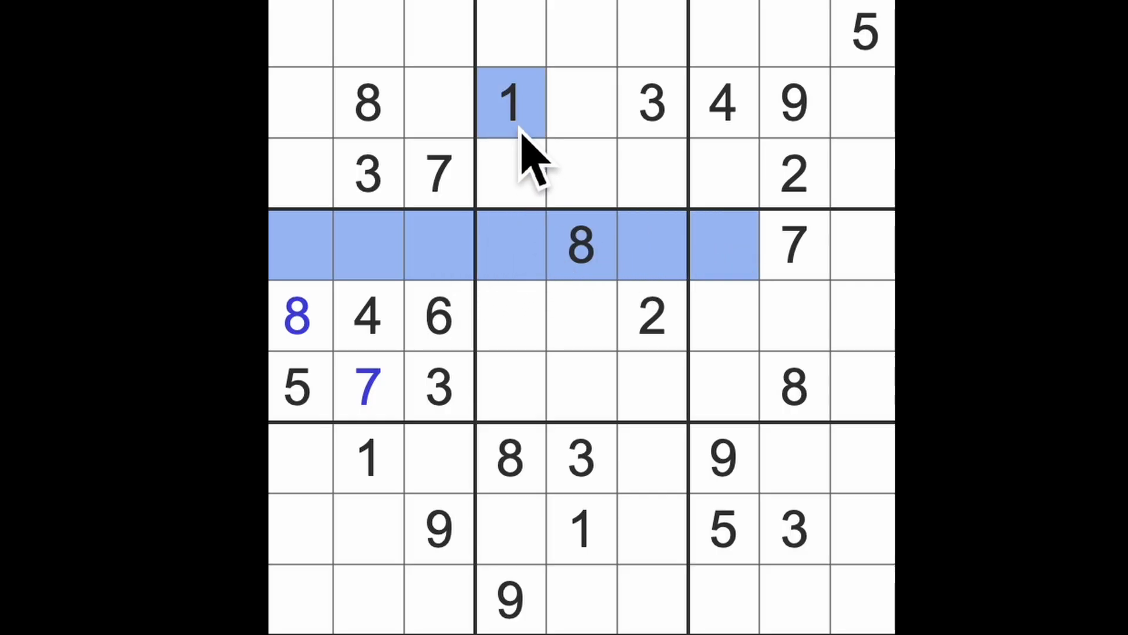
Place a 1 at row 6, column 6 in the centre box and recheck the 1s.
click(651, 387)
text(1)
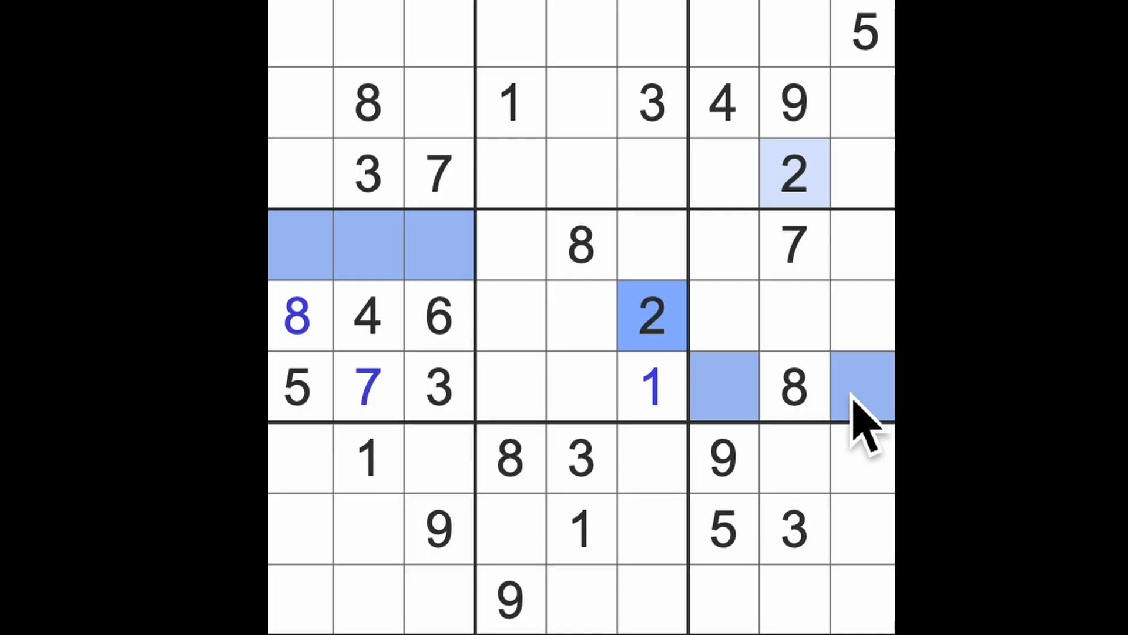
mouse_move(605, 568)
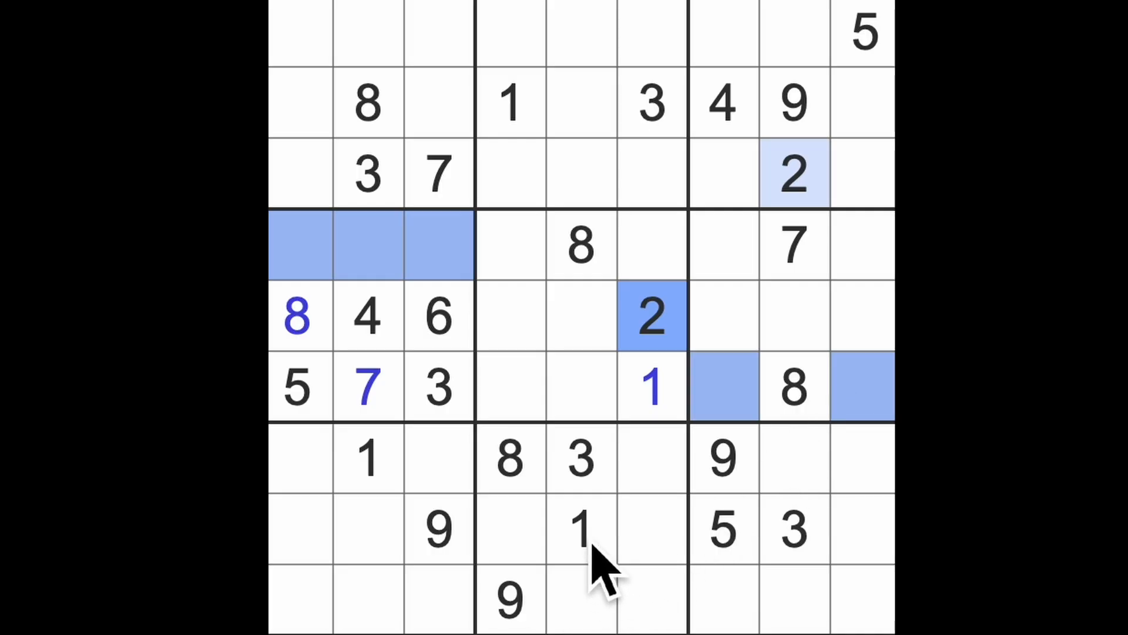
mouse_move(701, 385)
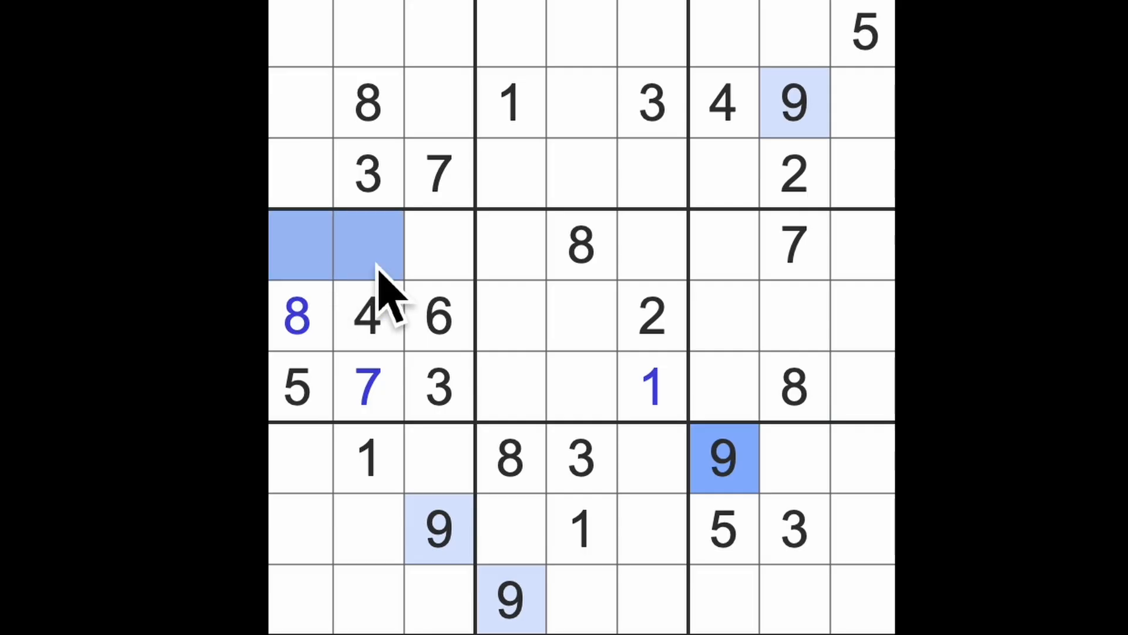
click(579, 385)
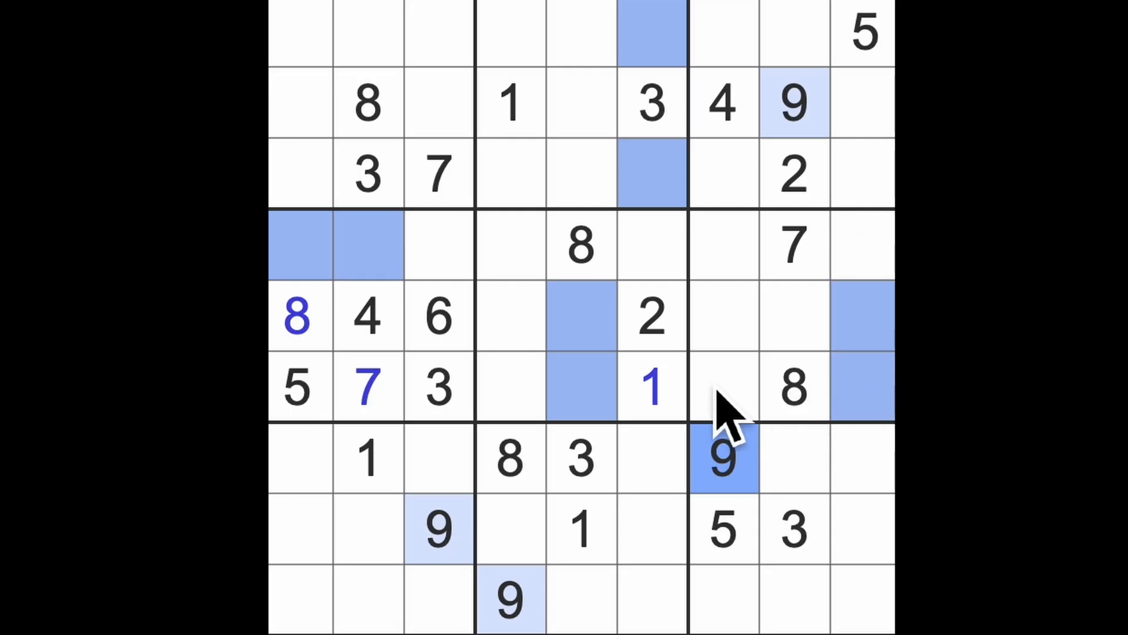
click(721, 458)
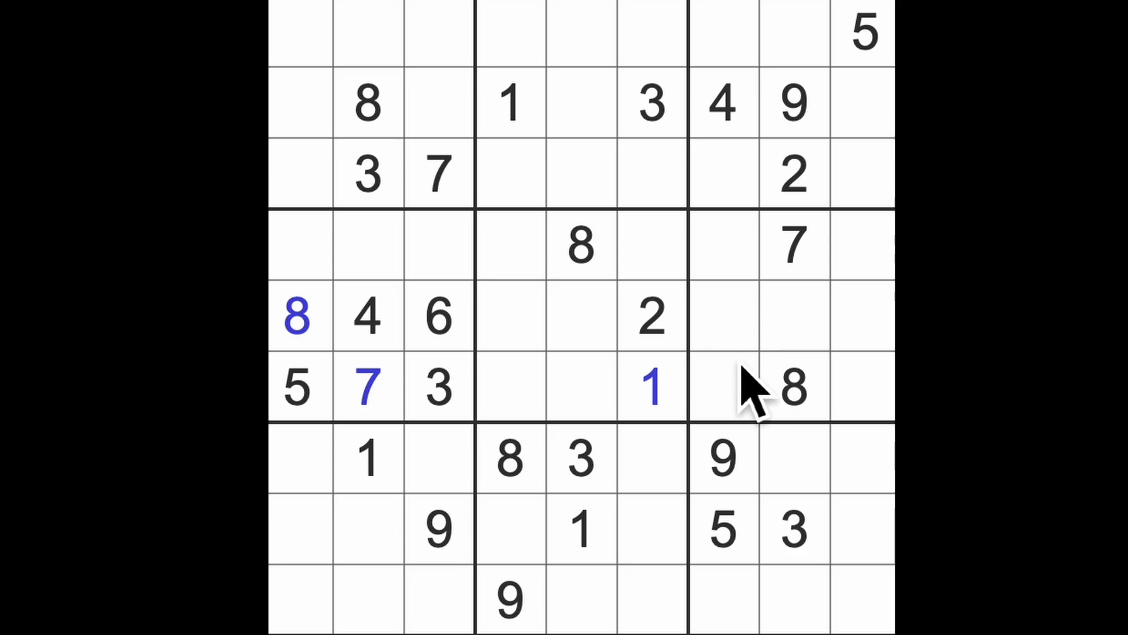
click(651, 388)
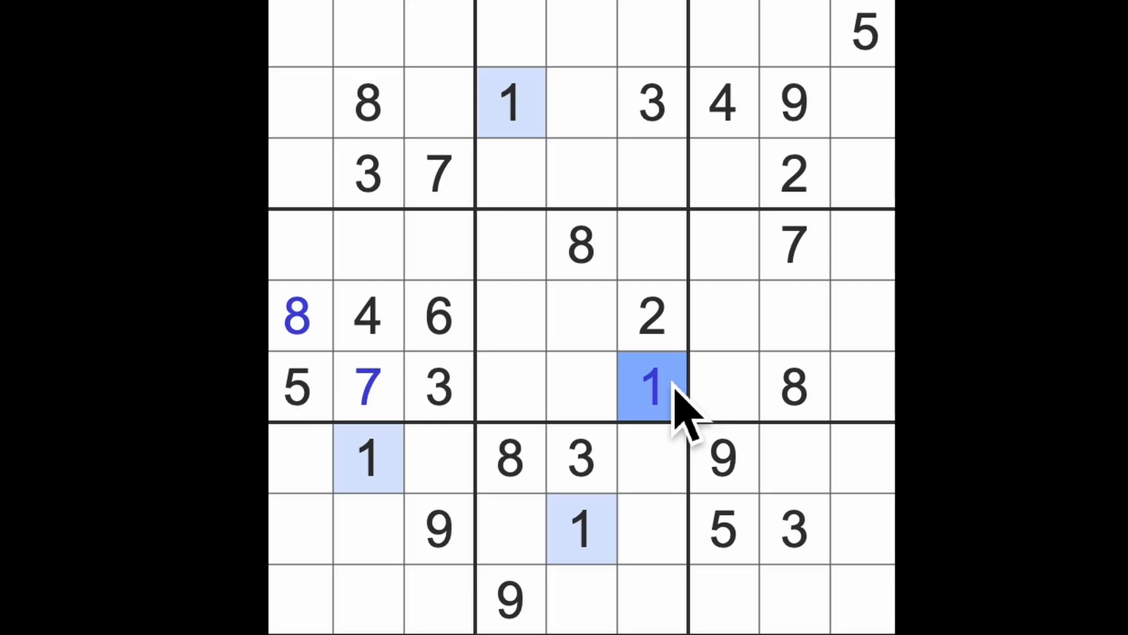
Place a 3 in the bottom-left cell at row 9, column 1 after scanning the 2s and 3s.
click(650, 316)
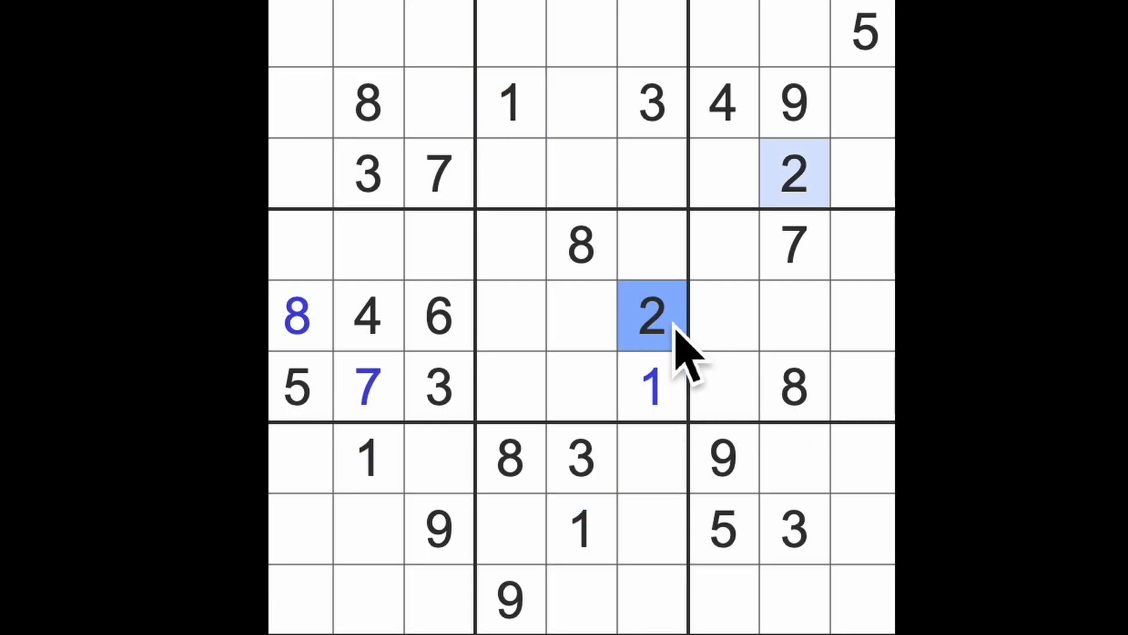
mouse_move(769, 547)
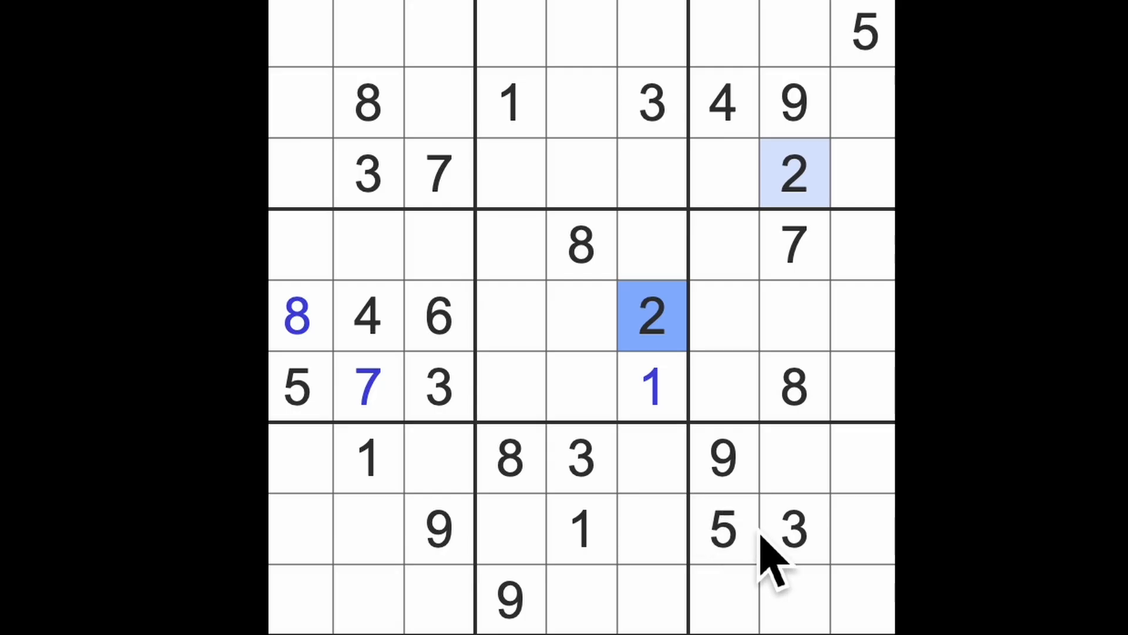
click(792, 529)
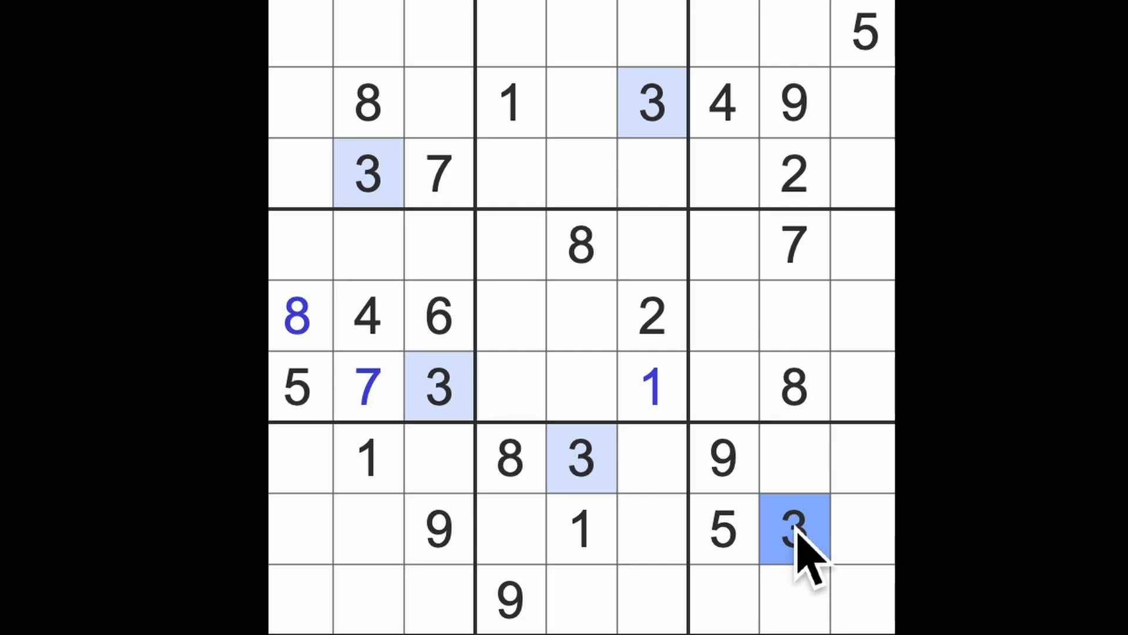
click(583, 529)
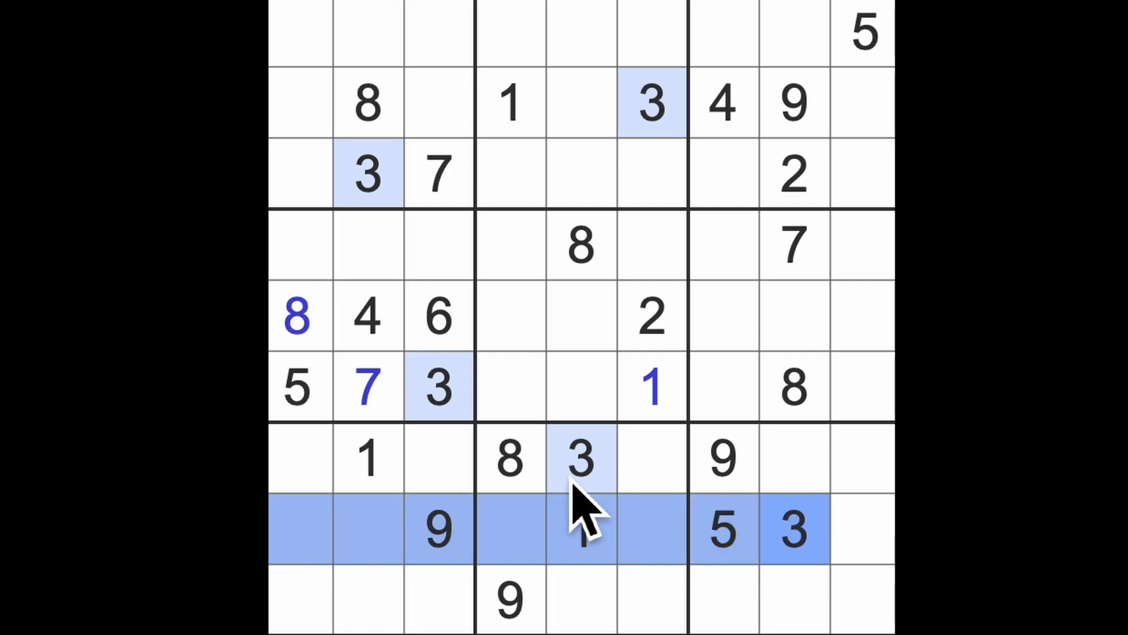
click(367, 459)
text(3)
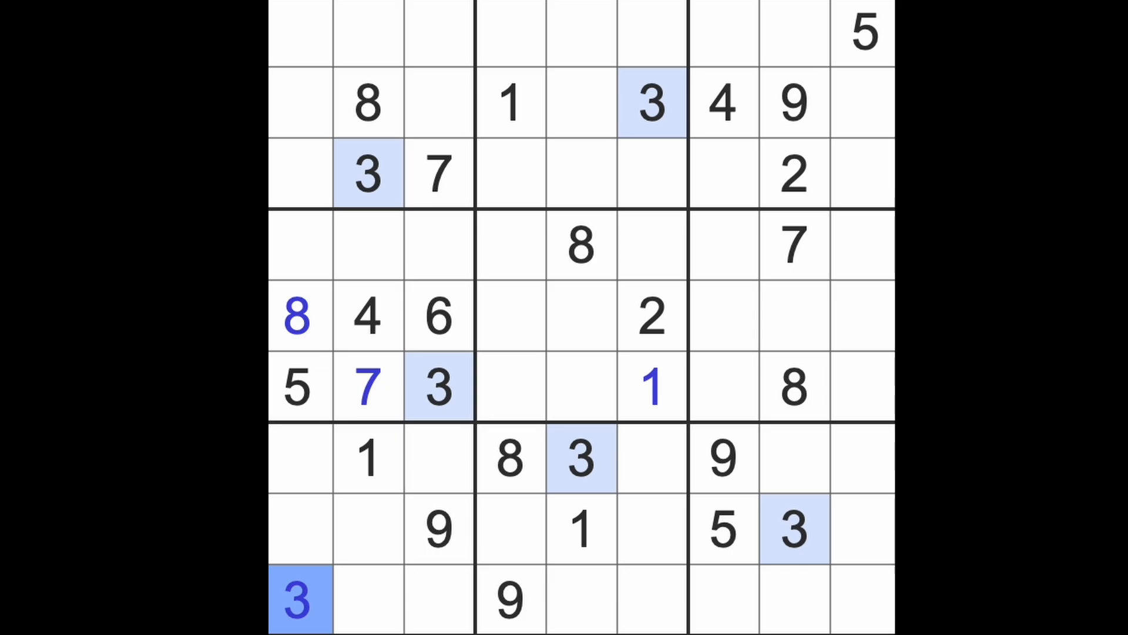
Mark row 7 and row 9 of column 8 as possible 4s, then survey the 5s.
click(366, 317)
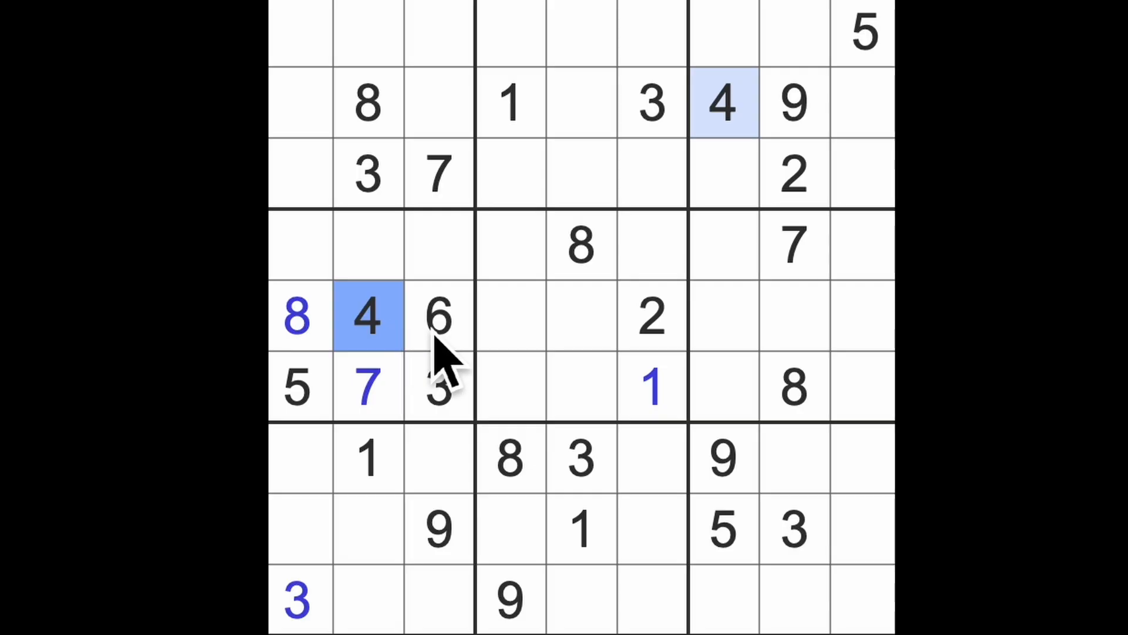
click(794, 458)
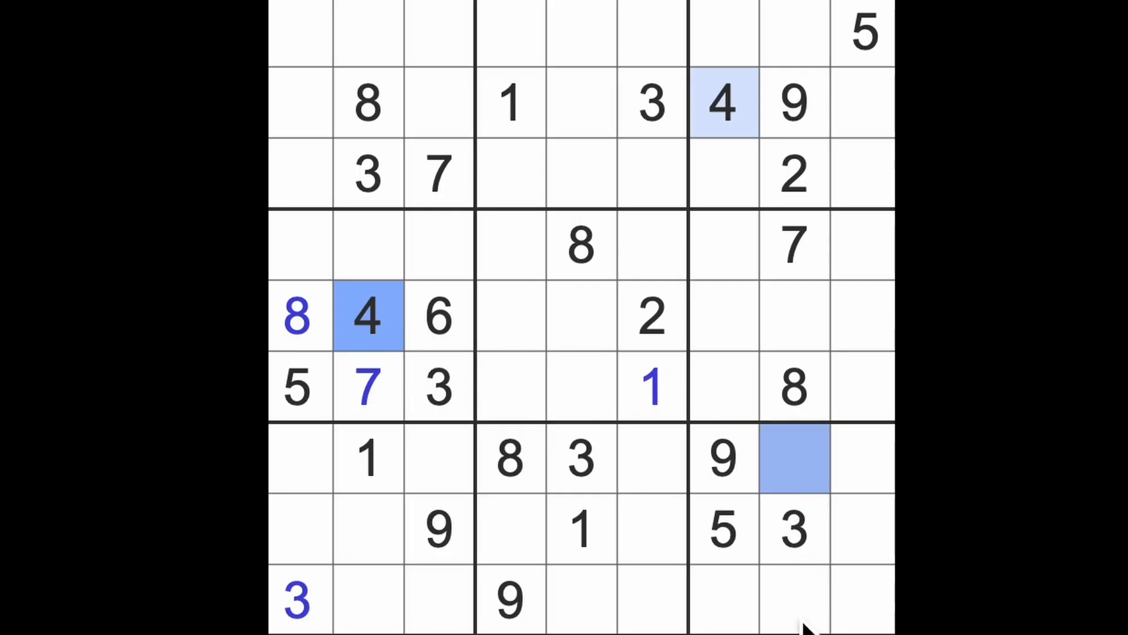
click(792, 597)
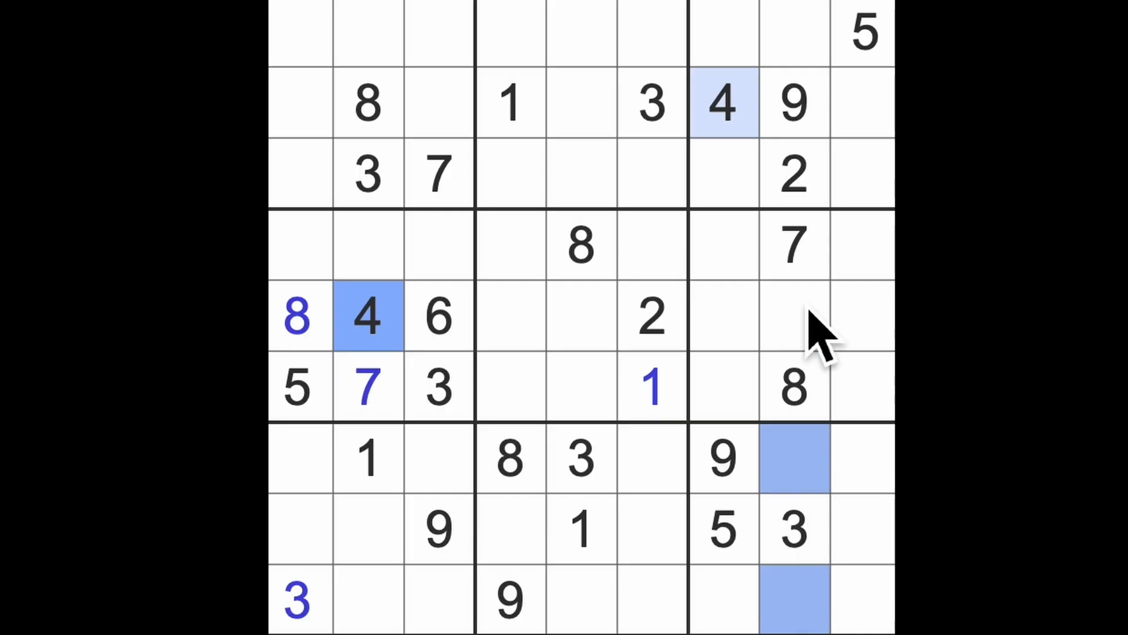
mouse_move(339, 424)
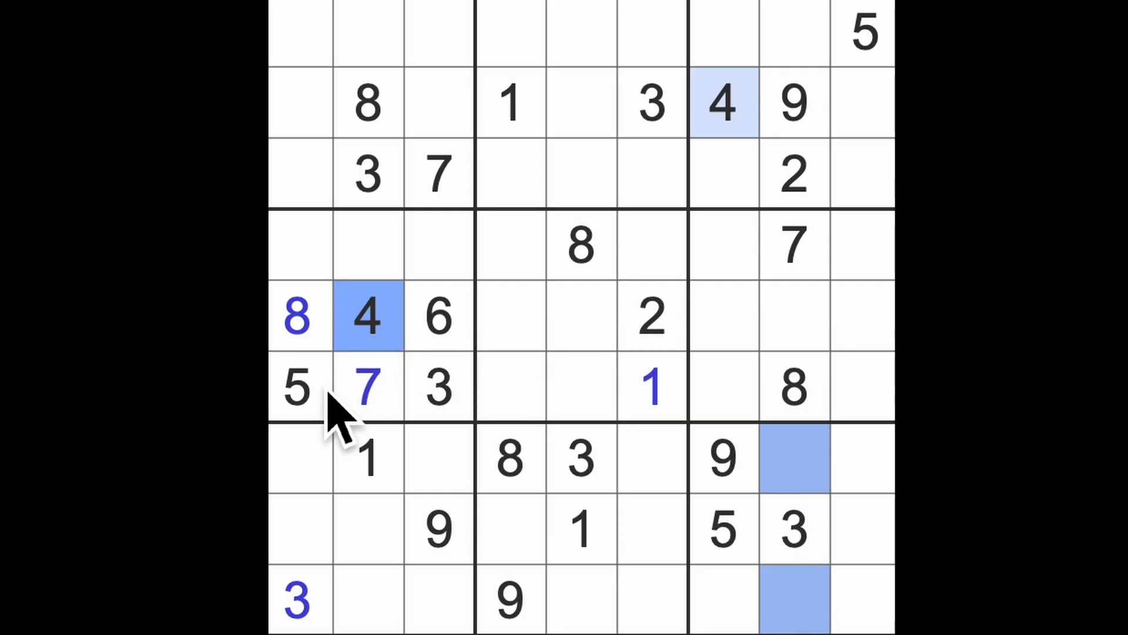
click(295, 387)
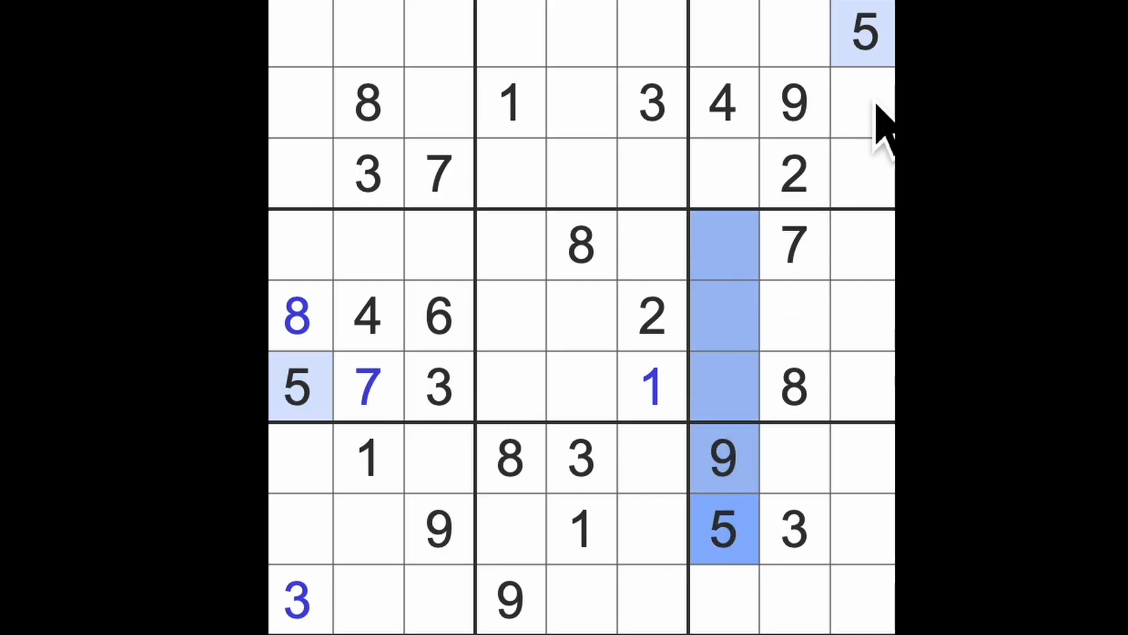
Place 5s at row 5 column 8, row 2 column 3, row 9 column 2 and row 7 column 6.
click(792, 317)
text(5)
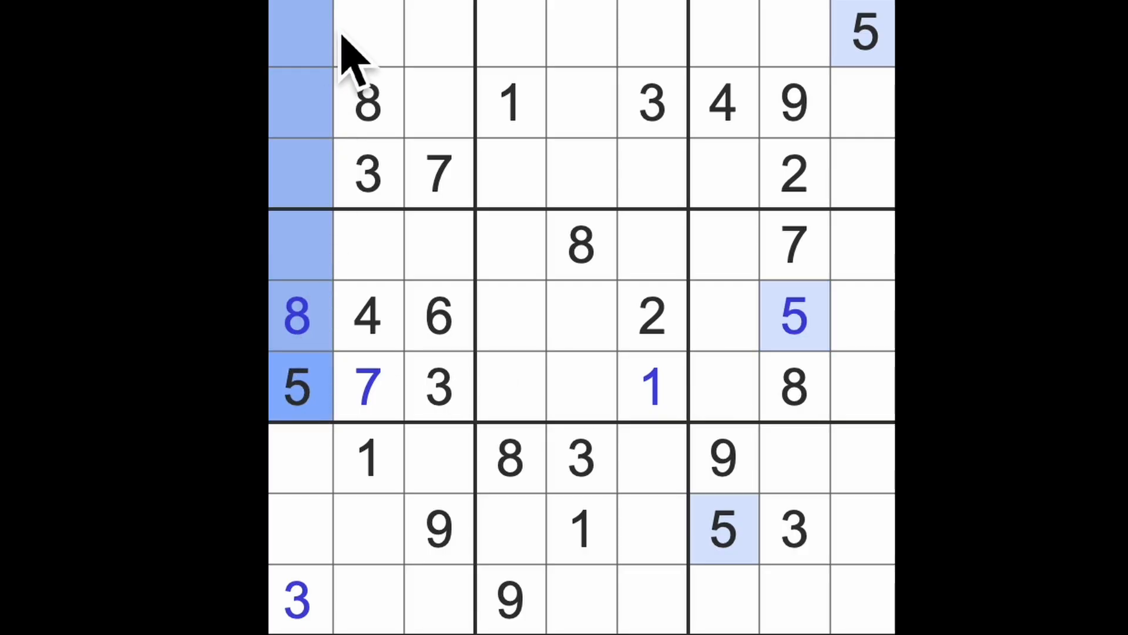
click(439, 103)
text(5)
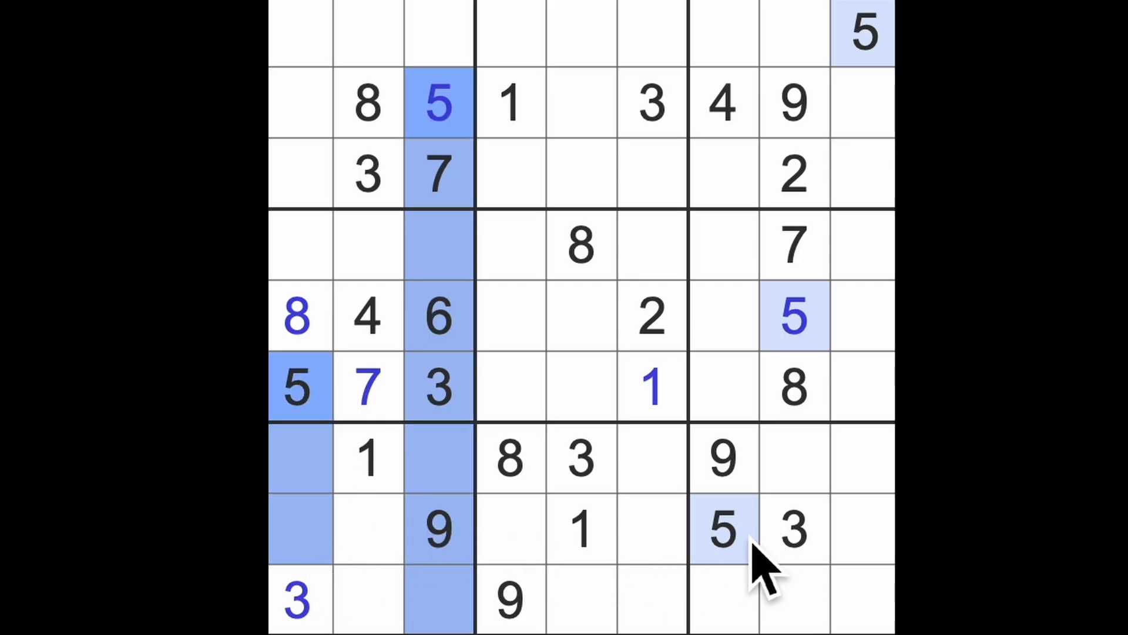
click(367, 600)
text(5)
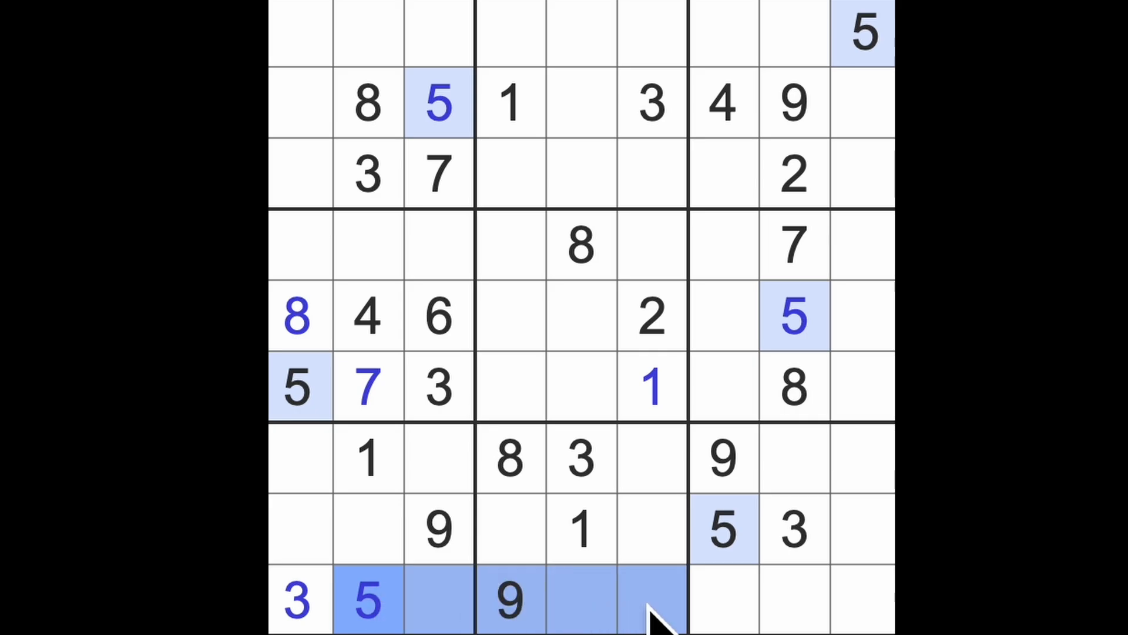
click(651, 457)
text(5)
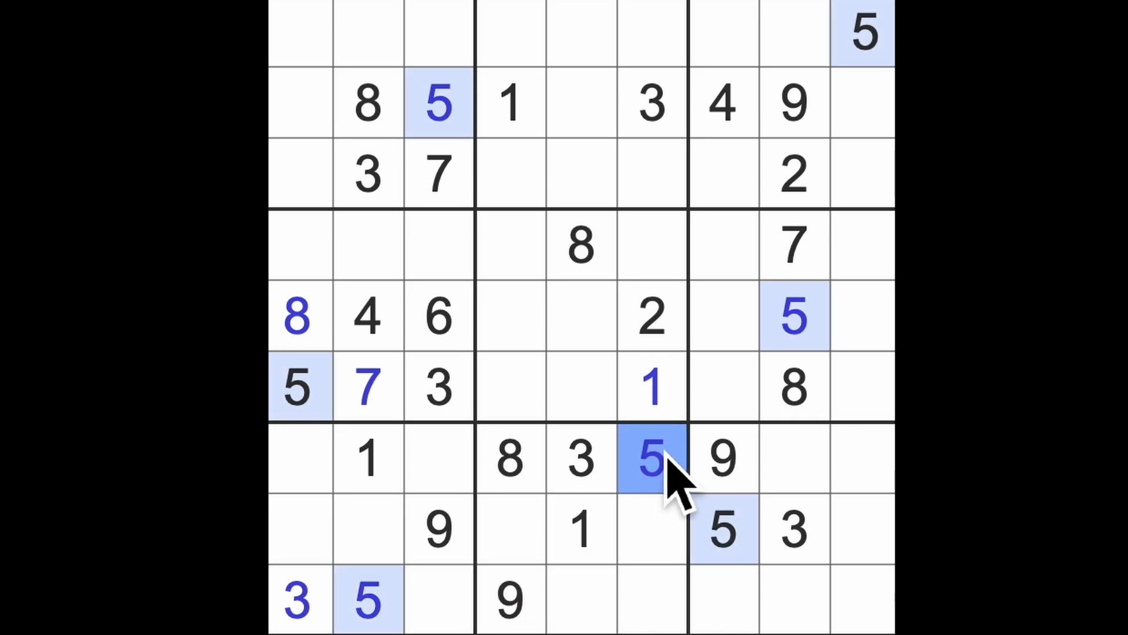
Place a 5 at row 4, column 4 and another at row 3, column 5.
click(511, 316)
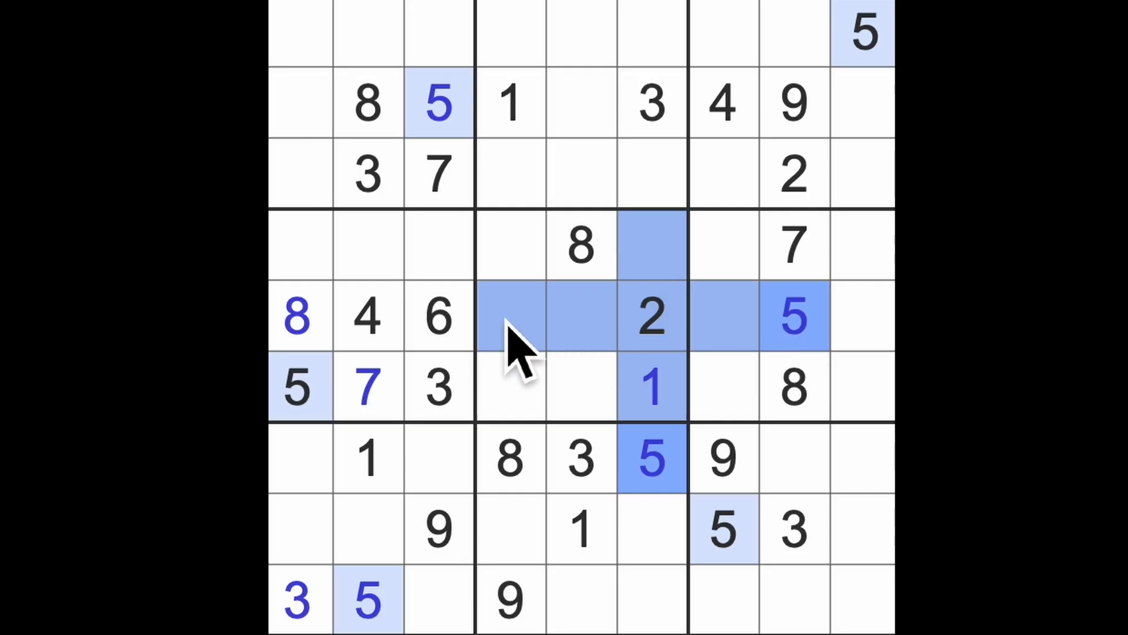
click(511, 244)
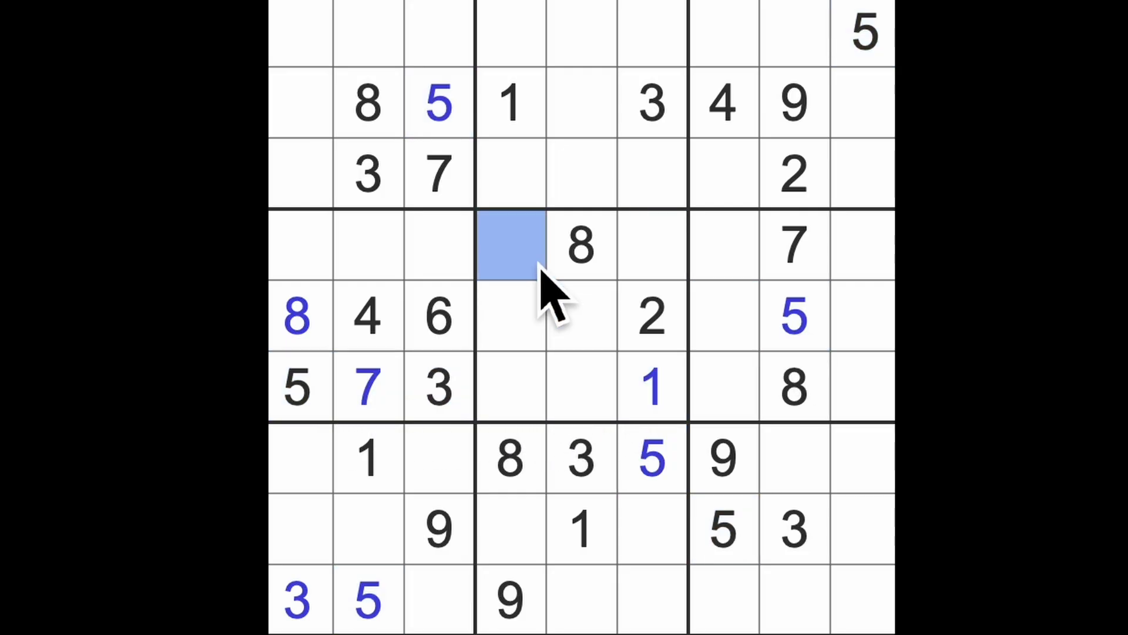
text(5)
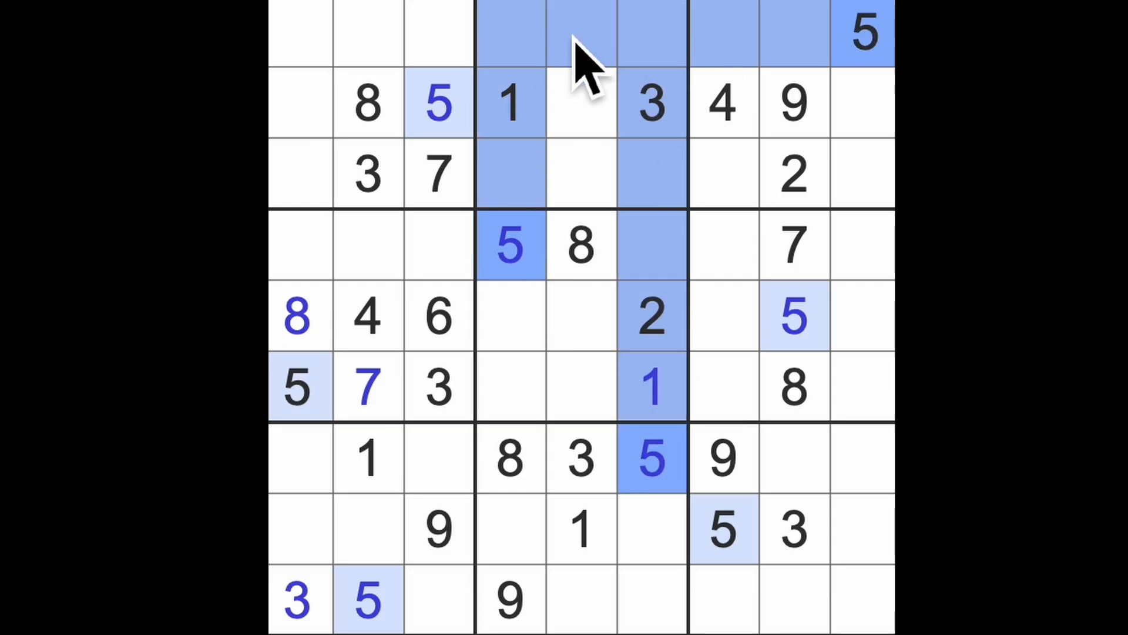
click(579, 173)
text(5)
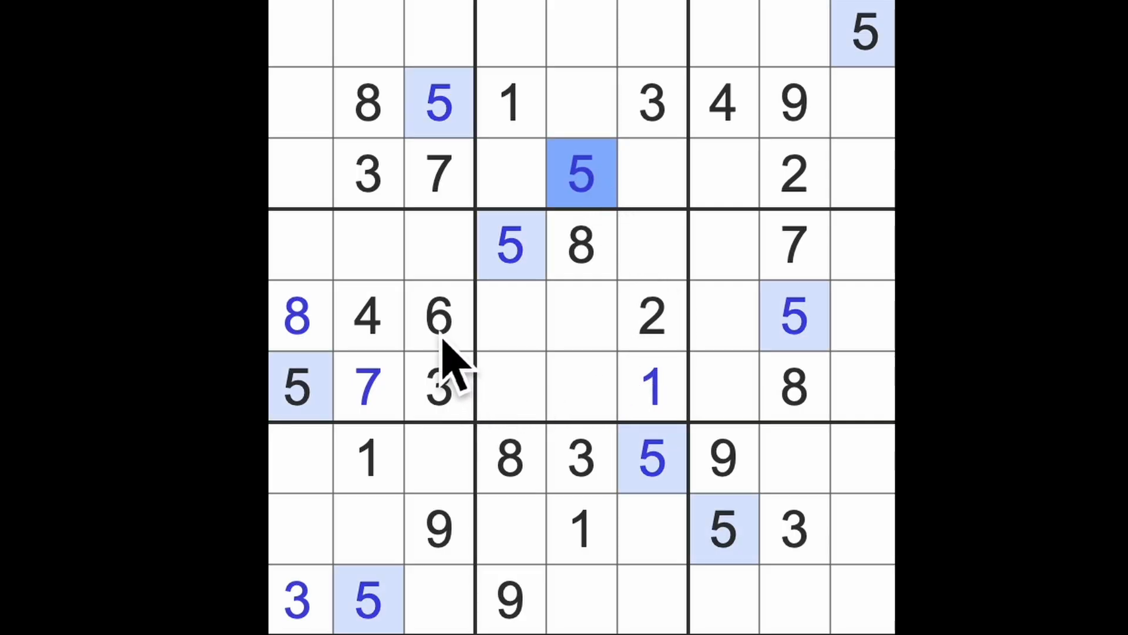
Place 8s at row 9, column 3 and row 8, column 9 after scanning the 6s and 7s.
click(439, 317)
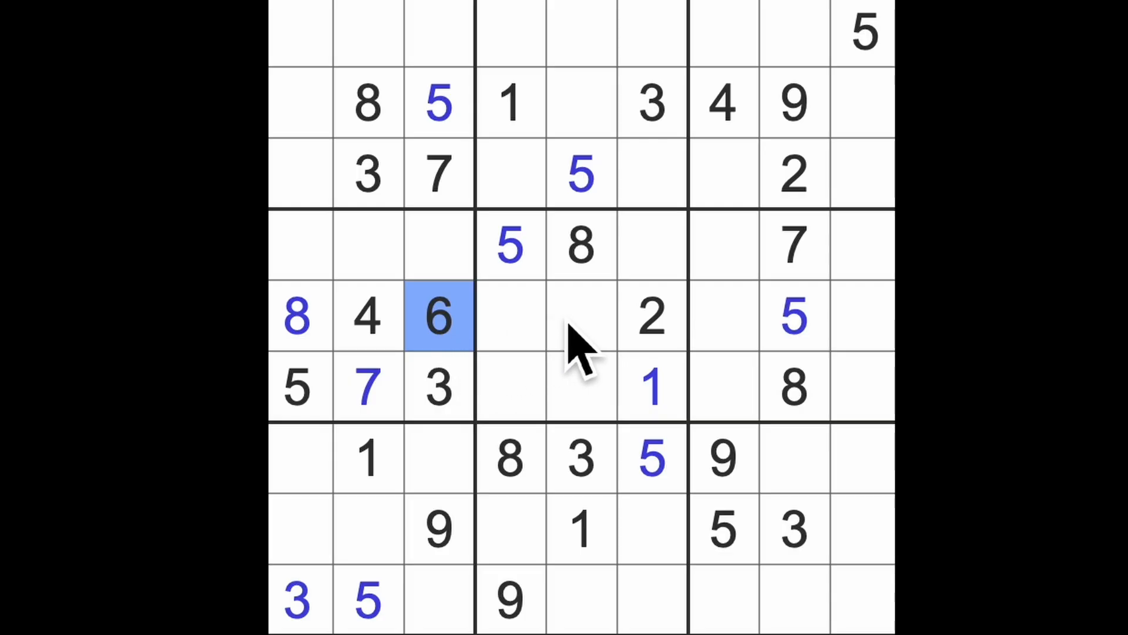
click(792, 244)
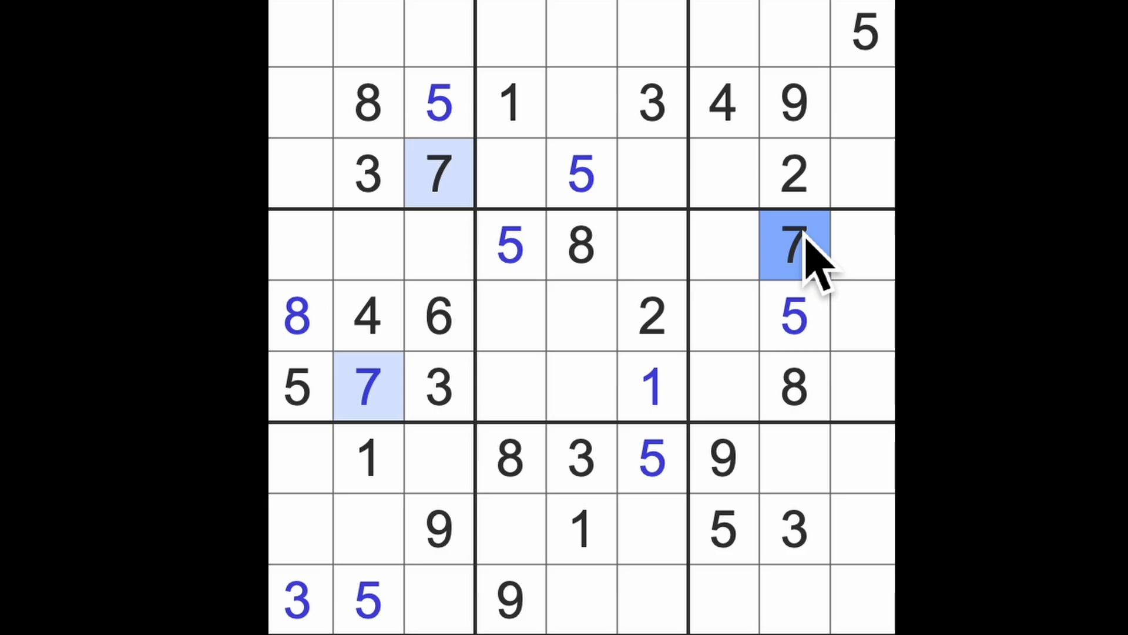
mouse_move(817, 378)
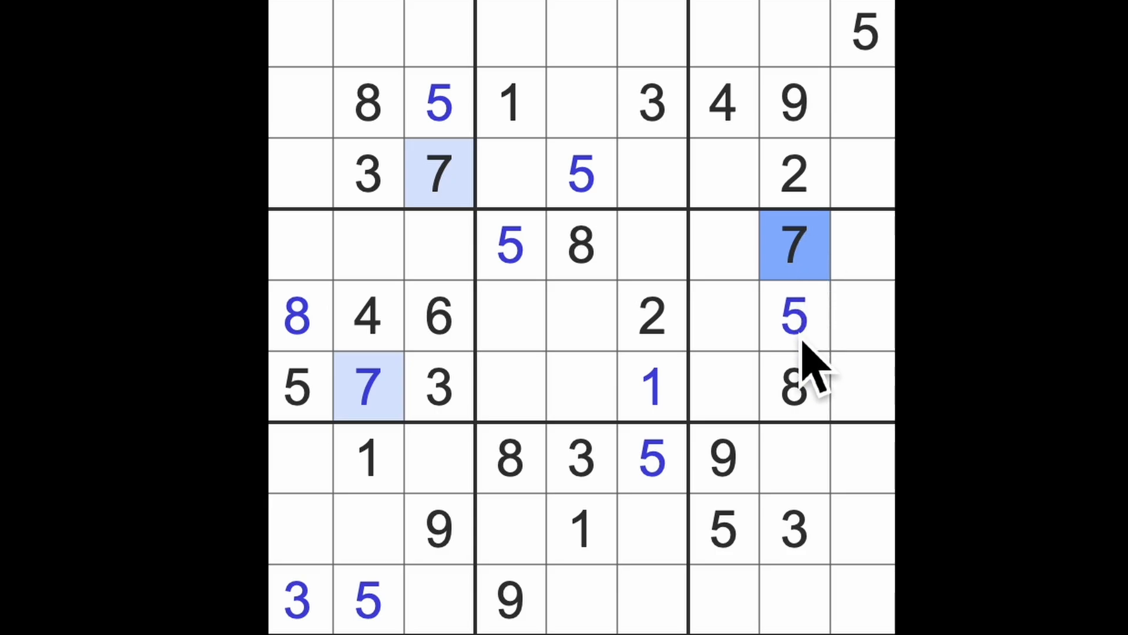
click(793, 387)
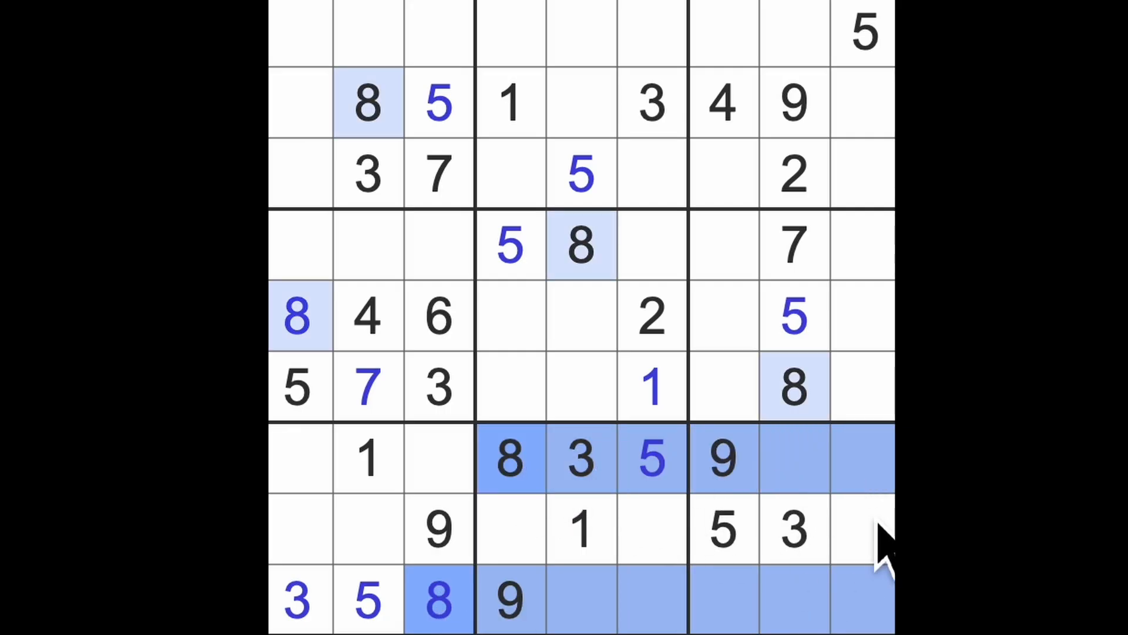
click(863, 529)
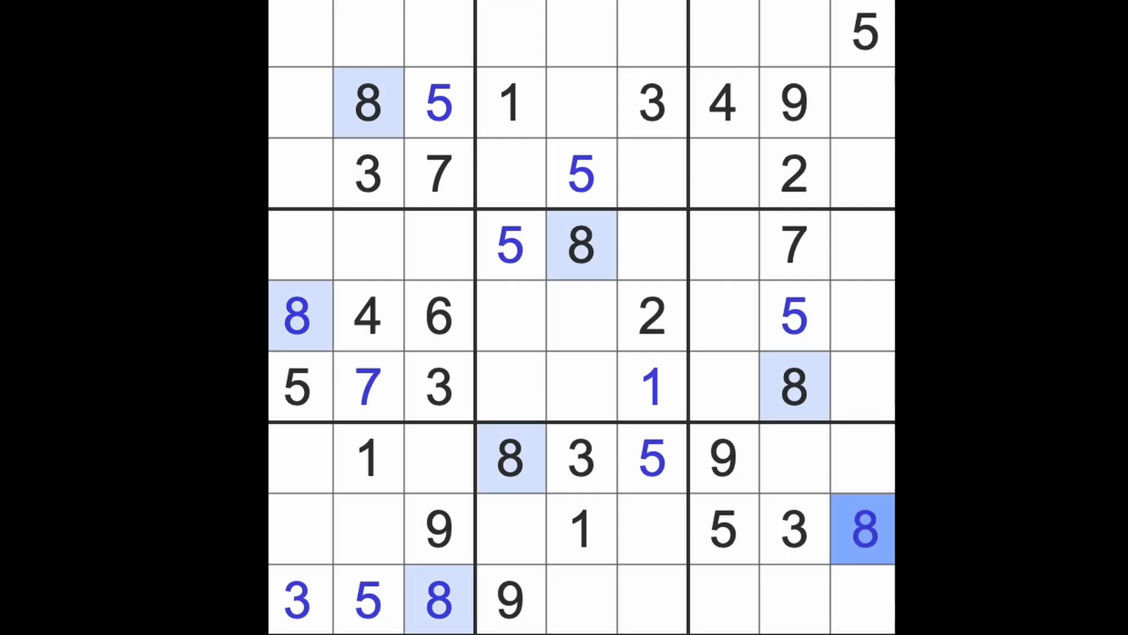
Survey where the 9s, 1s, 2s and 3s already sit on the grid.
click(722, 458)
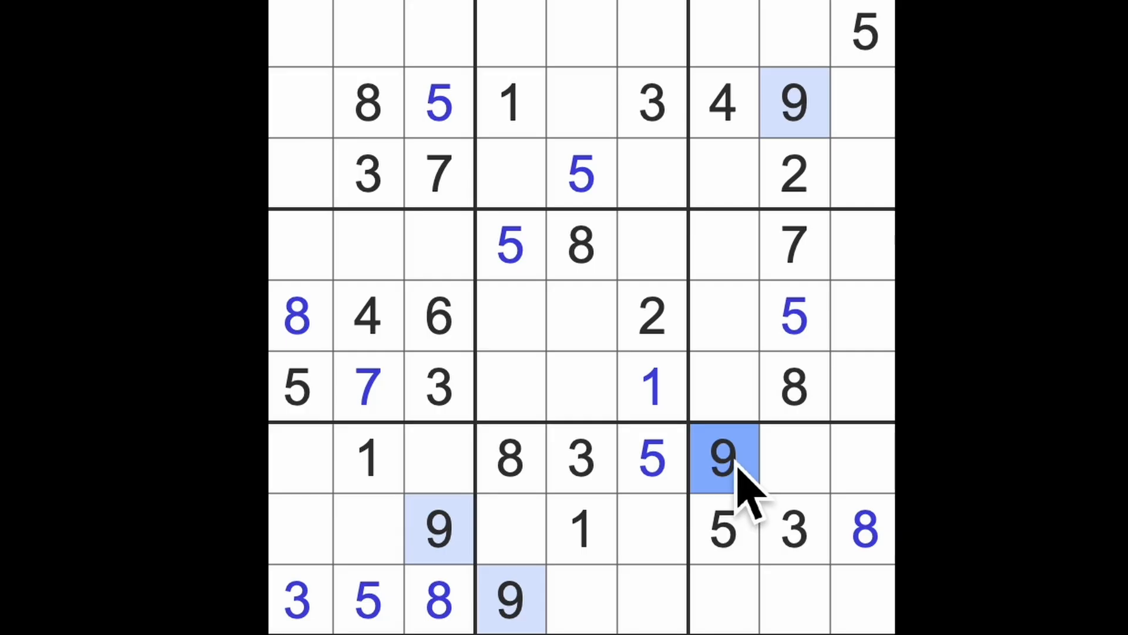
click(651, 385)
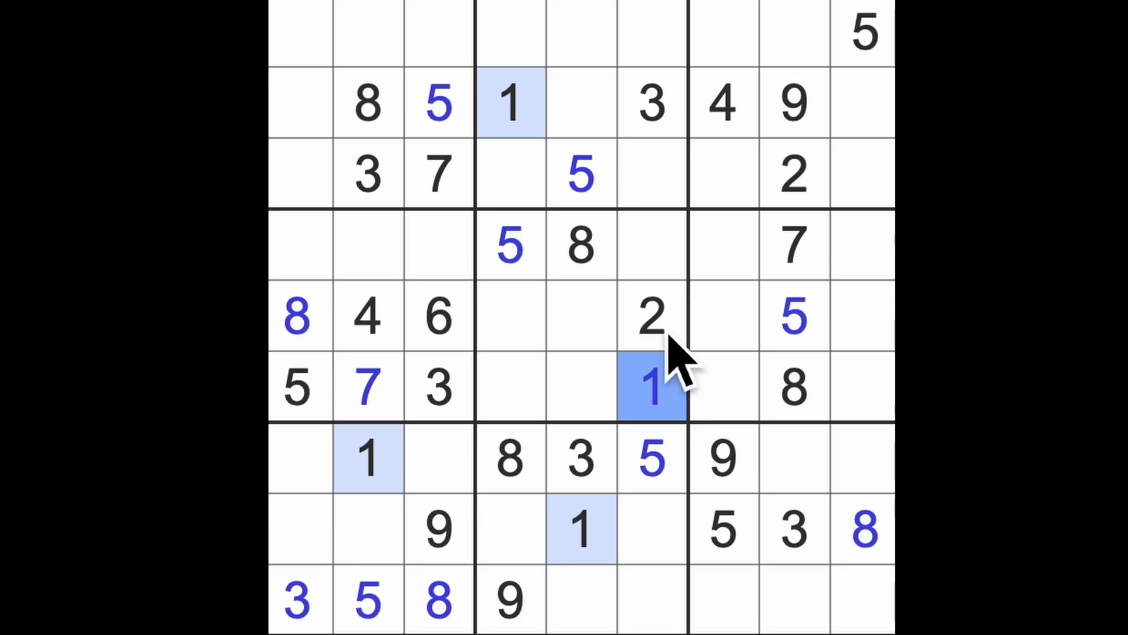
click(651, 316)
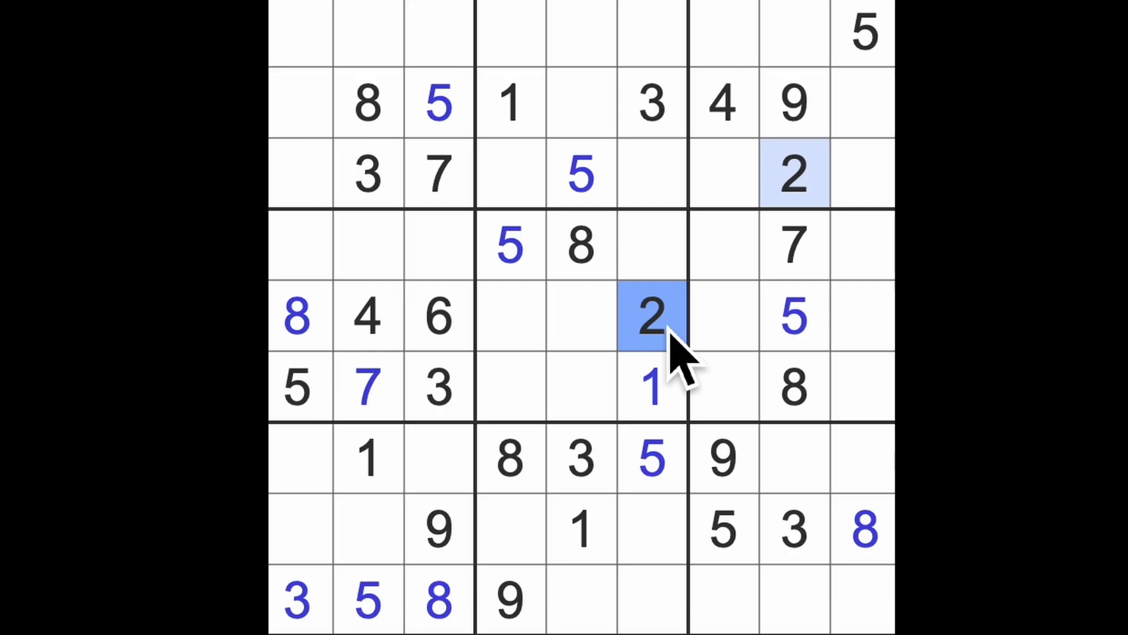
mouse_move(827, 568)
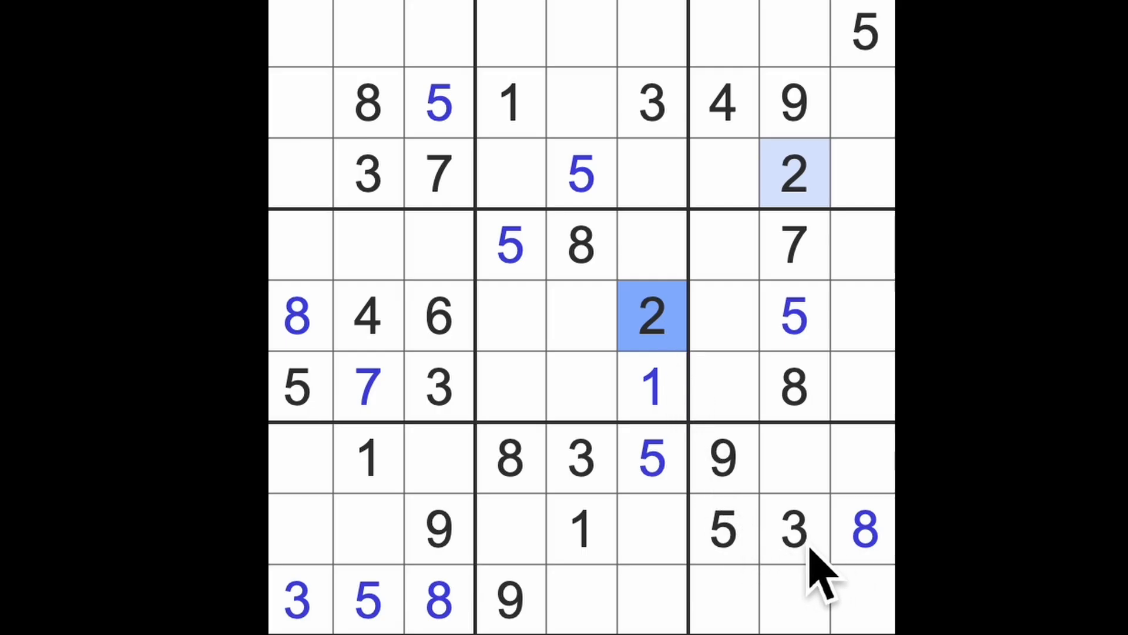
click(792, 529)
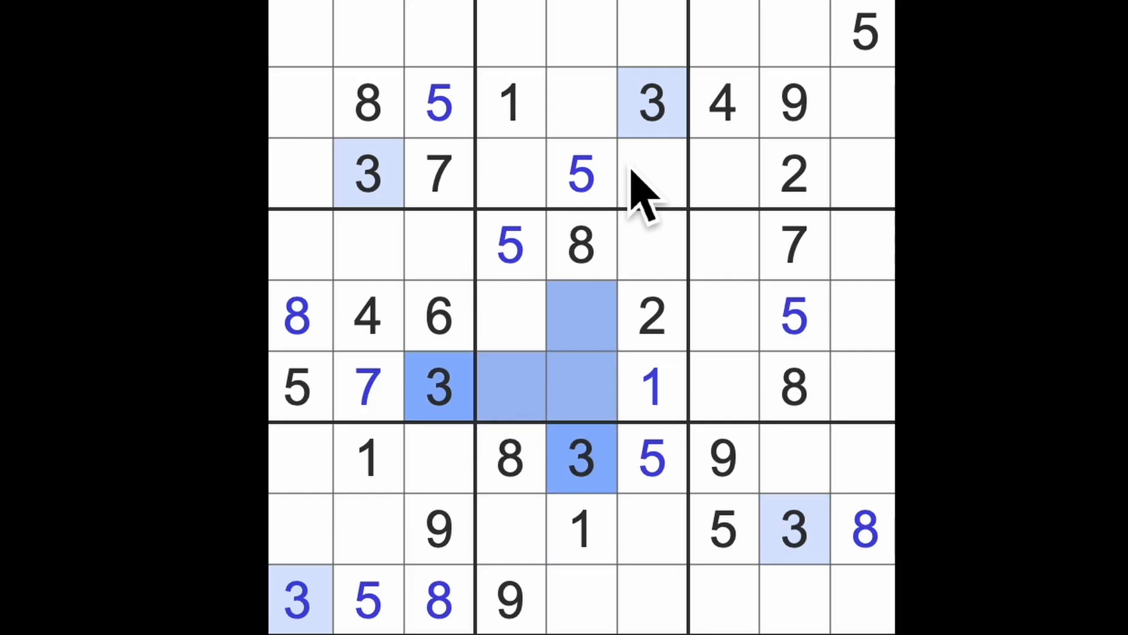
Fill row 5 with a 3 at column 4 and a 7 at column 5, then scan the 1s and 9s.
click(510, 315)
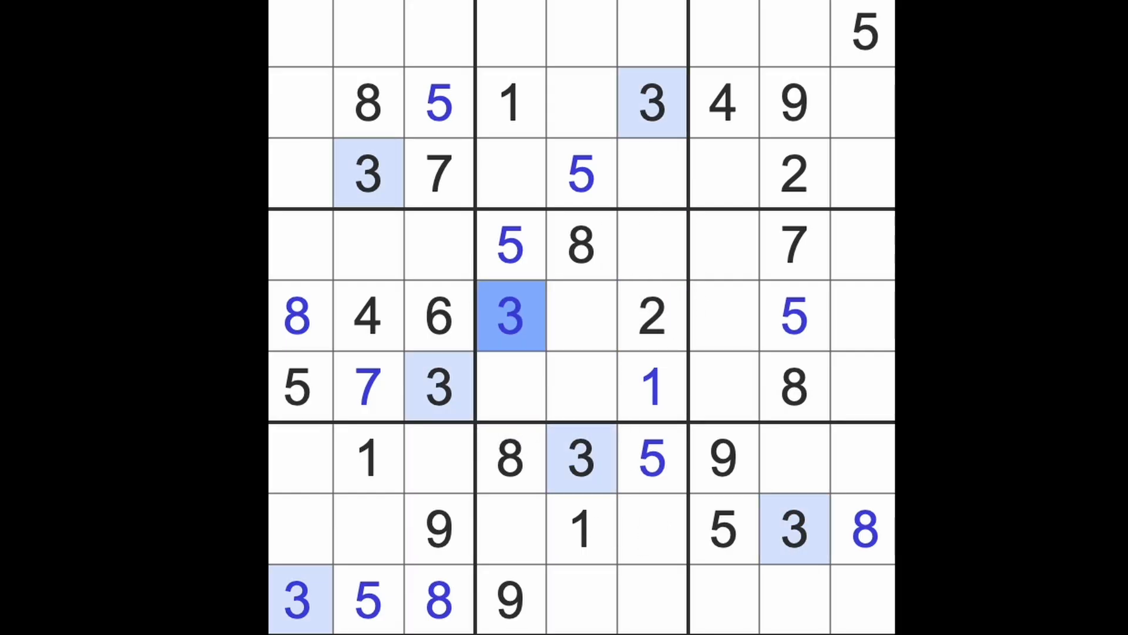
click(366, 387)
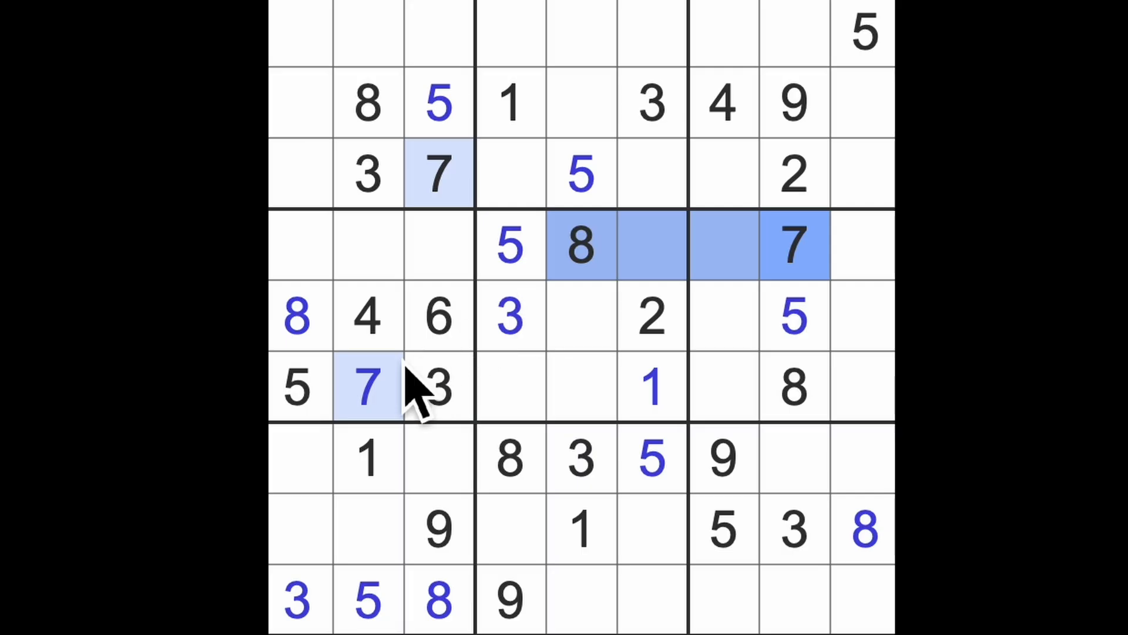
click(580, 317)
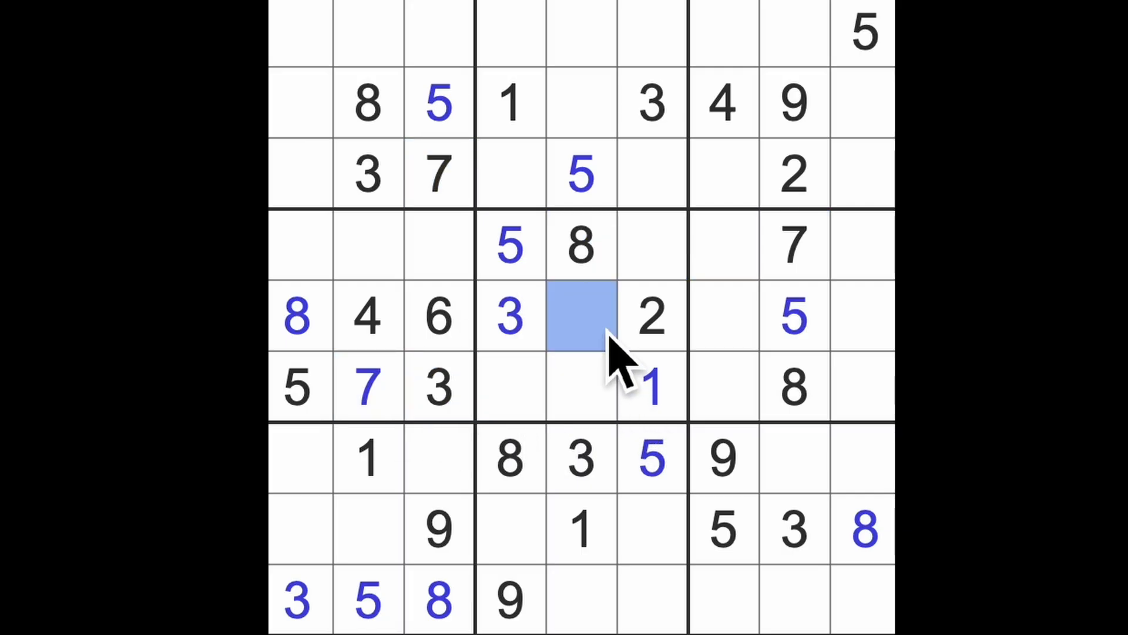
text(7)
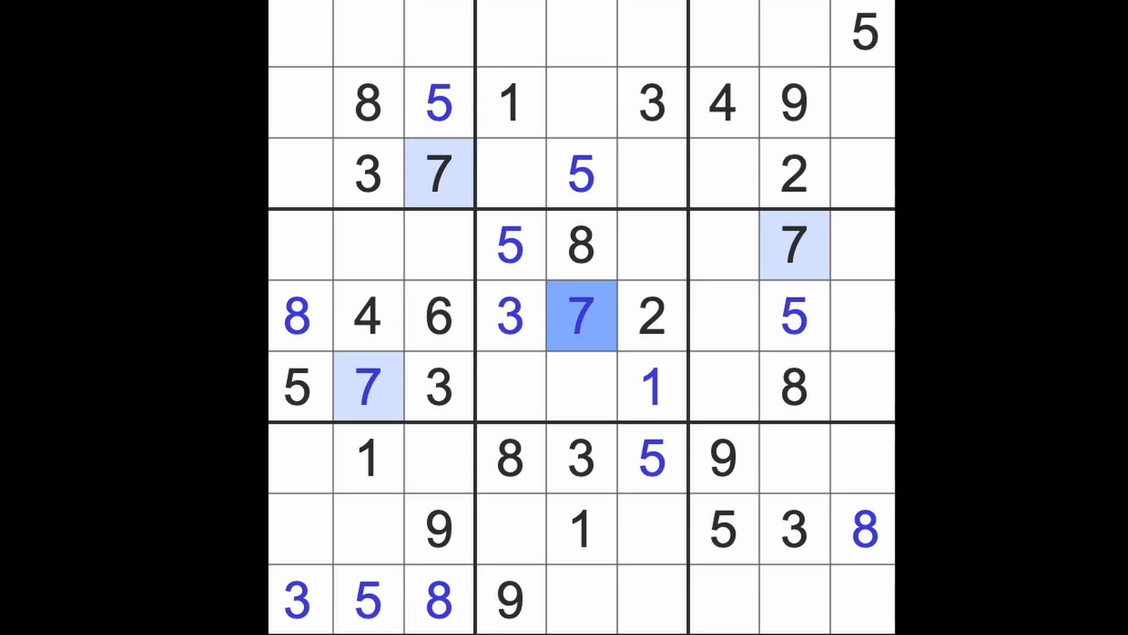
click(651, 389)
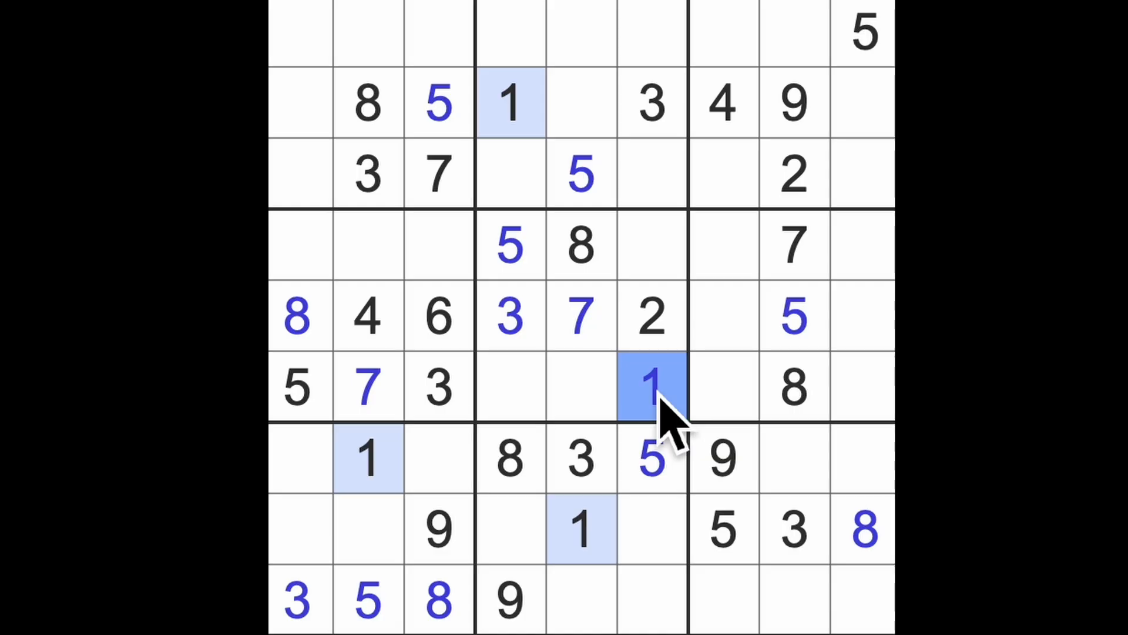
click(723, 458)
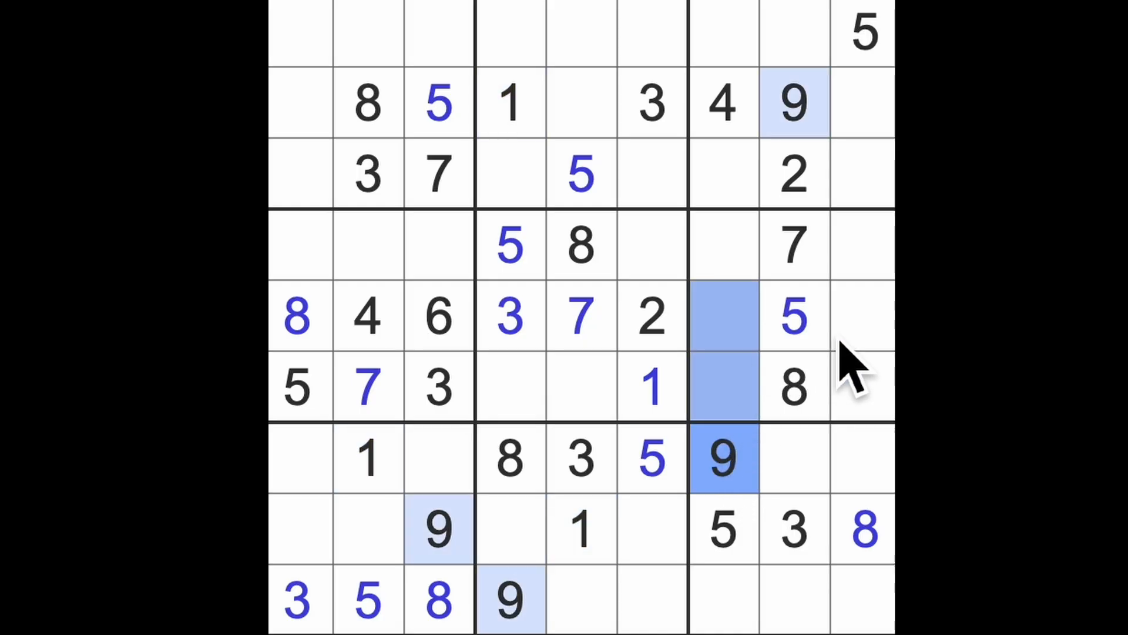
Complete row 5 with a 9 at column 9 and a 1 at column 7, then scan 2s and 3s.
click(862, 315)
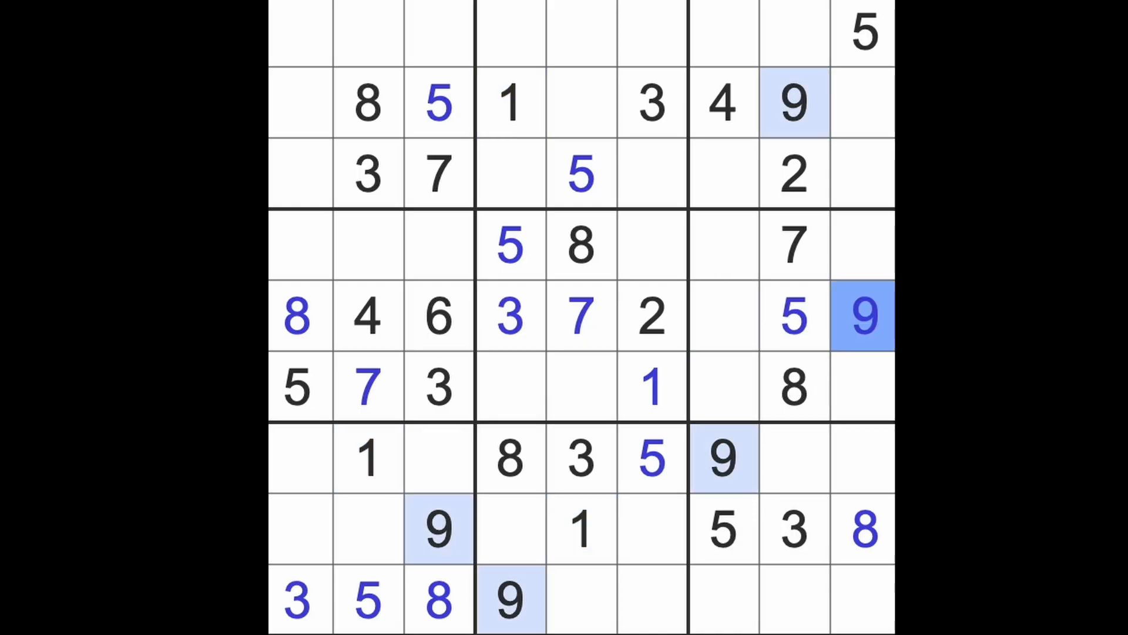
click(723, 317)
text(1)
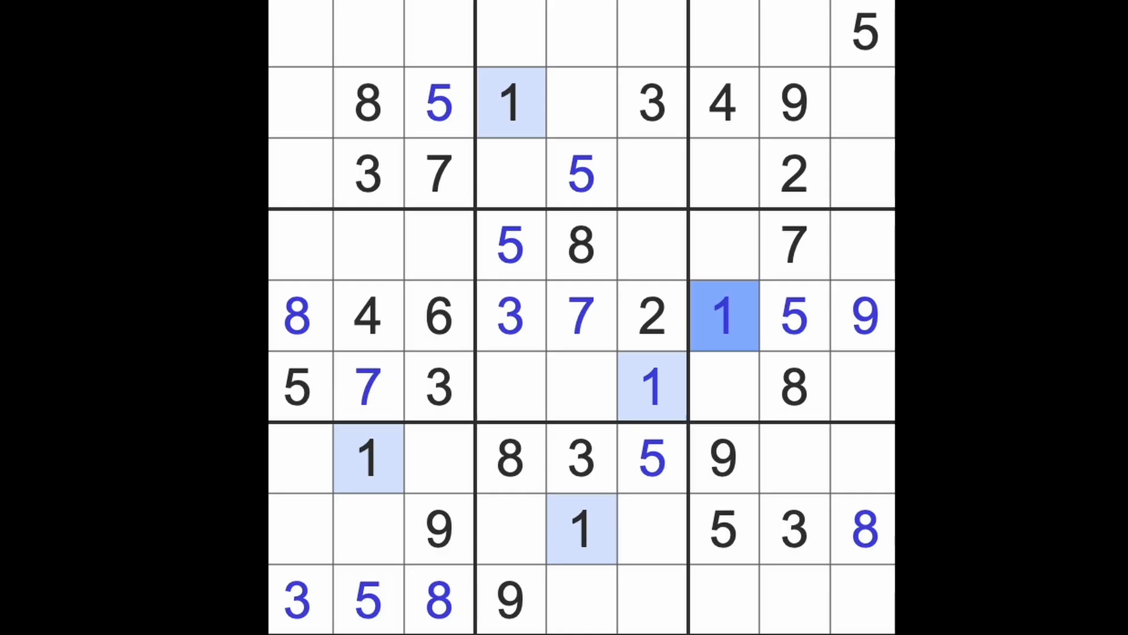
mouse_move(817, 245)
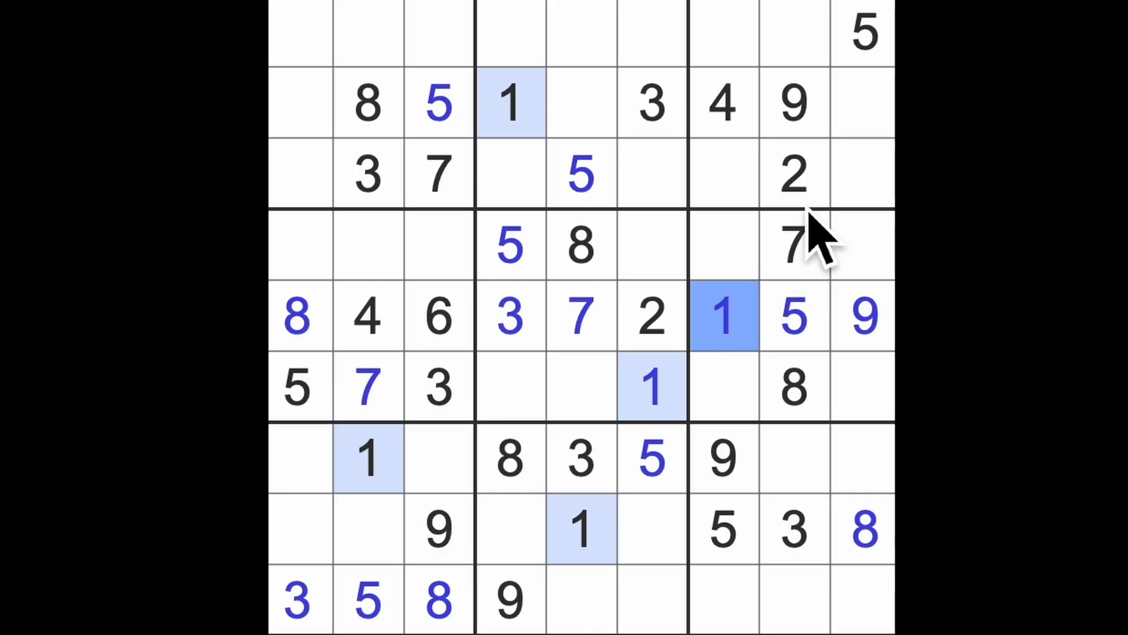
click(791, 172)
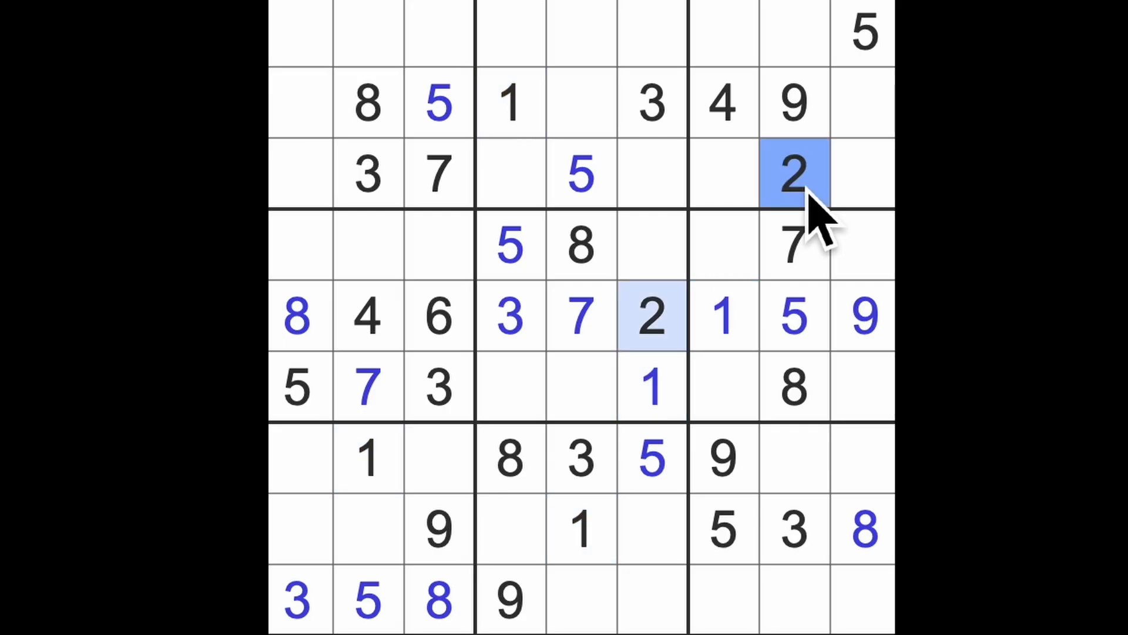
click(792, 528)
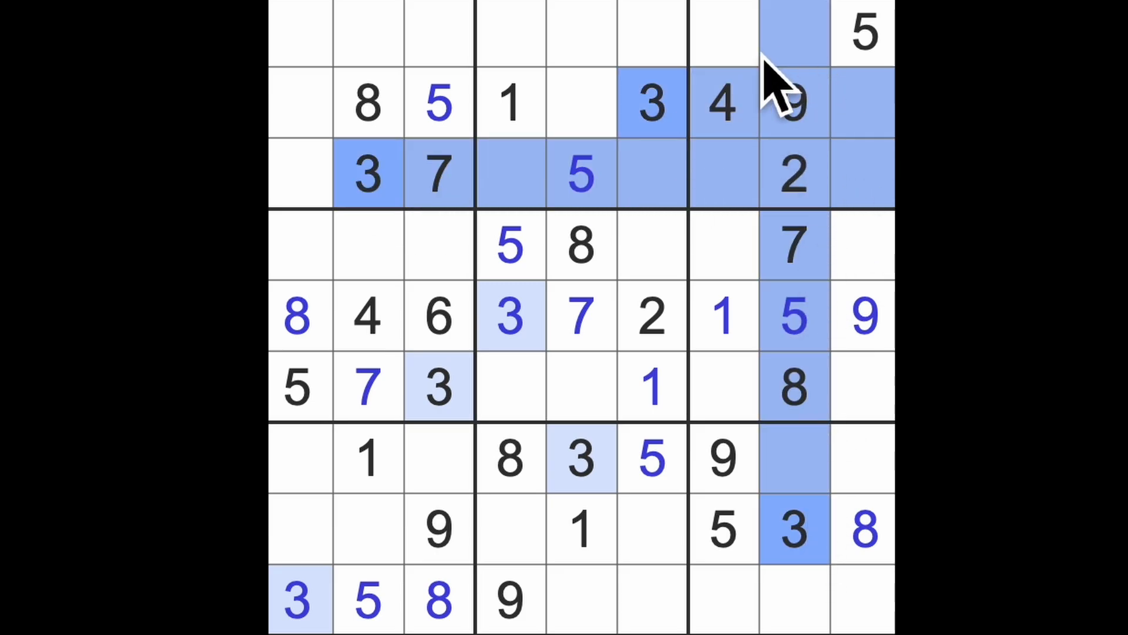
Fill digits at row 1, column 7 and row 4, column 9.
click(722, 32)
text(3)
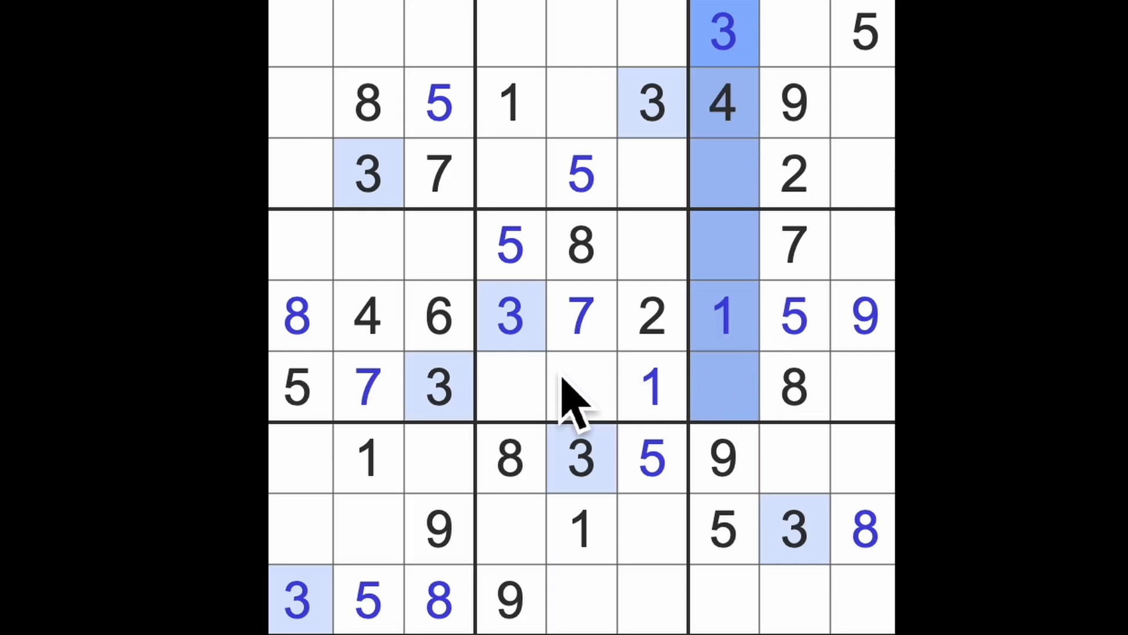
click(862, 245)
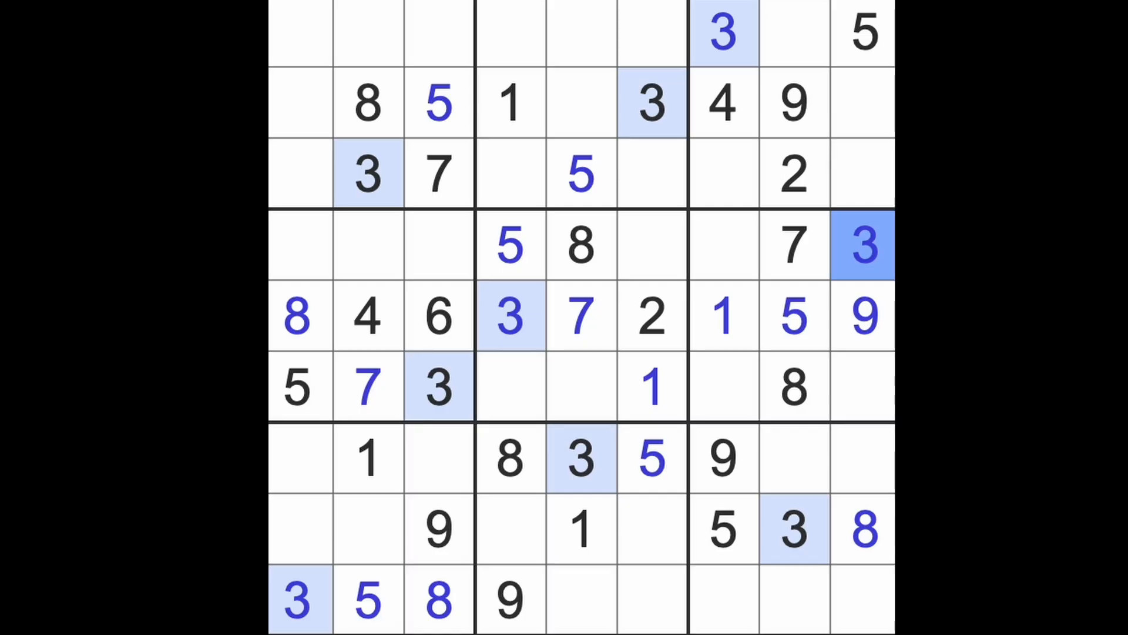
click(721, 104)
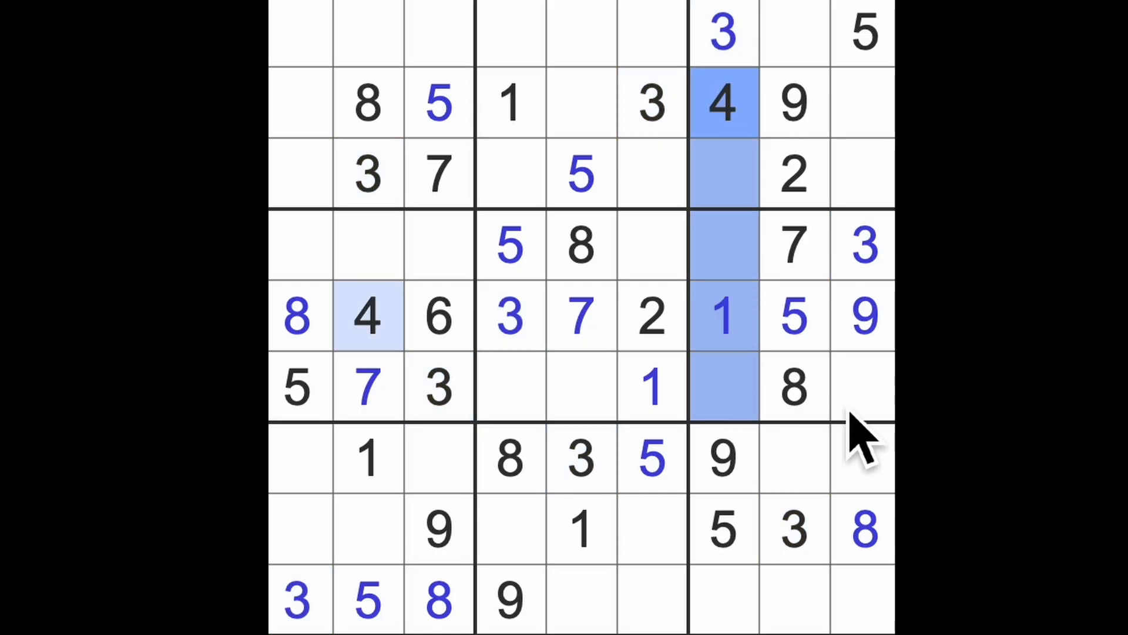
Place 4s in the last cell of row 6 and at row 4, column 6.
click(862, 387)
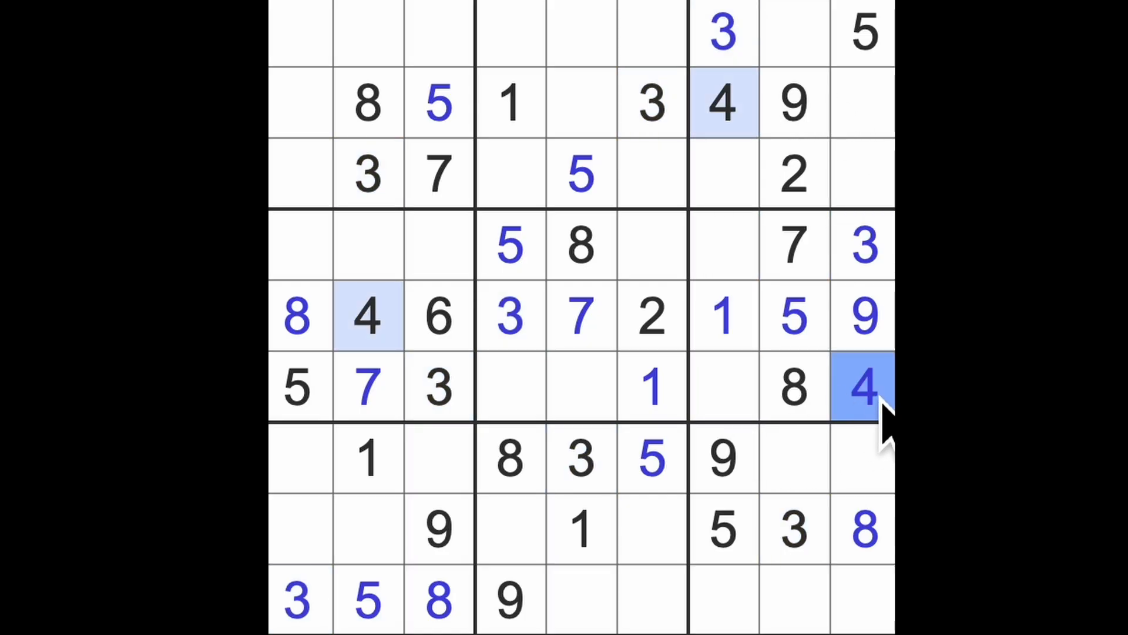
click(651, 245)
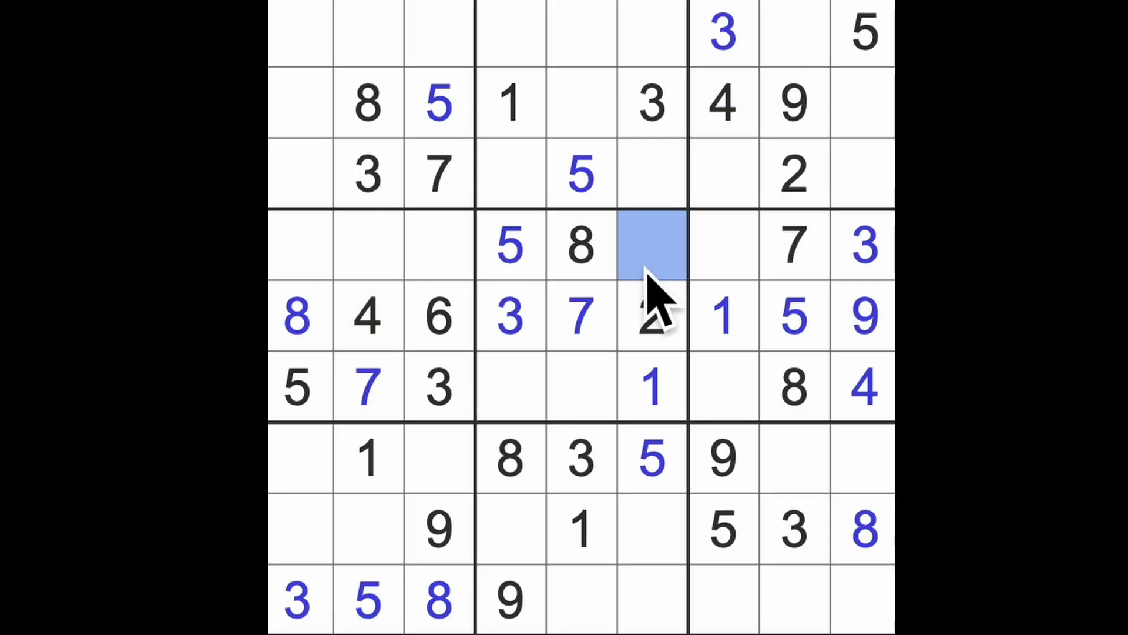
click(651, 245)
text(4)
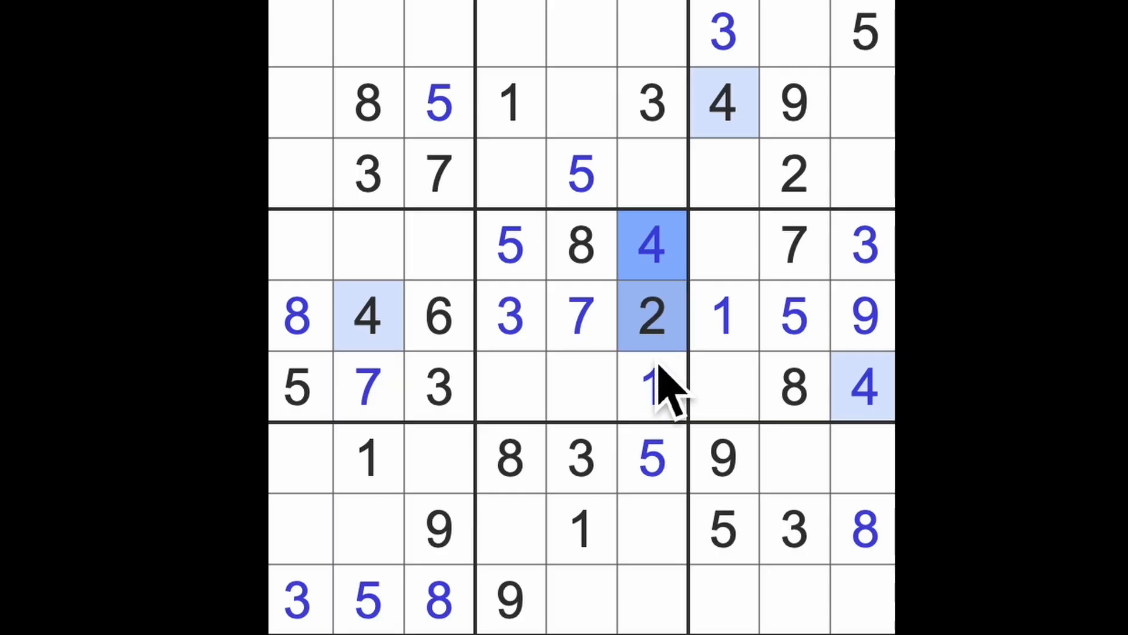
click(583, 597)
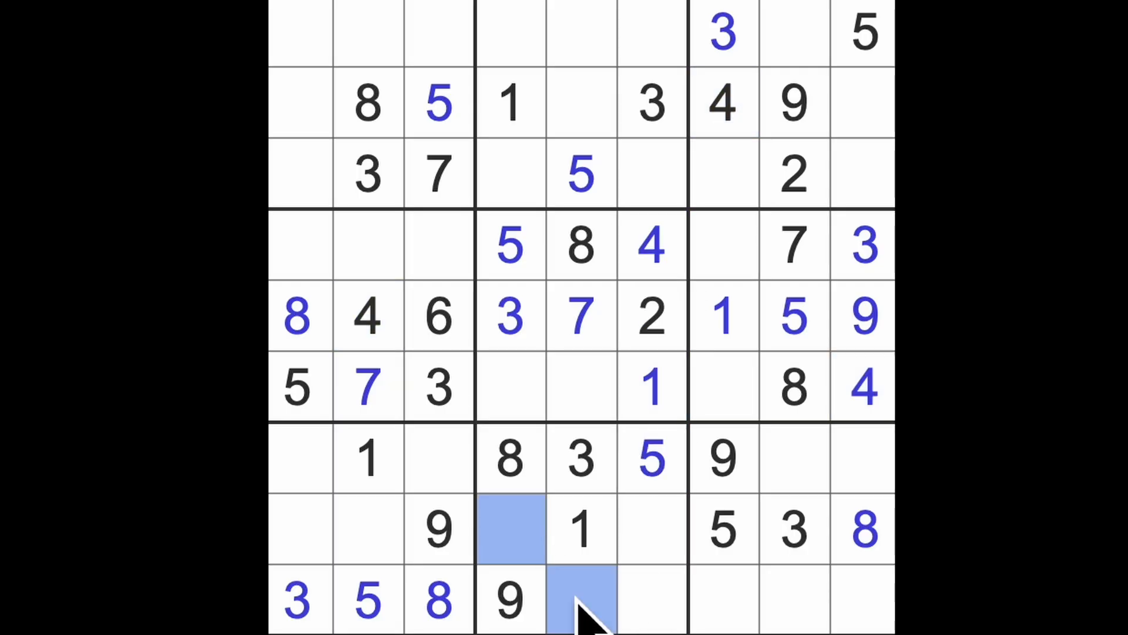
mouse_move(676, 569)
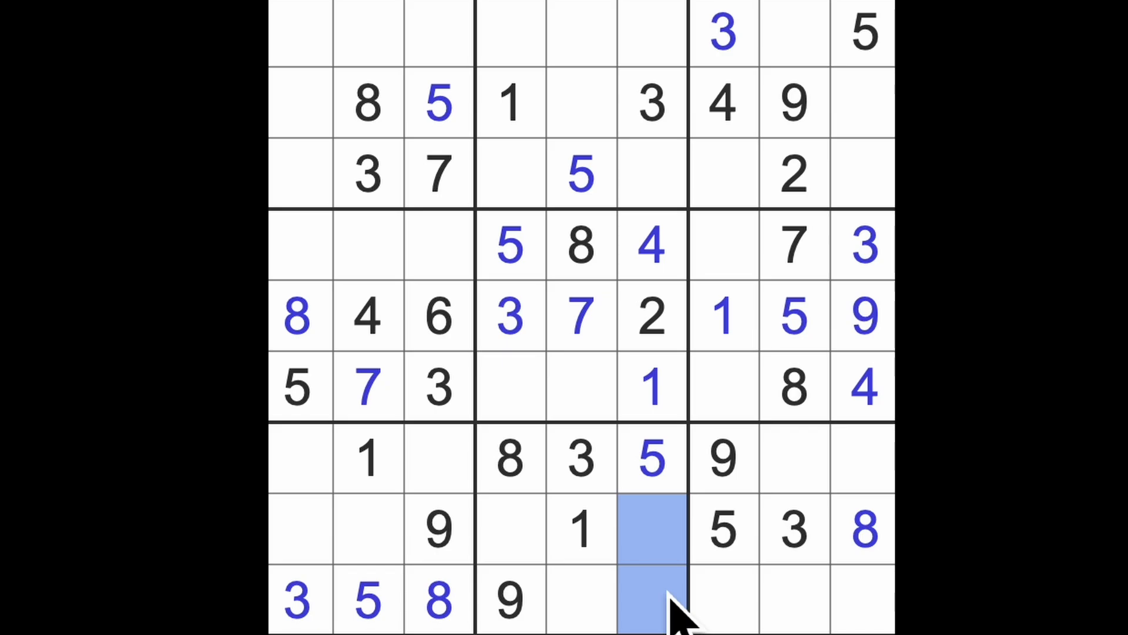
mouse_move(662, 519)
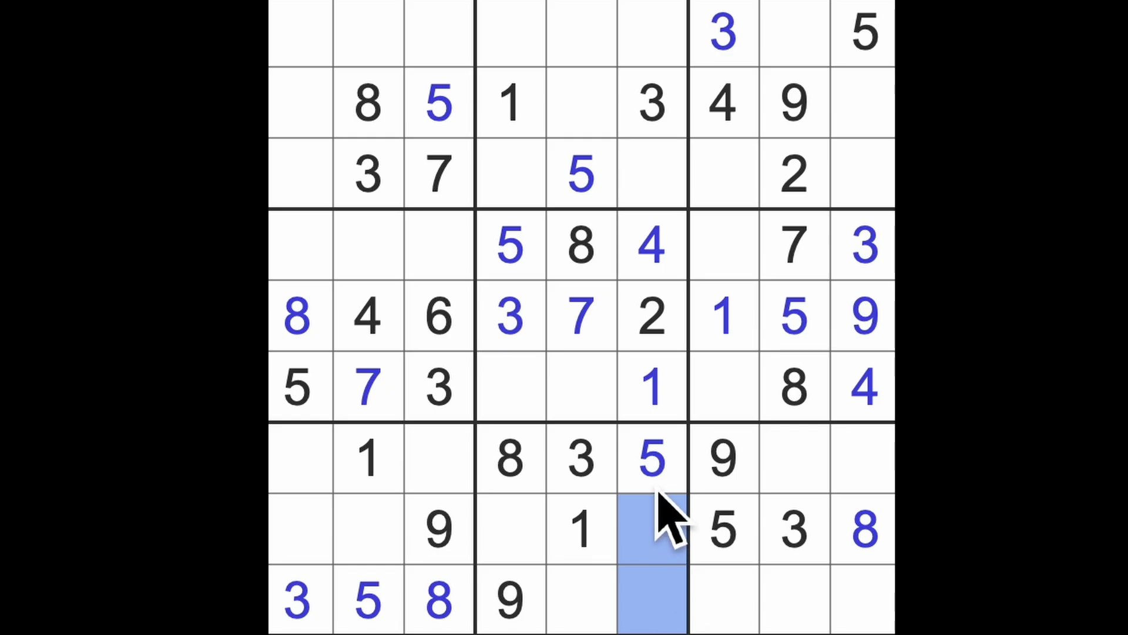
mouse_move(662, 533)
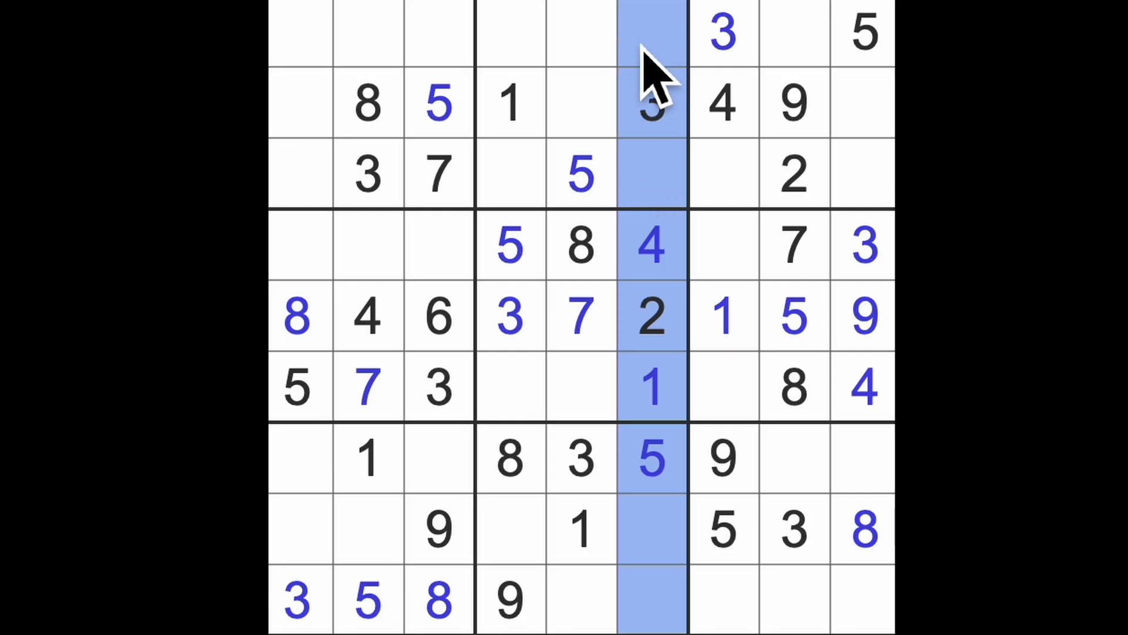
click(509, 173)
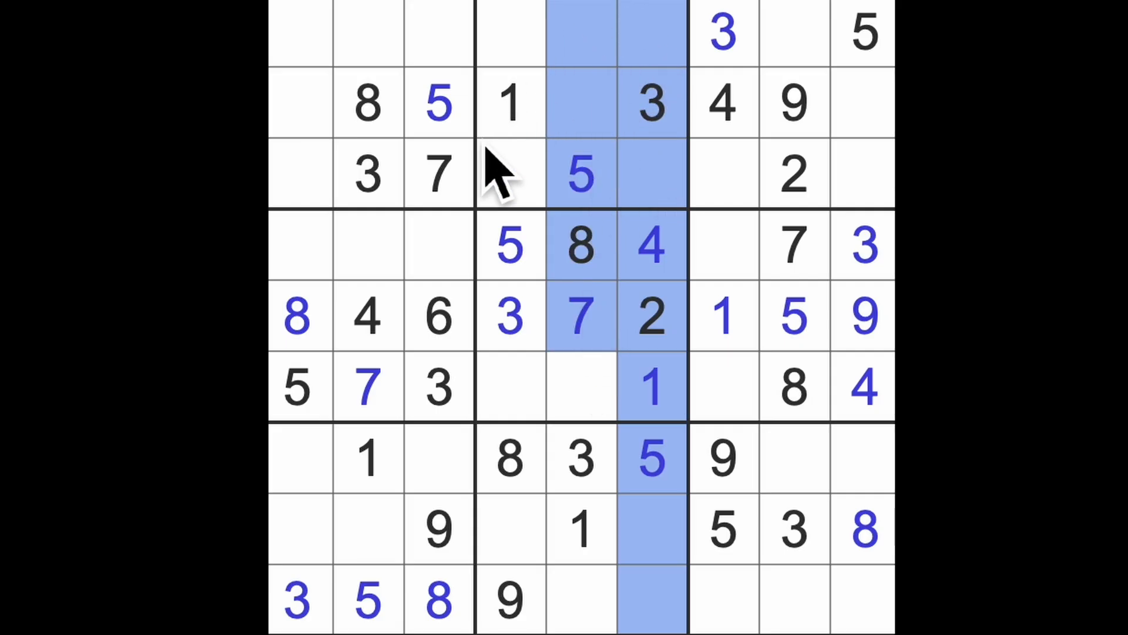
click(511, 29)
text(7)
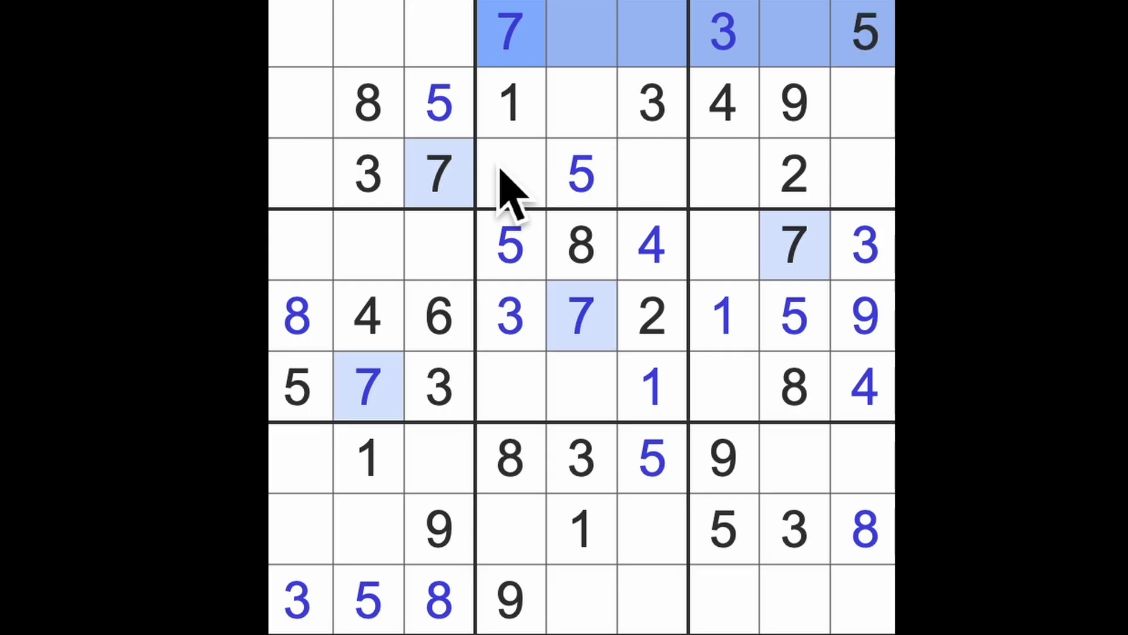
Place 7s at row 2 column 9, row 9 column 7 and row 8 column 6, and a 6 at row 9 column 6.
click(864, 105)
text(7)
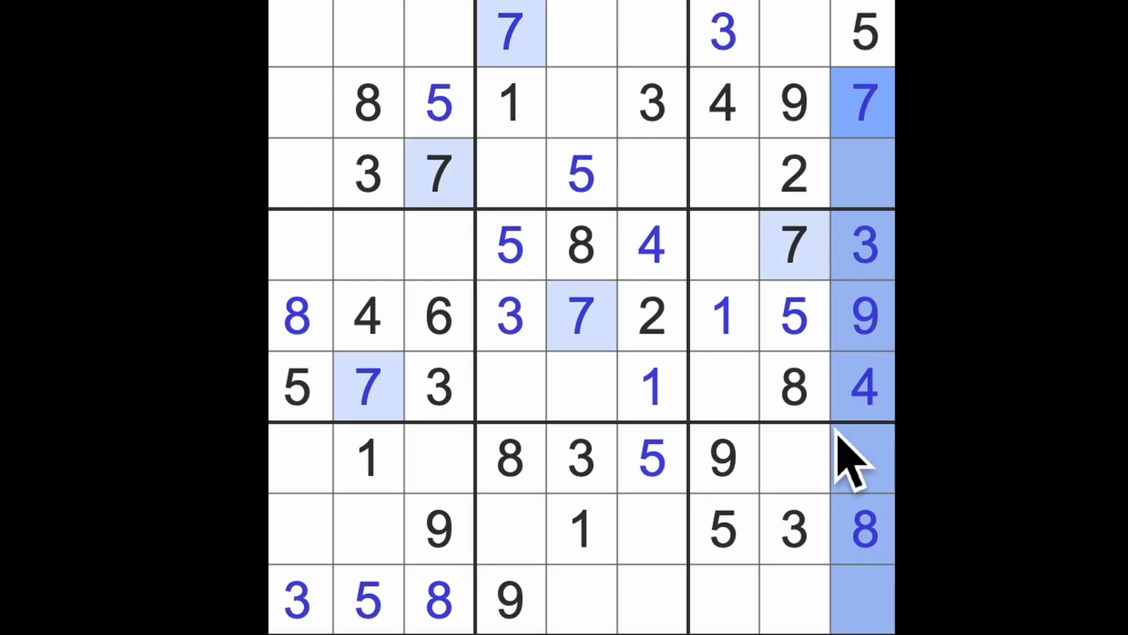
click(723, 600)
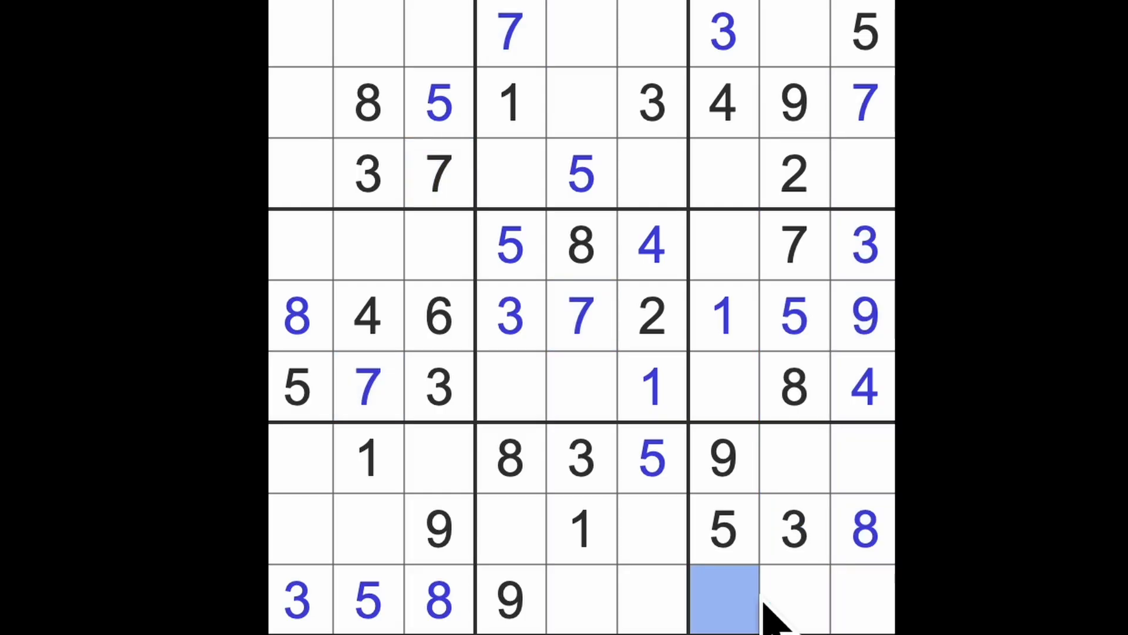
click(722, 600)
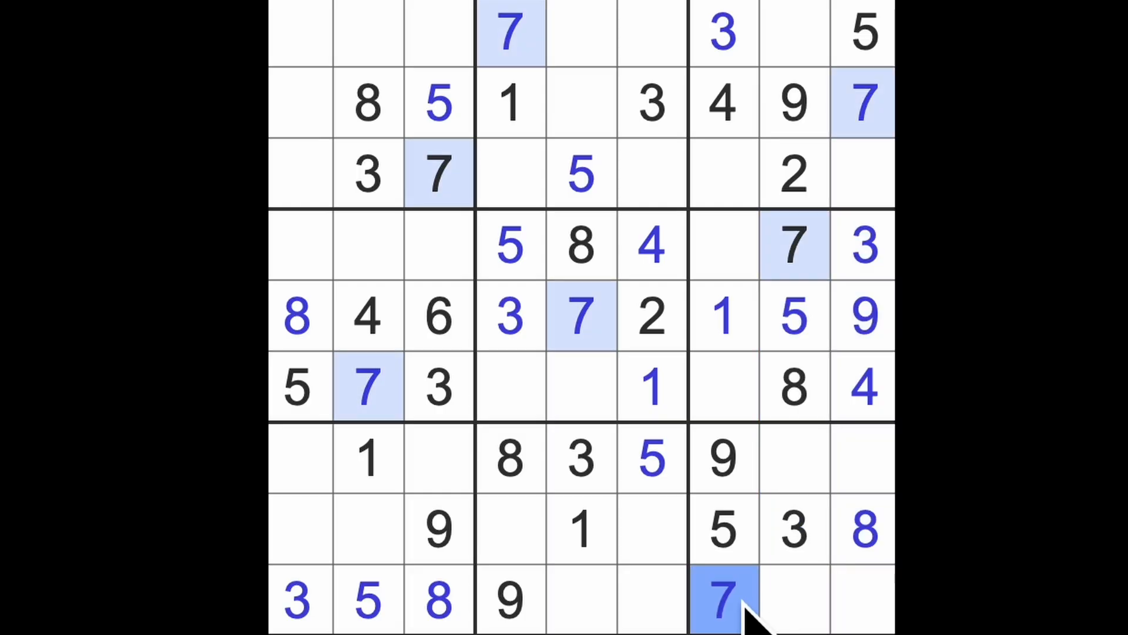
click(651, 528)
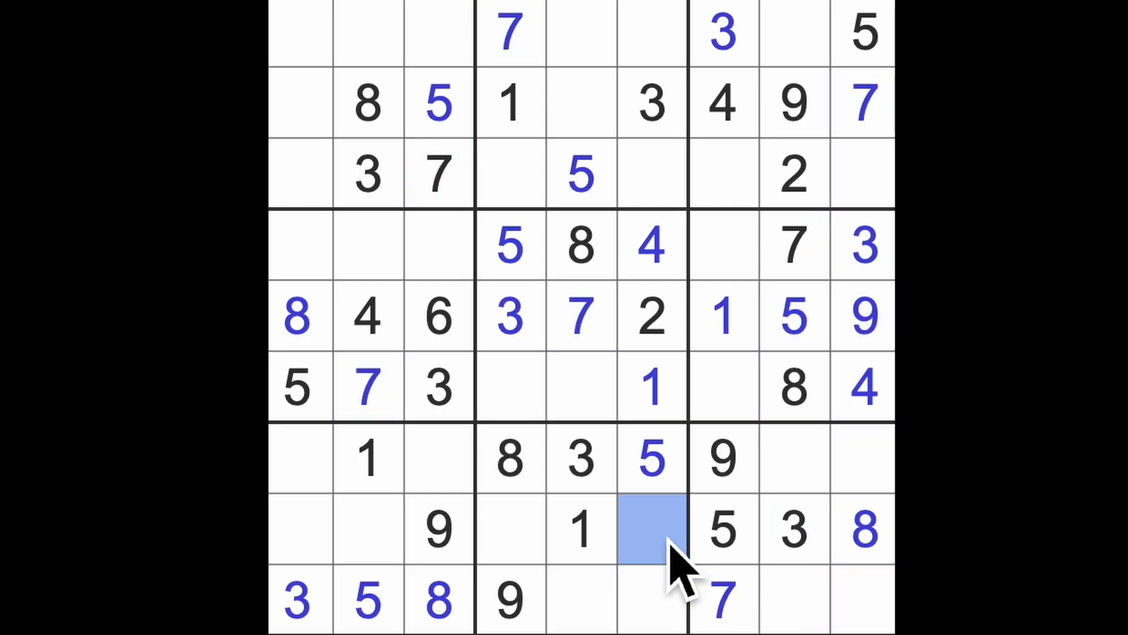
click(650, 599)
text(6)
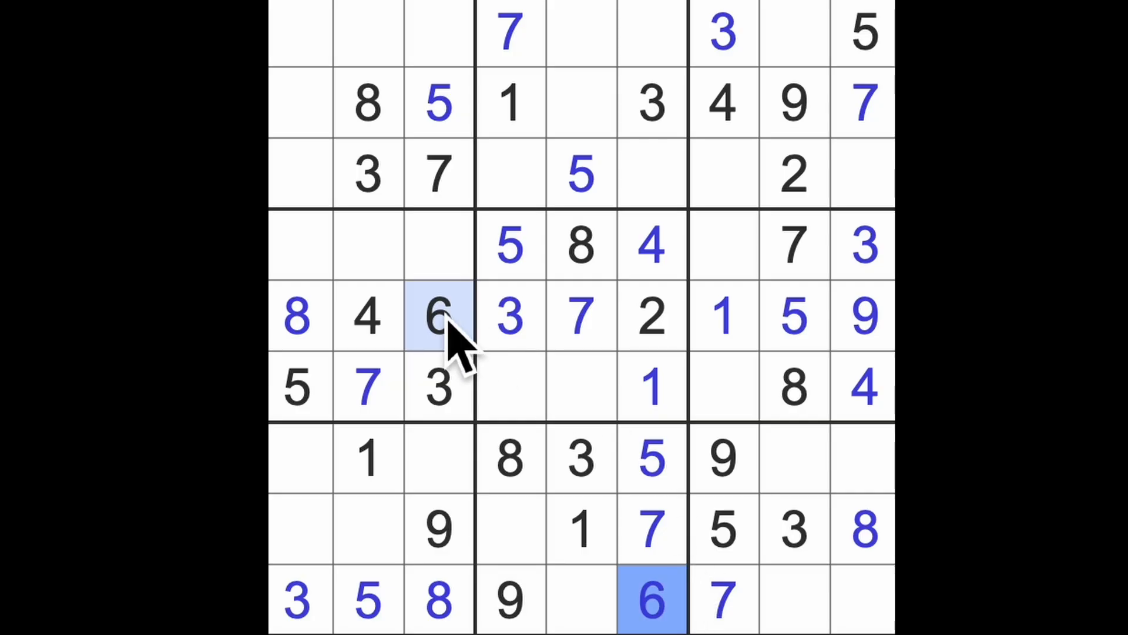
Place a 2 at row 6 column 7, a 6 at row 4 column 7 and an 8 at row 3 column 7.
click(724, 244)
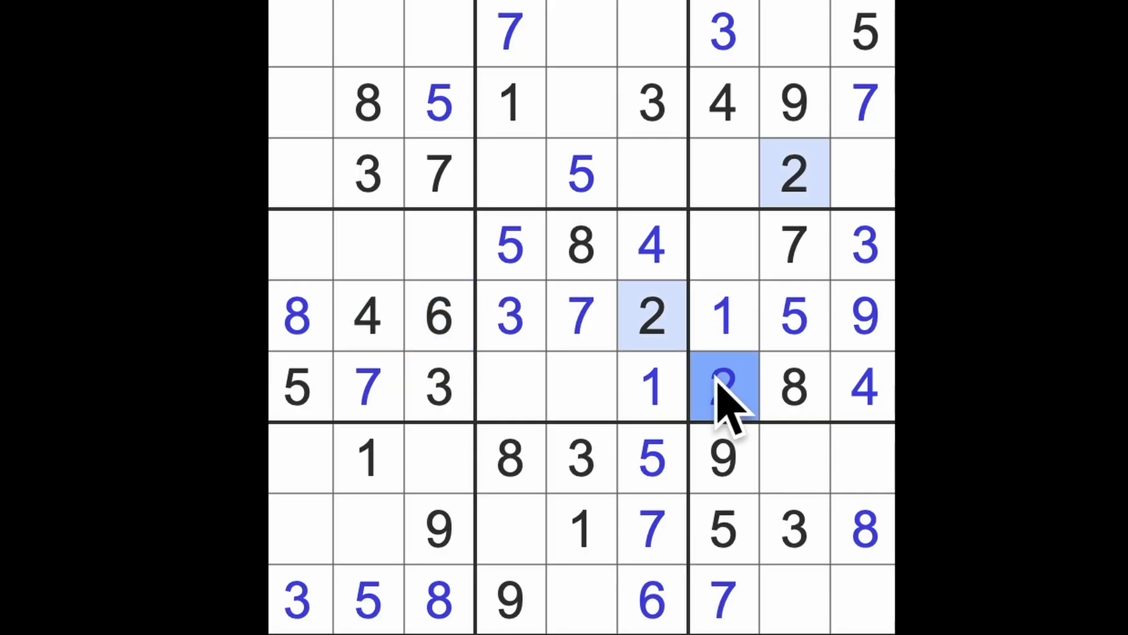
click(722, 387)
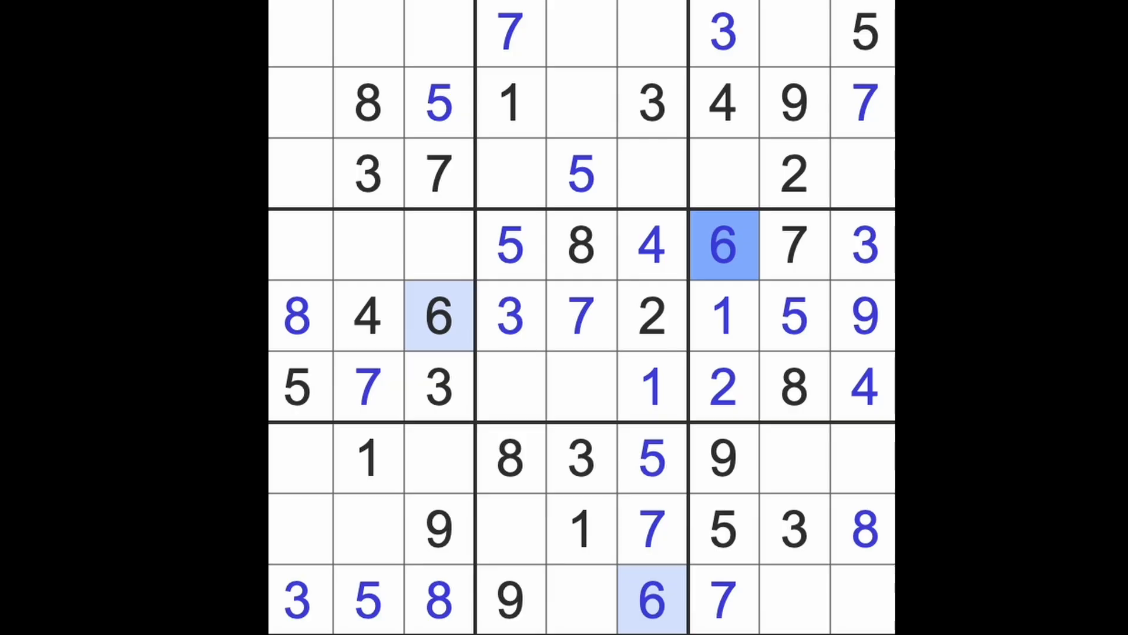
click(580, 529)
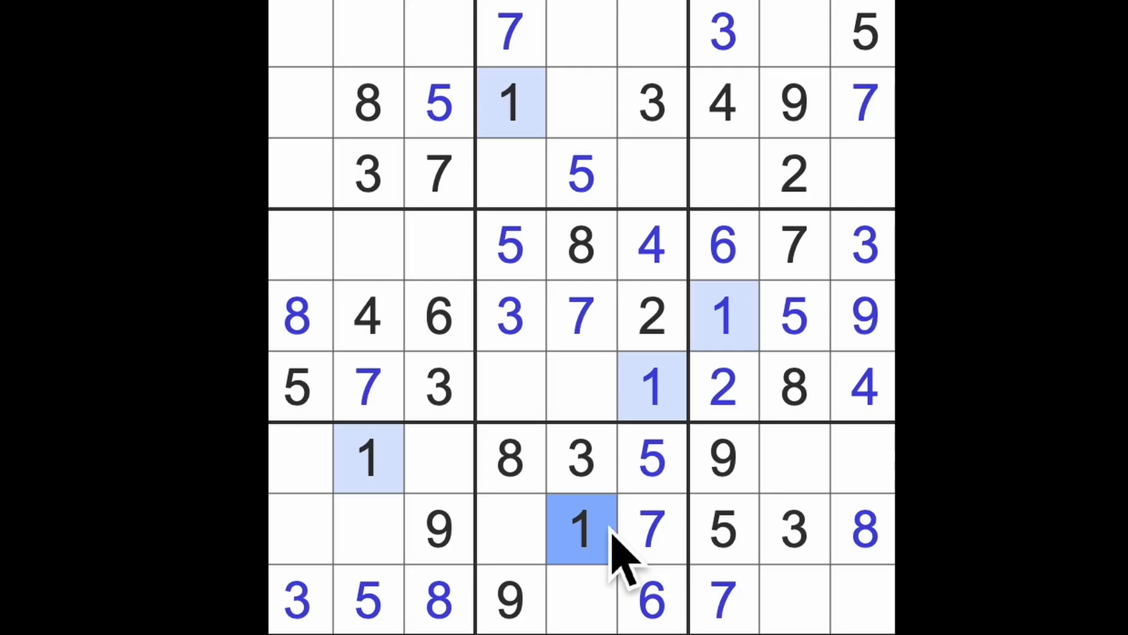
click(722, 173)
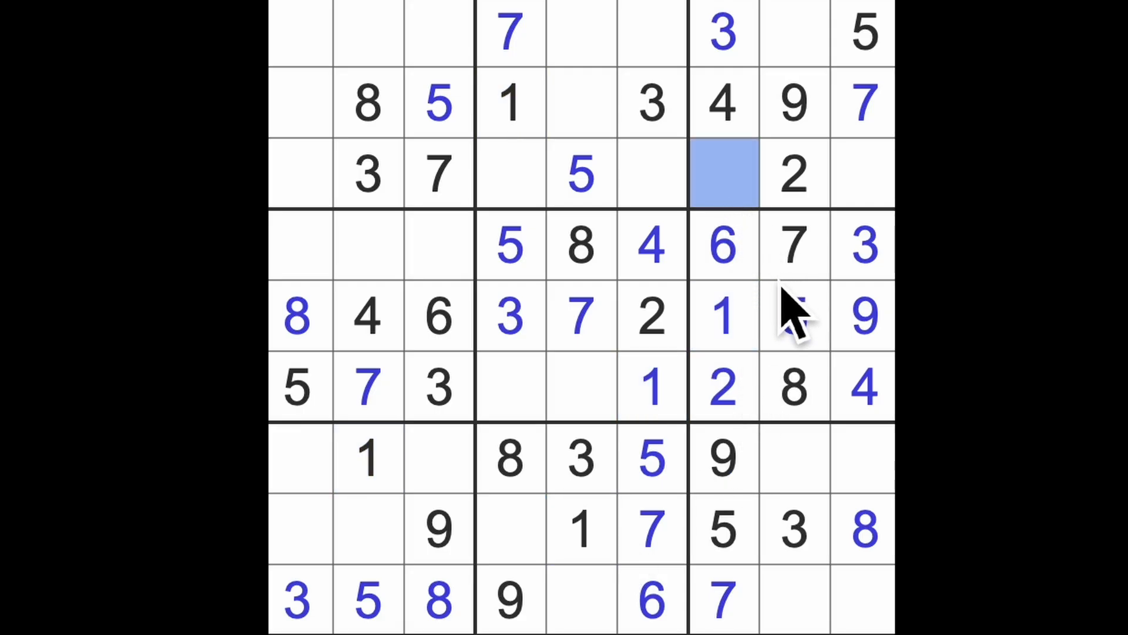
Place 8 at row 3 column 7 and row 1 column 6, then 9 at row 3 column 6.
click(724, 174)
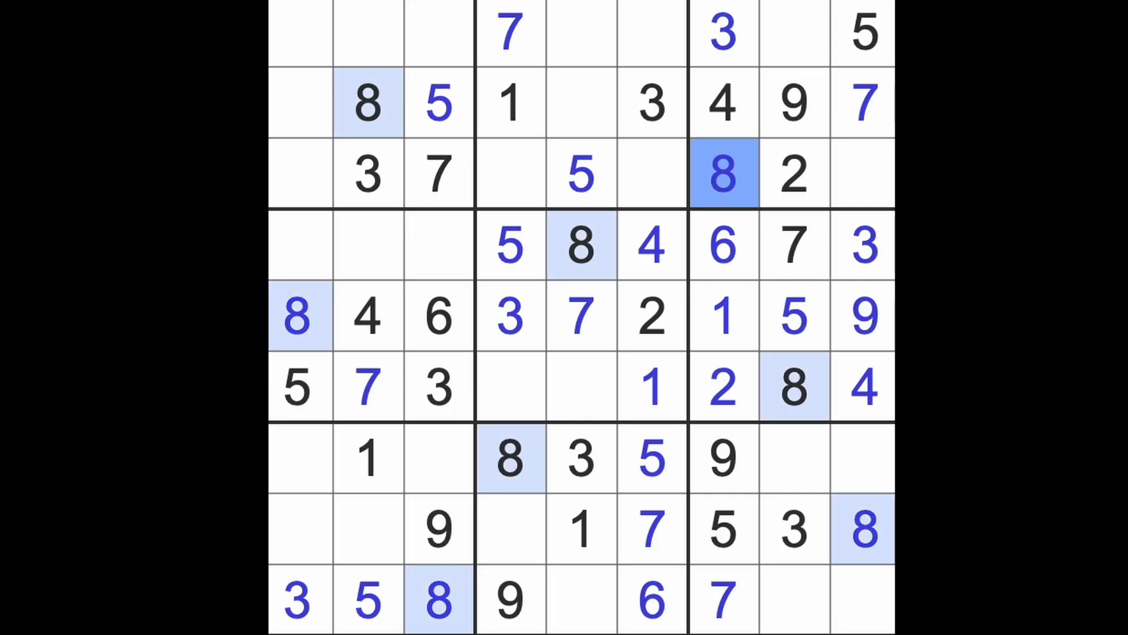
click(510, 175)
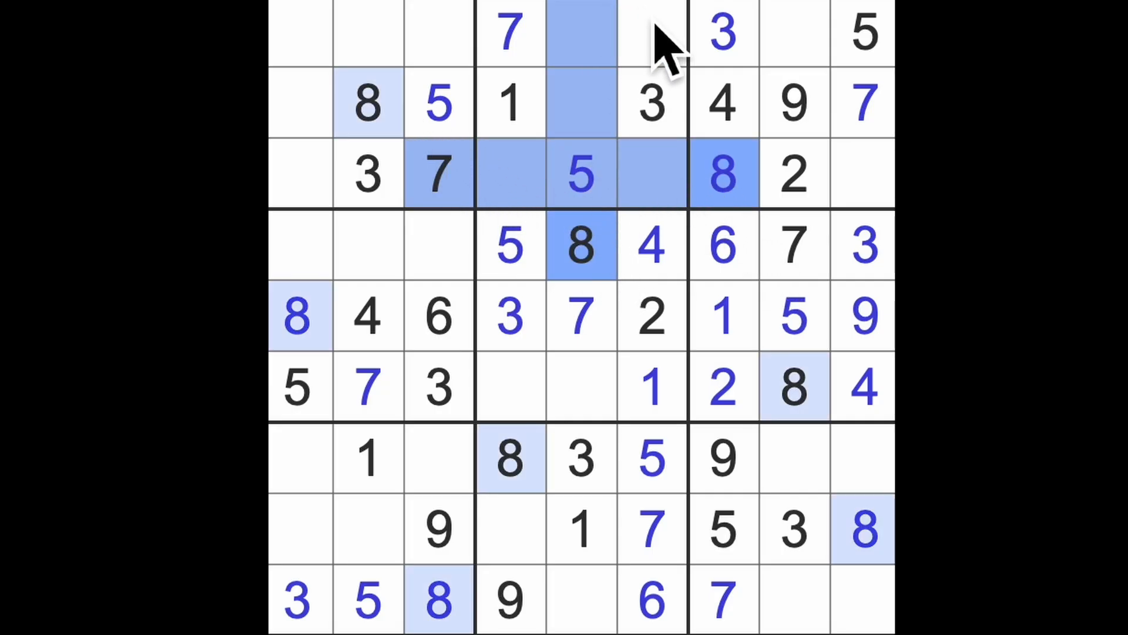
click(651, 32)
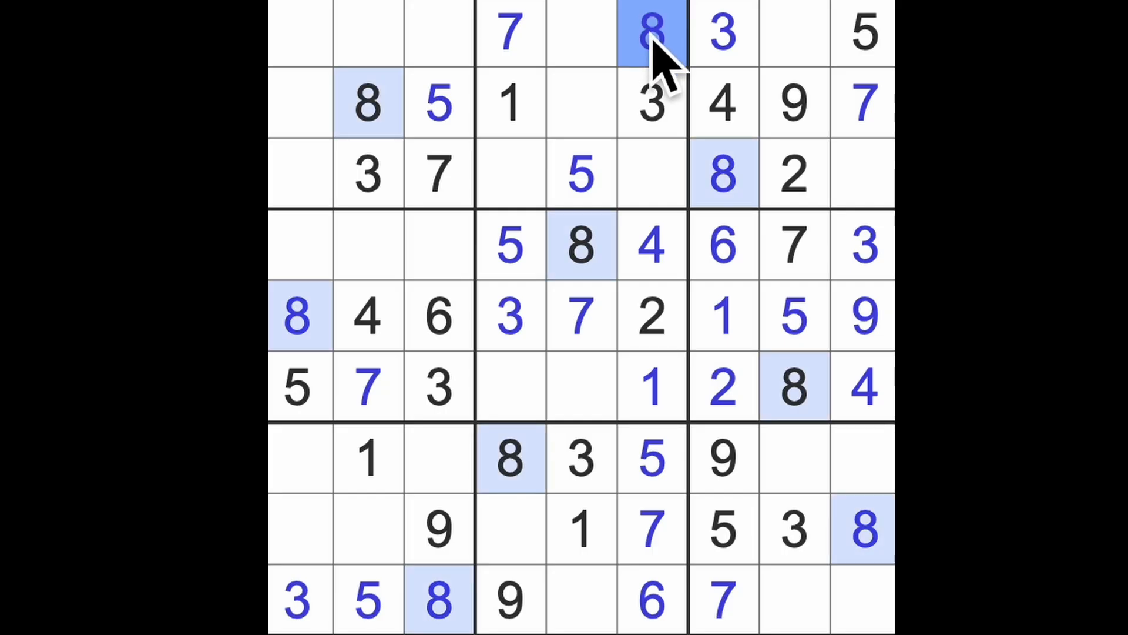
click(652, 174)
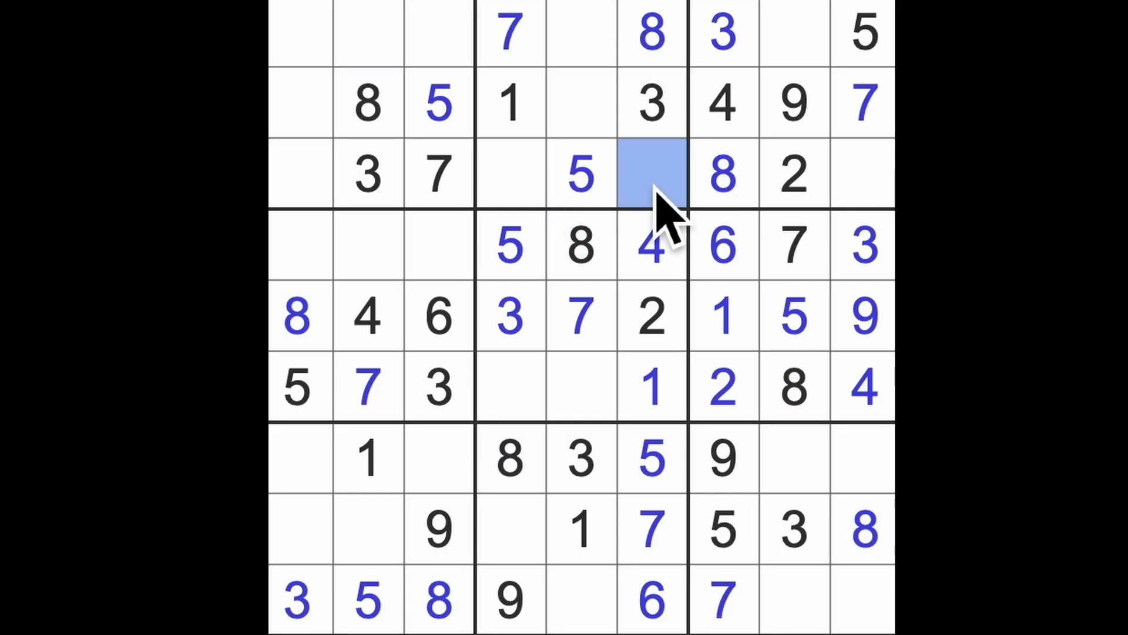
mouse_move(727, 244)
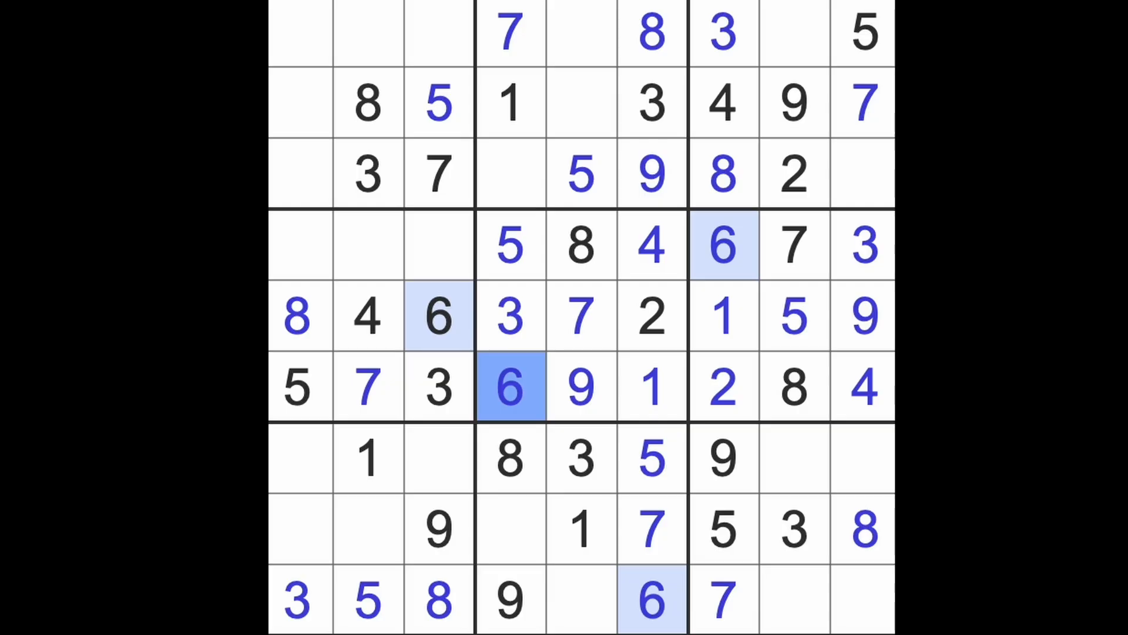
mouse_move(756, 252)
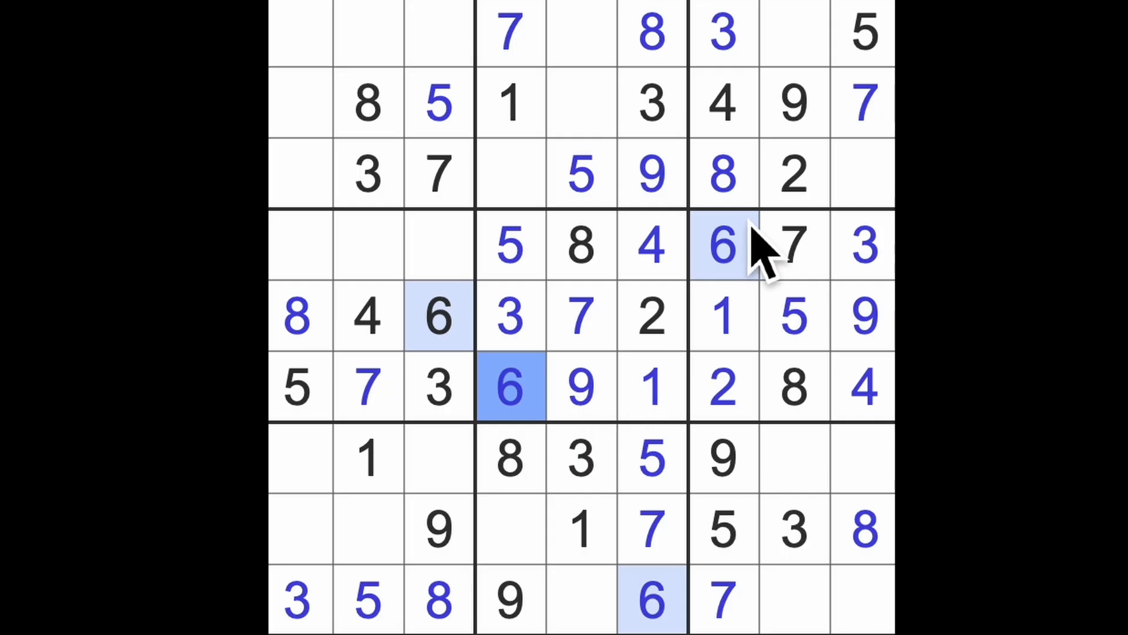
click(651, 317)
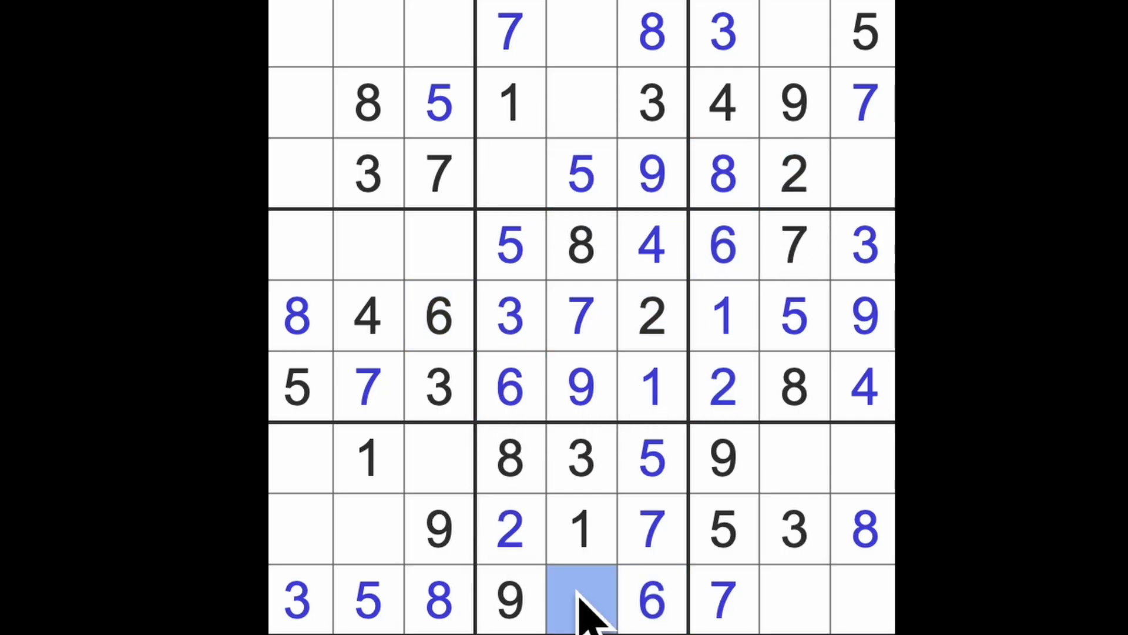
click(510, 174)
text(4)
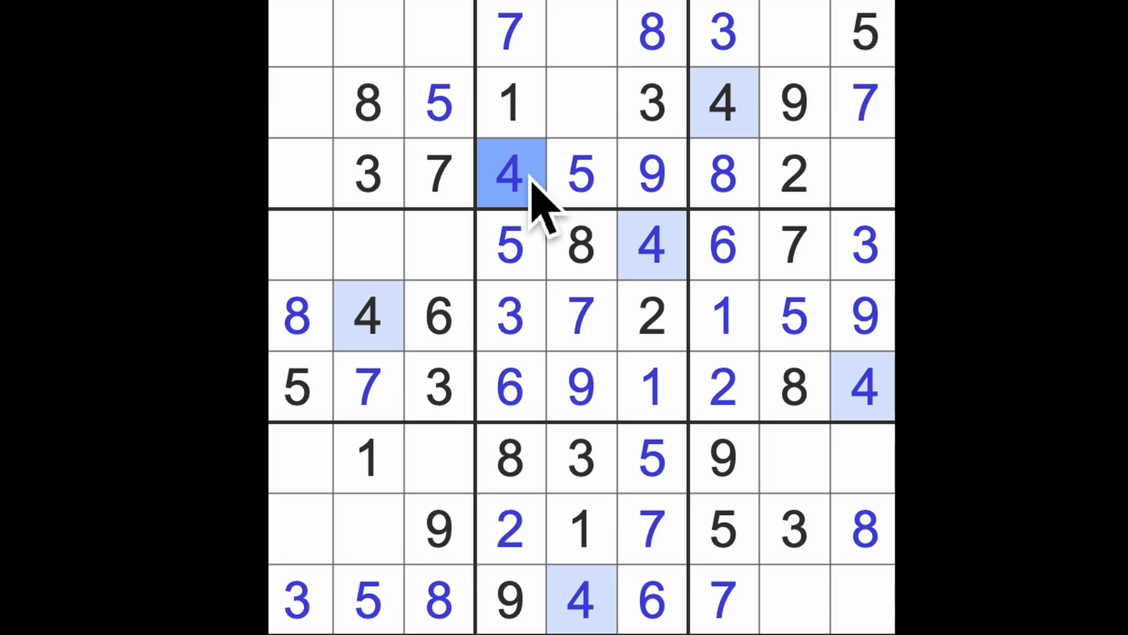
mouse_move(813, 166)
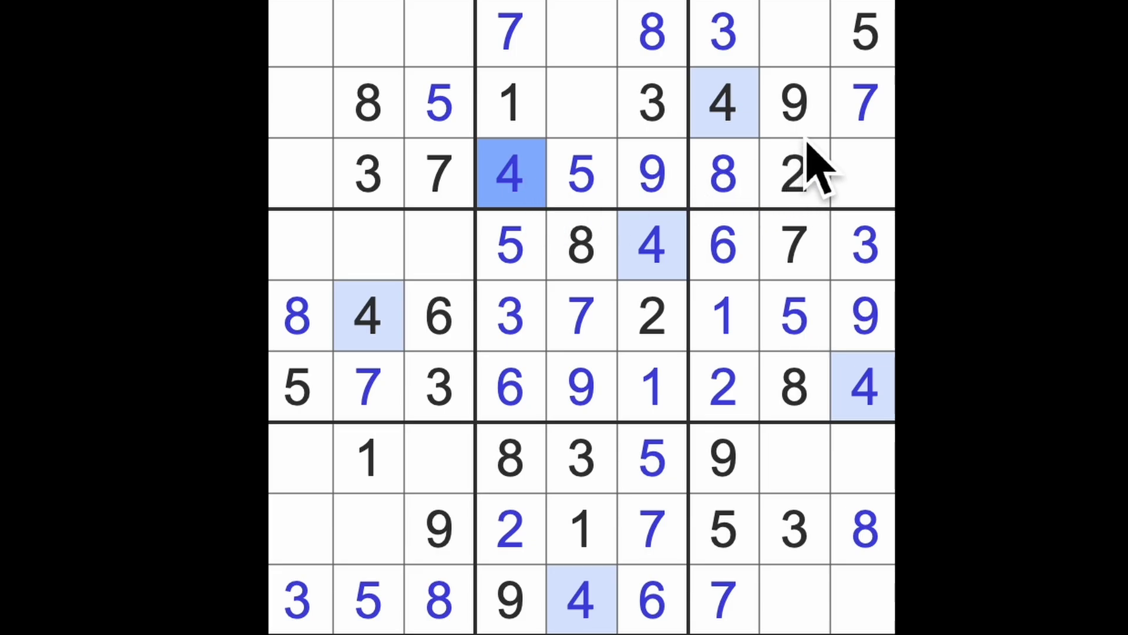
click(791, 100)
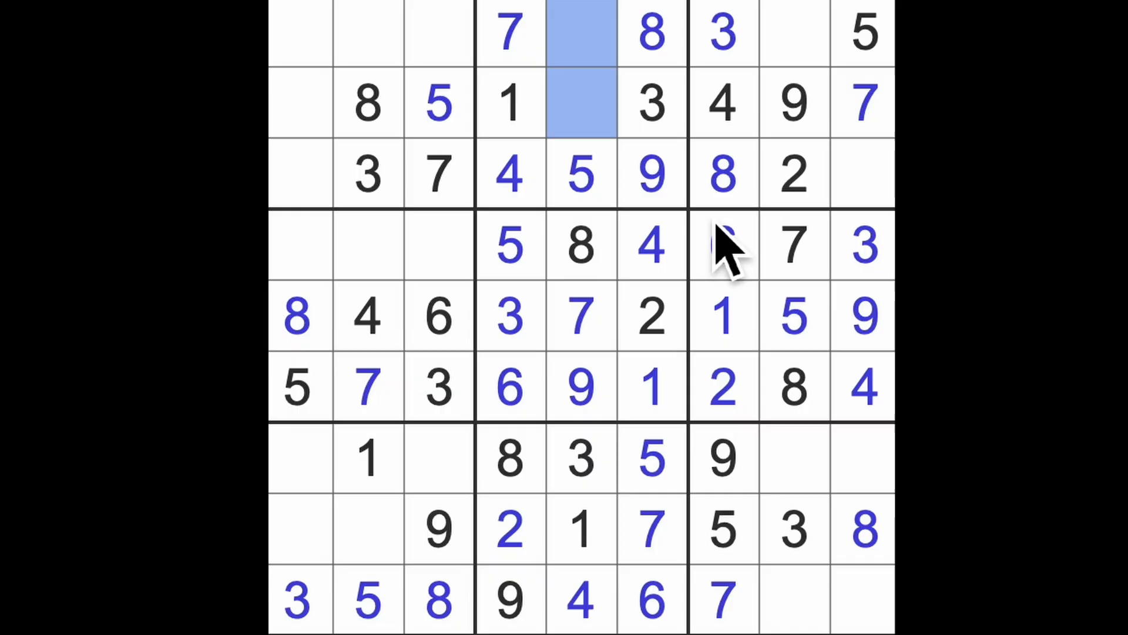
click(723, 244)
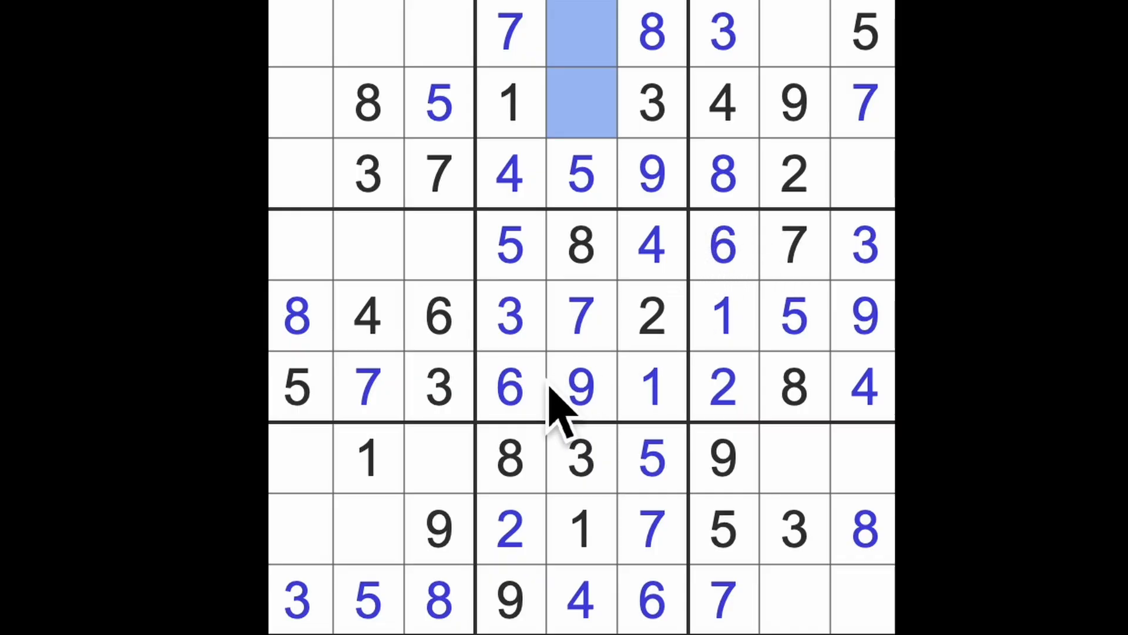
click(367, 461)
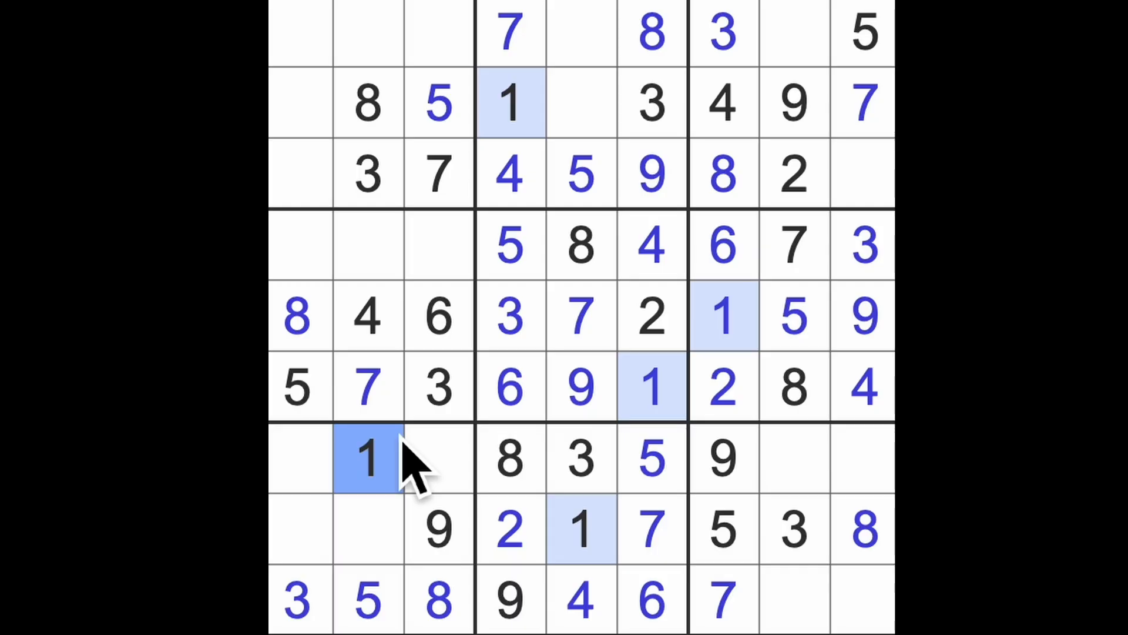
click(651, 317)
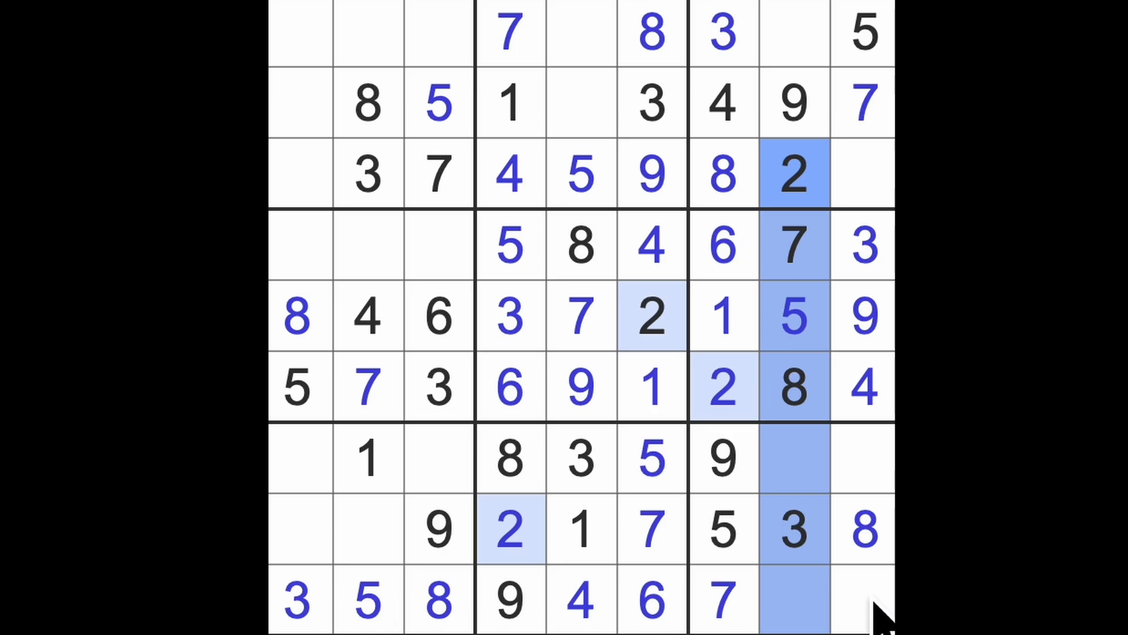
Place 1 at row 9 column 8 and row 3 column 9, 6 at row 1 column 8, 2 at row 1 column 5.
click(794, 599)
text(1)
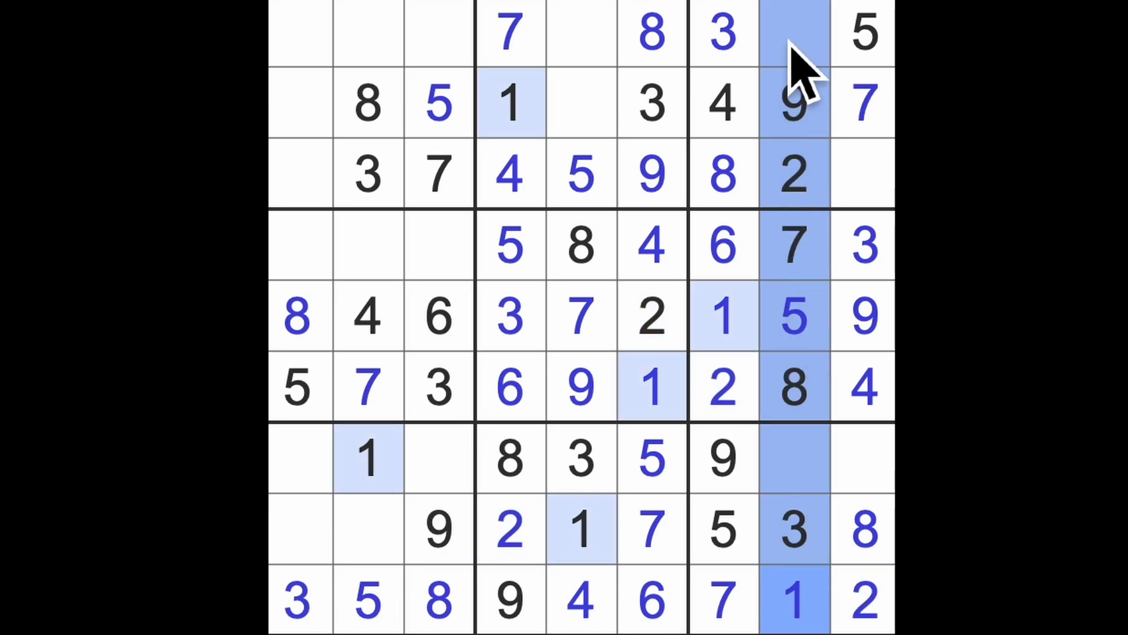
click(863, 174)
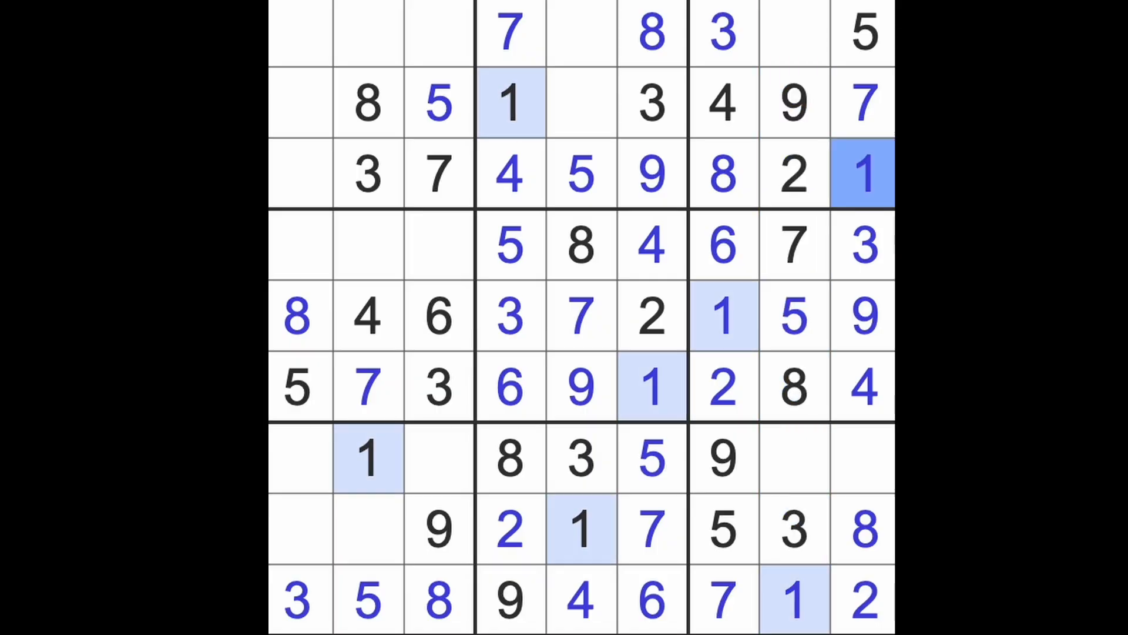
click(794, 32)
text(6)
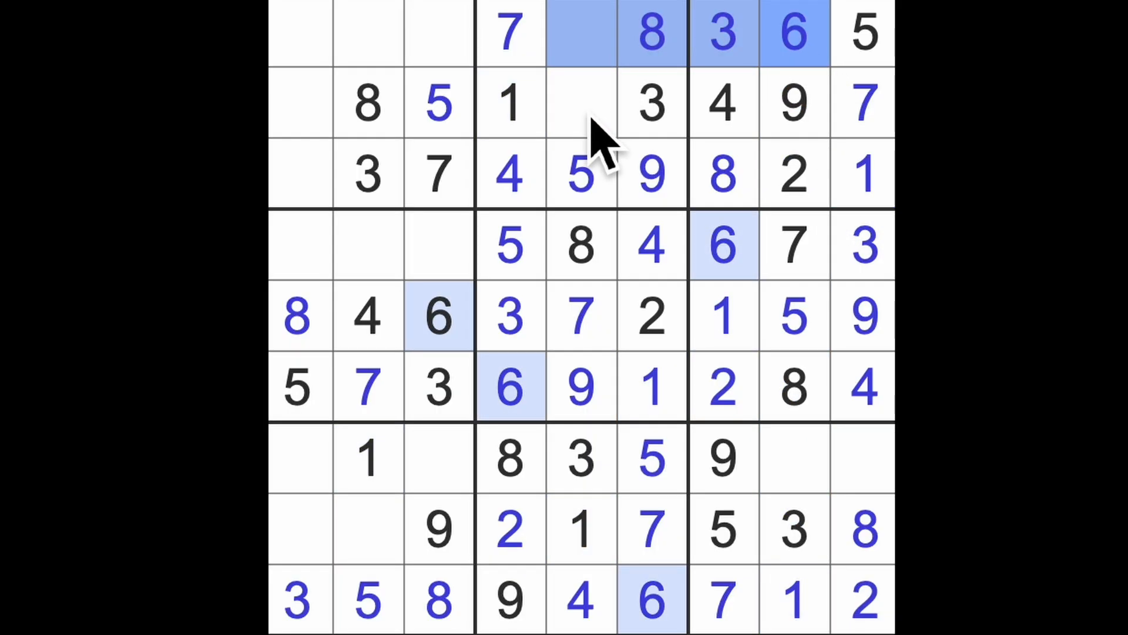
click(579, 33)
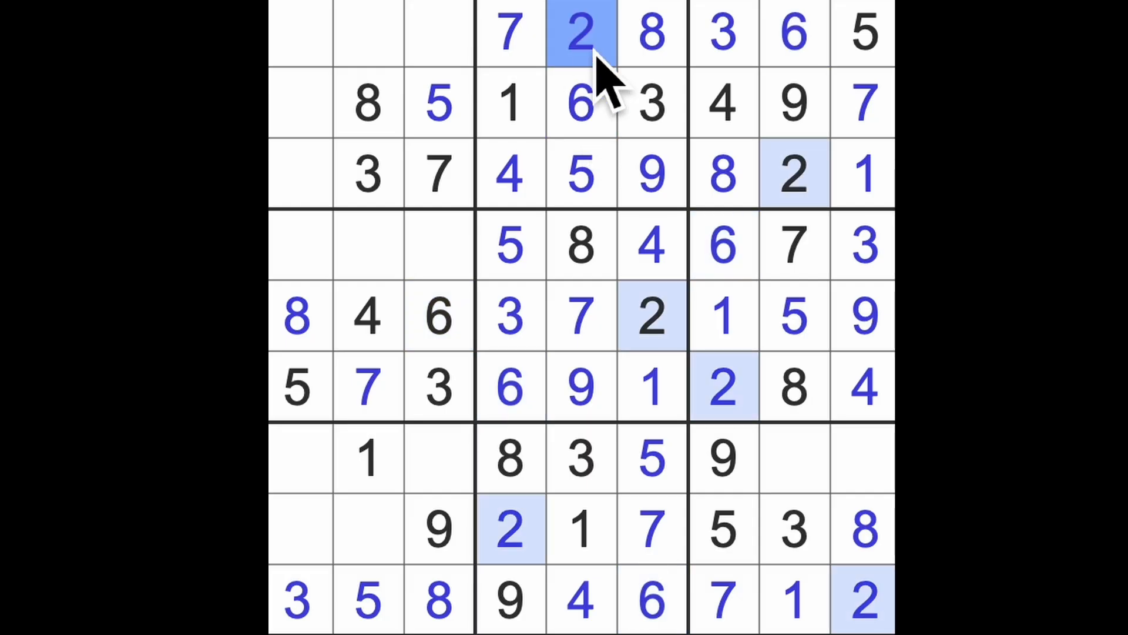
Fill column 1 with 2 at row 2 and 6 at row 3.
click(510, 32)
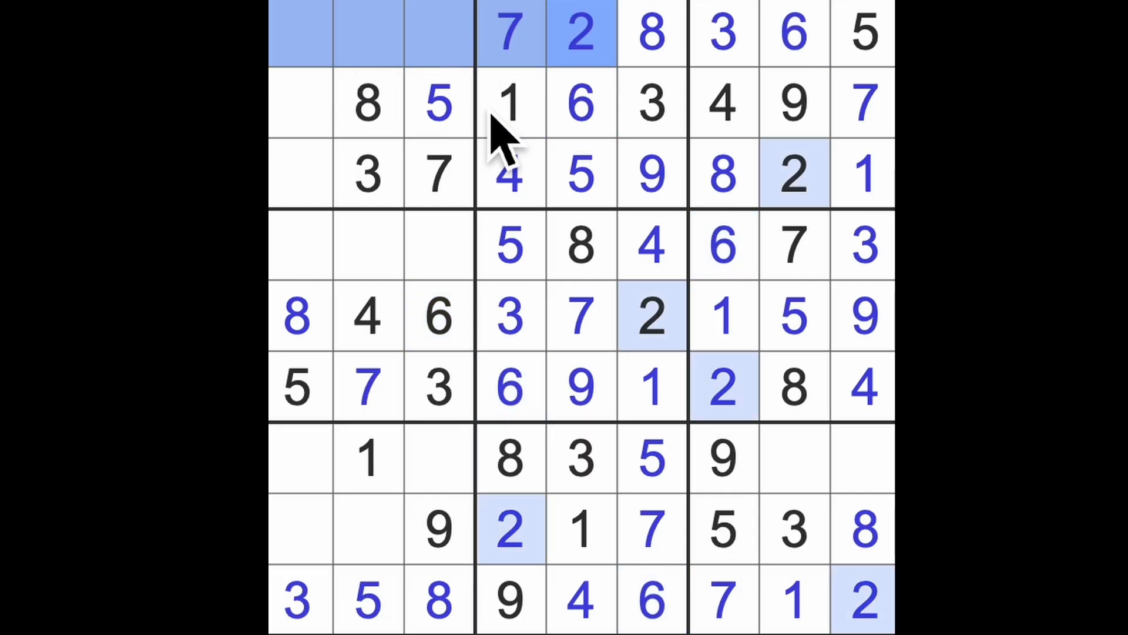
click(300, 103)
text(2)
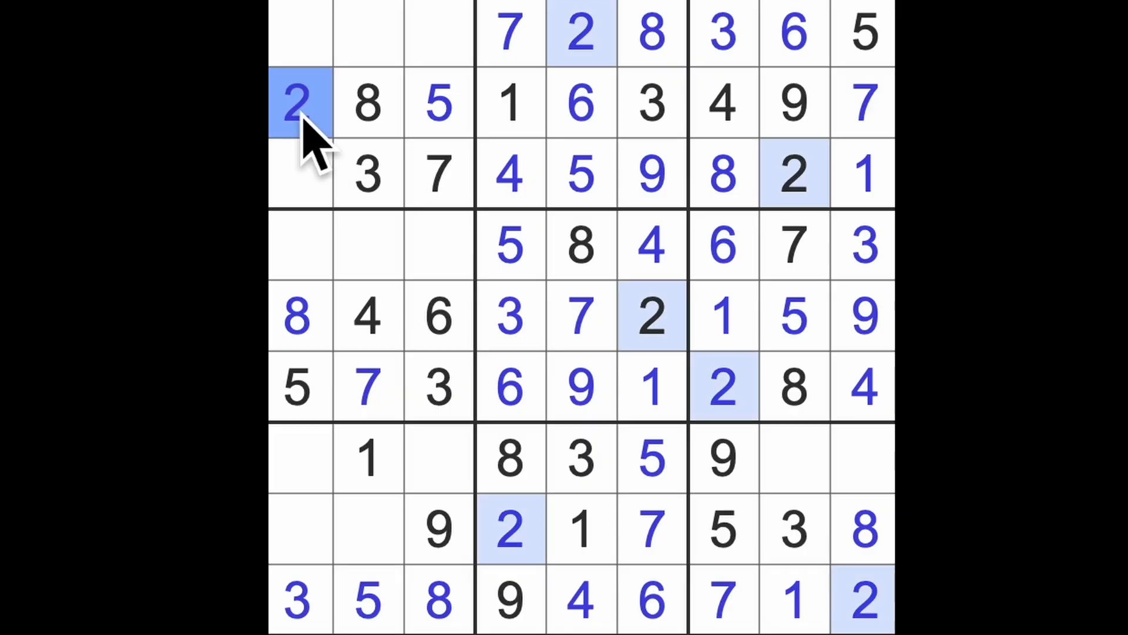
click(301, 174)
text(6)
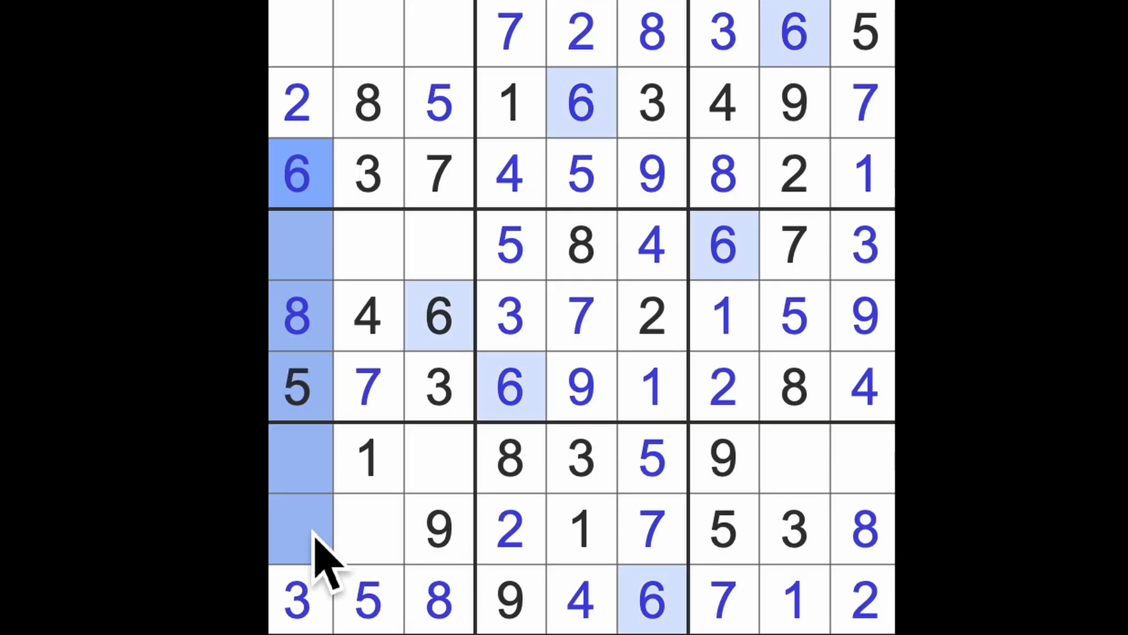
Place 6 at row 8 column 2 and row 7 column 9.
click(371, 529)
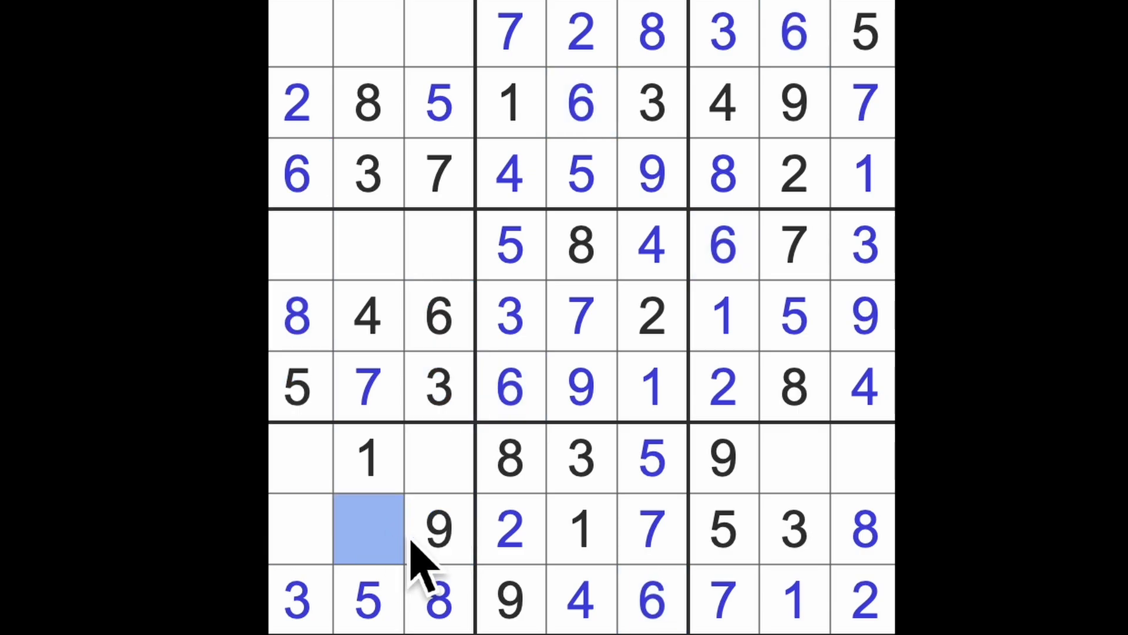
click(368, 529)
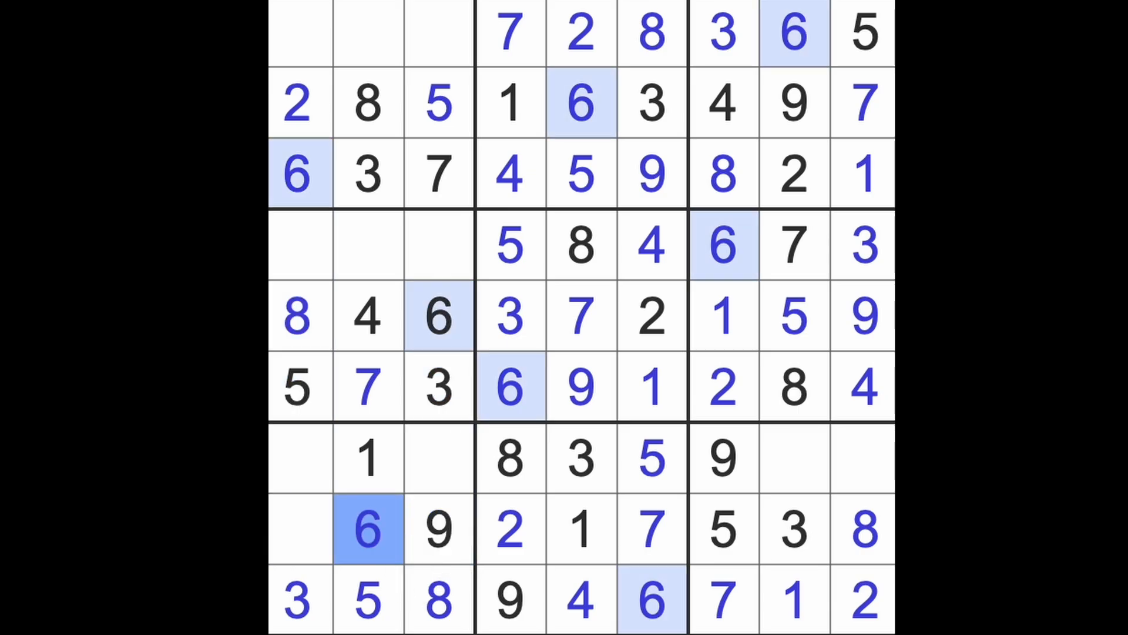
click(791, 461)
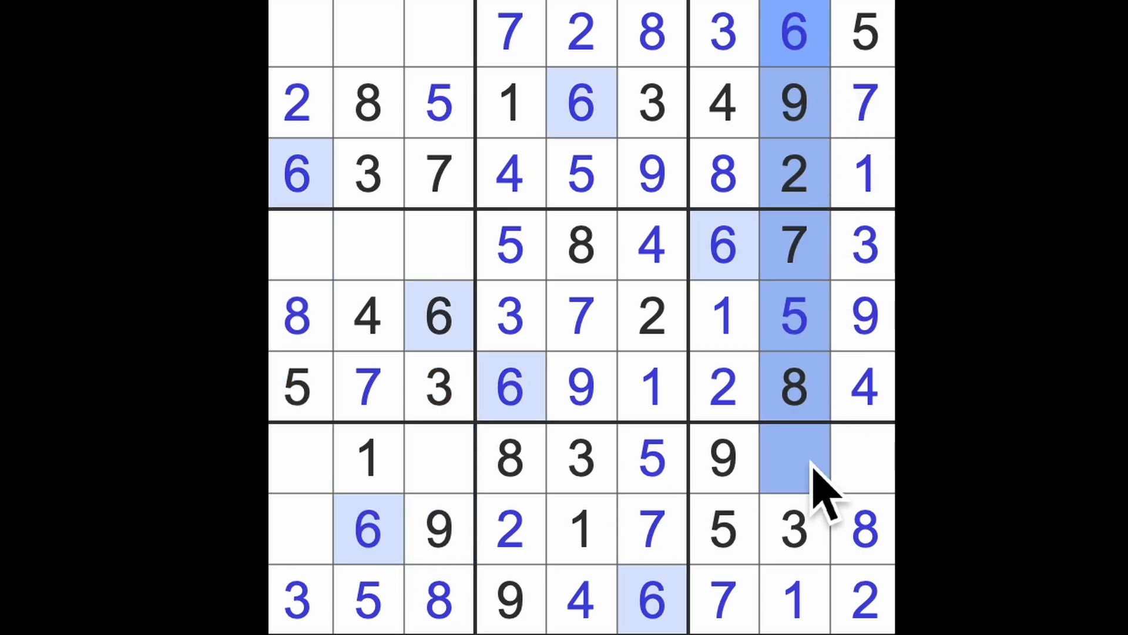
click(862, 459)
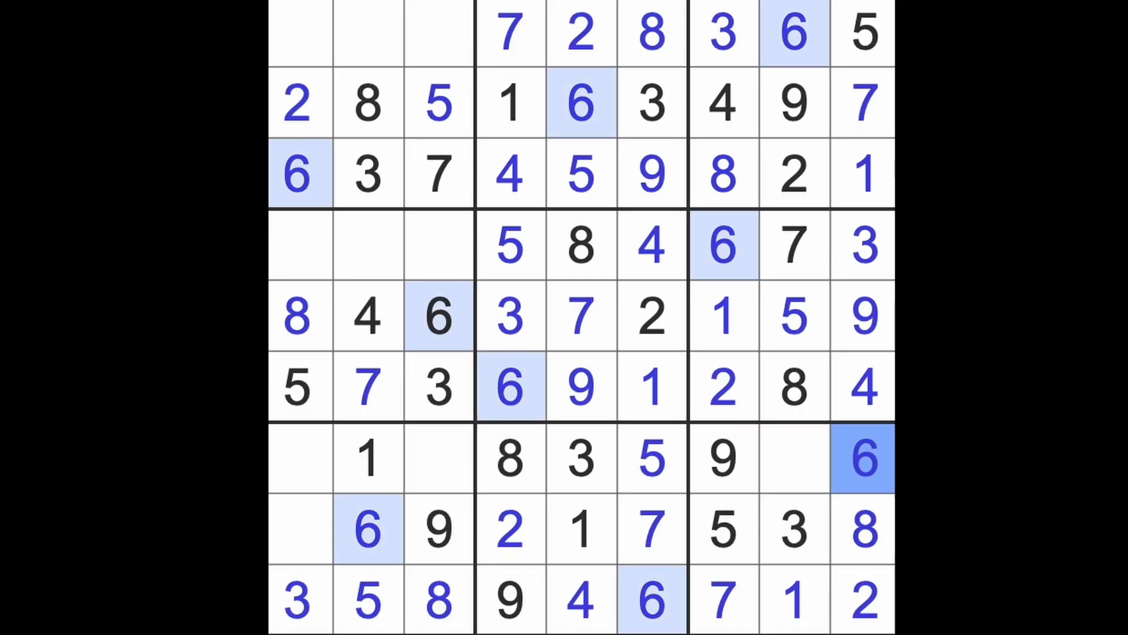
Place 4 at row 7 column 8 and row 8 column 1.
click(794, 458)
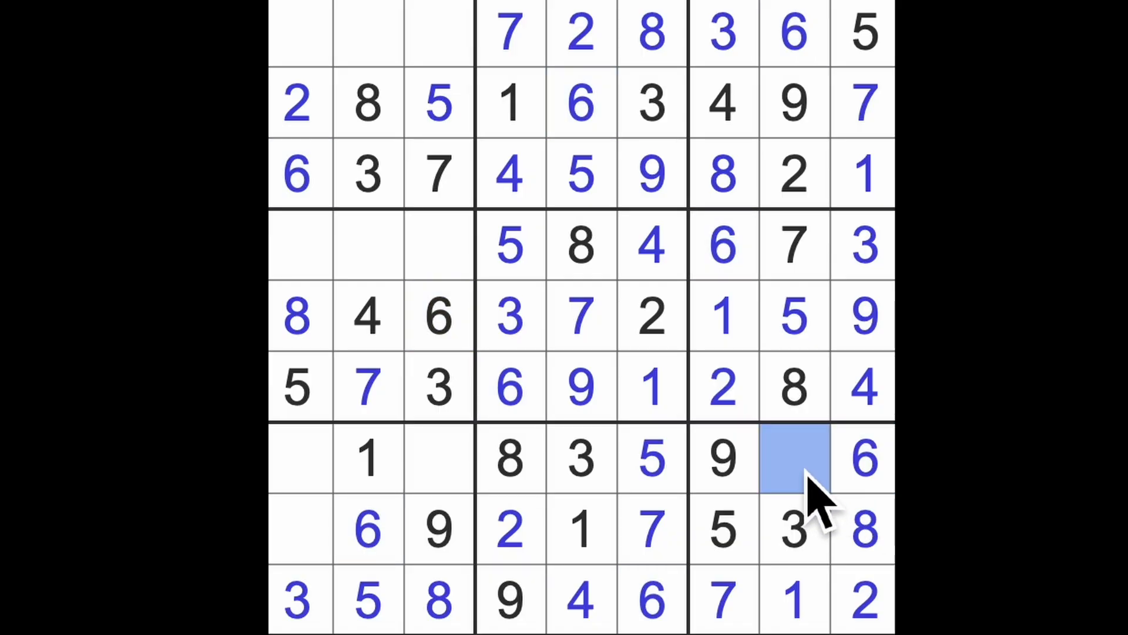
mouse_move(827, 490)
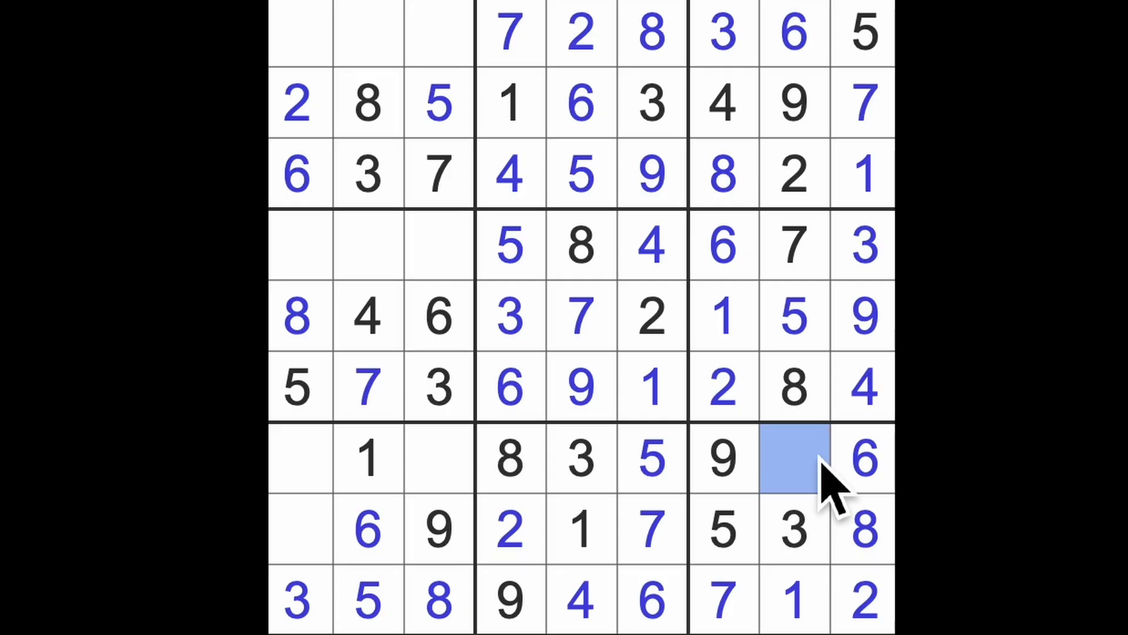
click(795, 458)
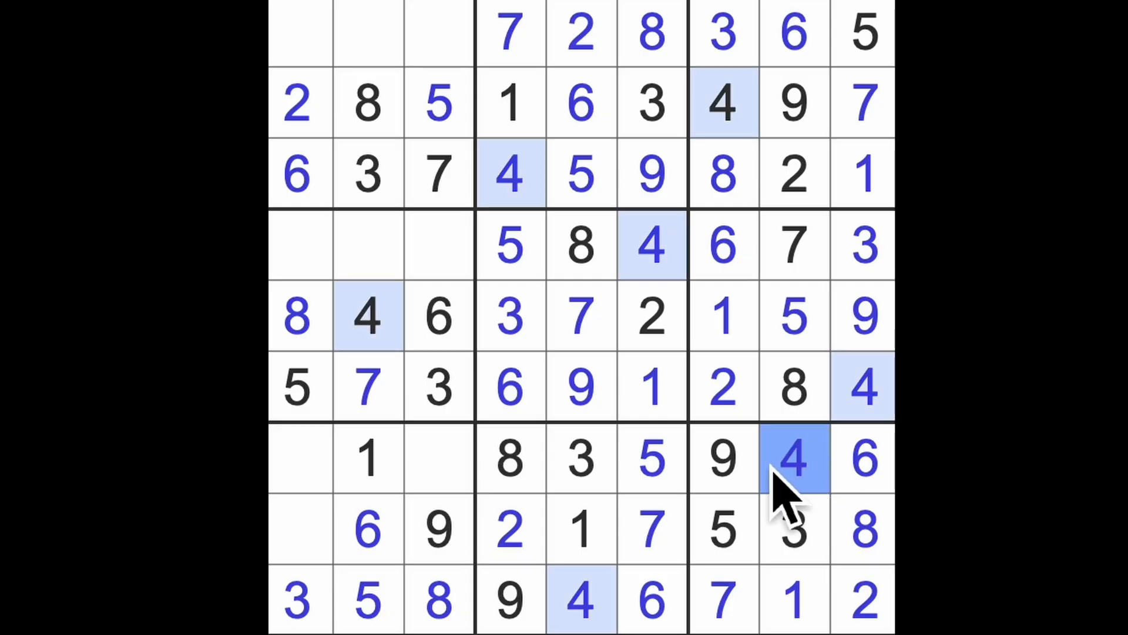
click(300, 530)
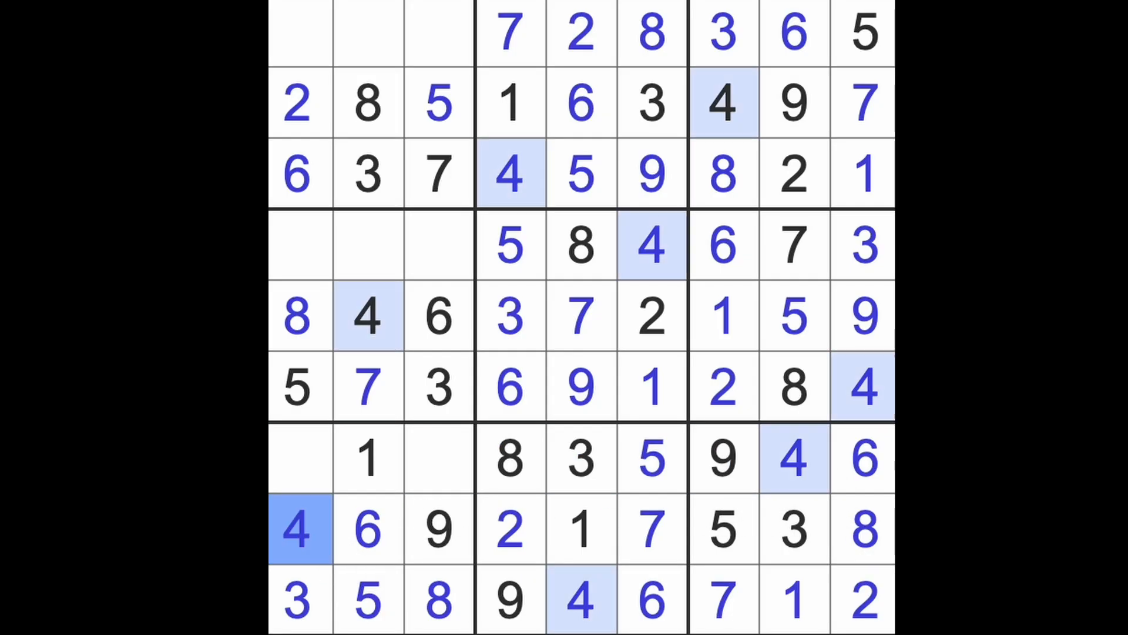
click(299, 32)
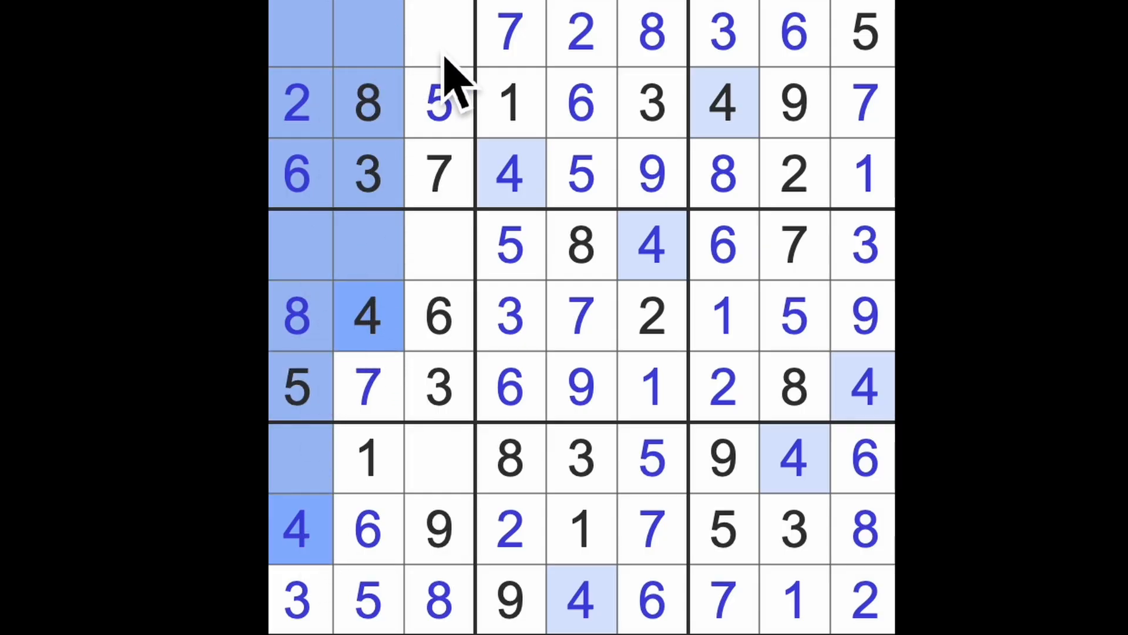
Place 4 at row 1 column 3, 1 at row 1 column 1 and 1 at row 4 column 3.
click(439, 32)
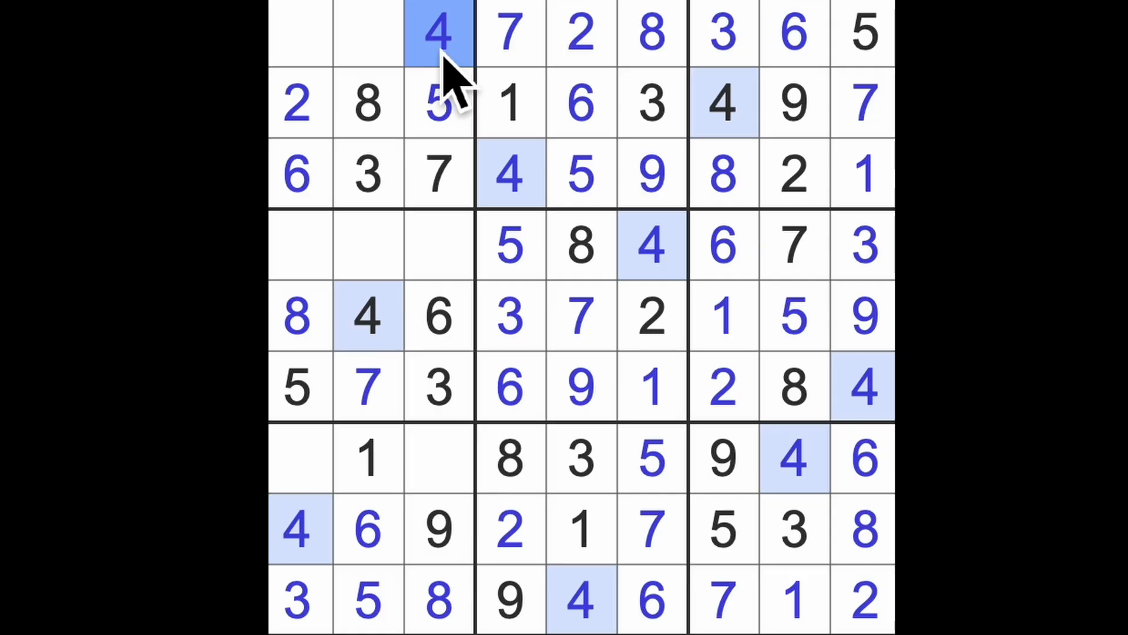
mouse_move(450, 94)
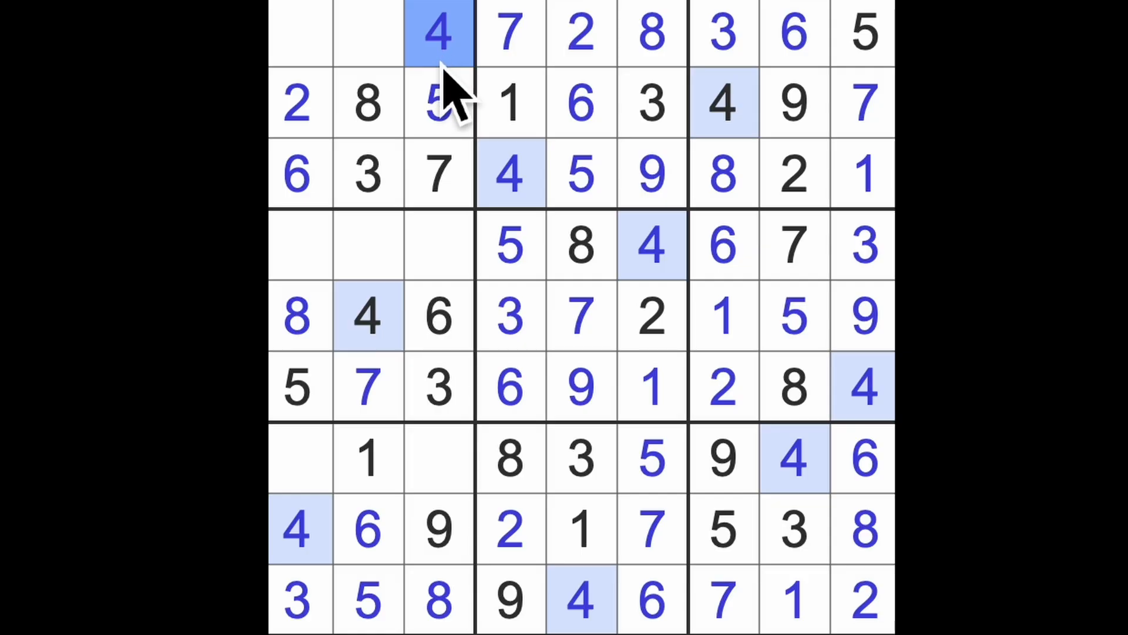
click(439, 459)
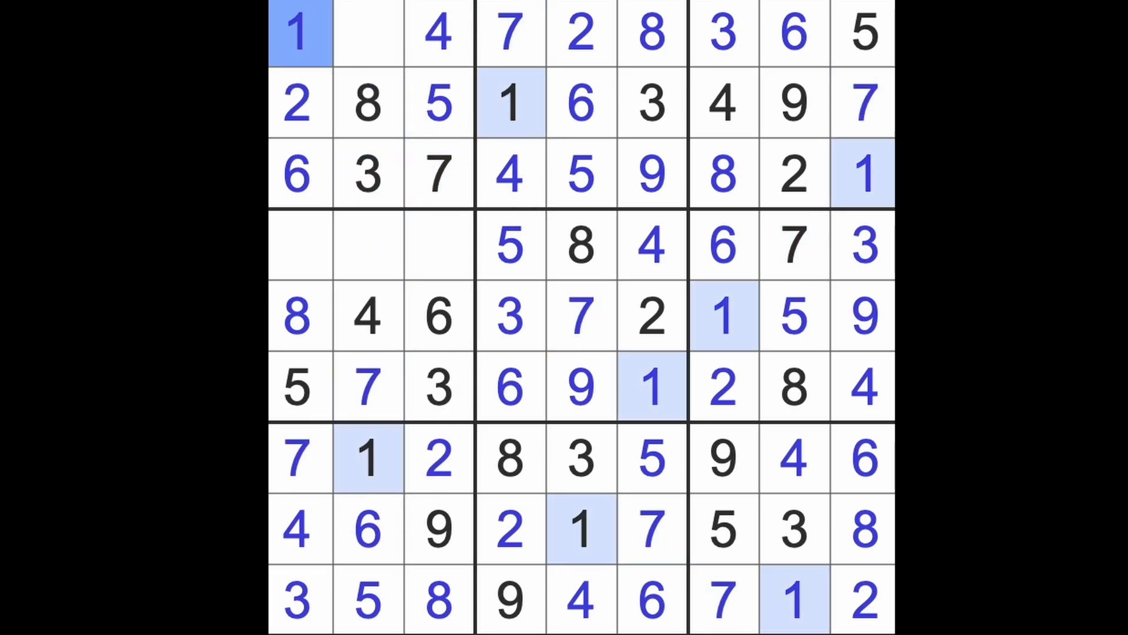
click(369, 245)
text(1)
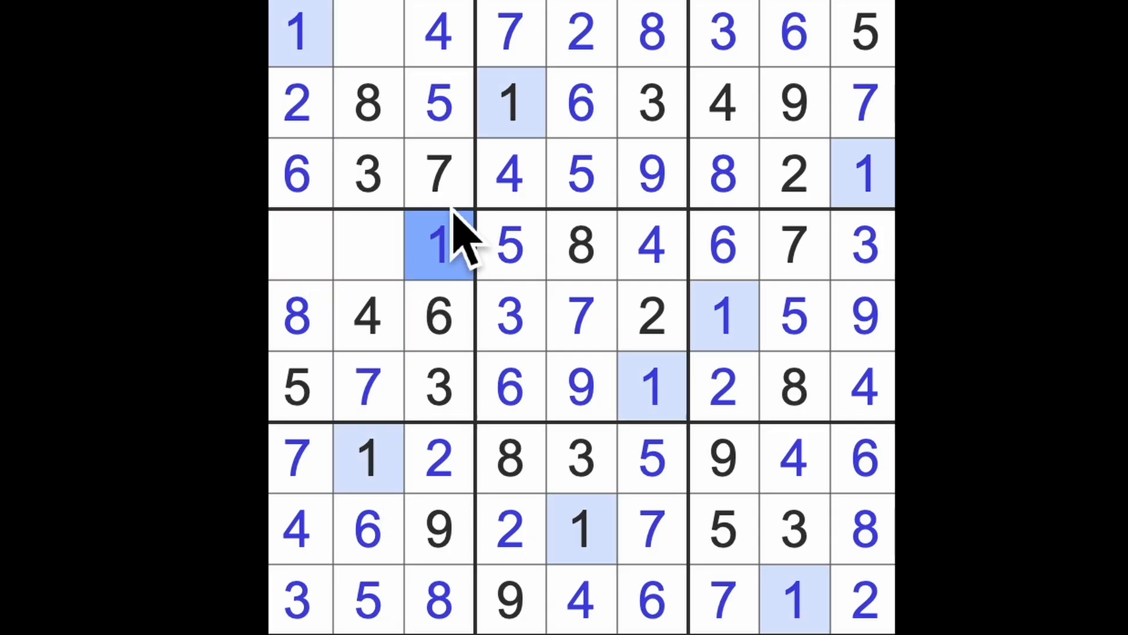
click(368, 32)
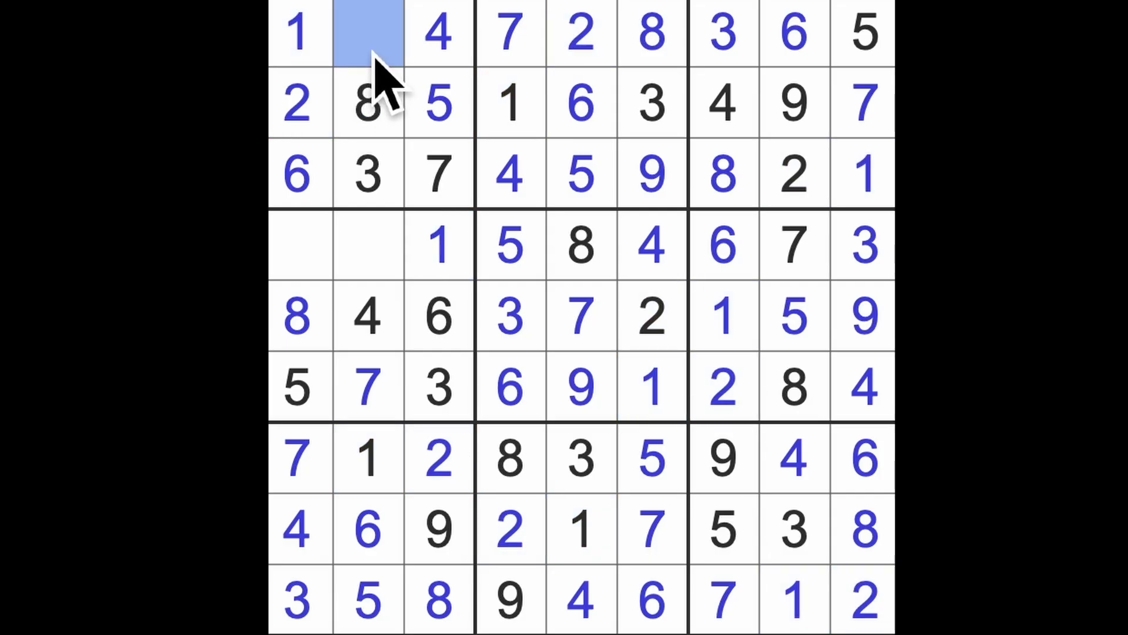